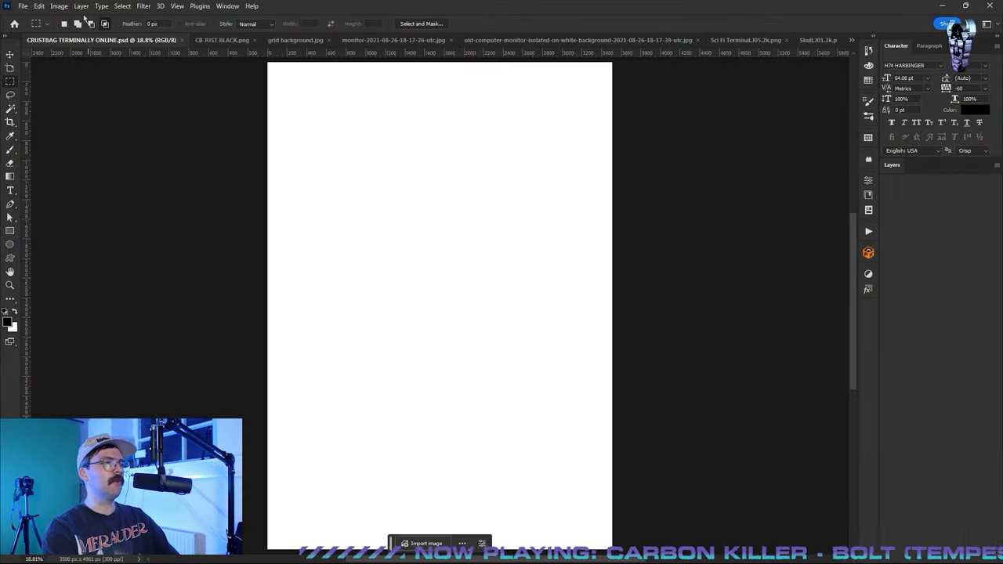
Confirm the A3 image size (3508x4961 px, 300 ppi), commit the curved grid warp and bring up the CRT monitor photo
click(60, 6)
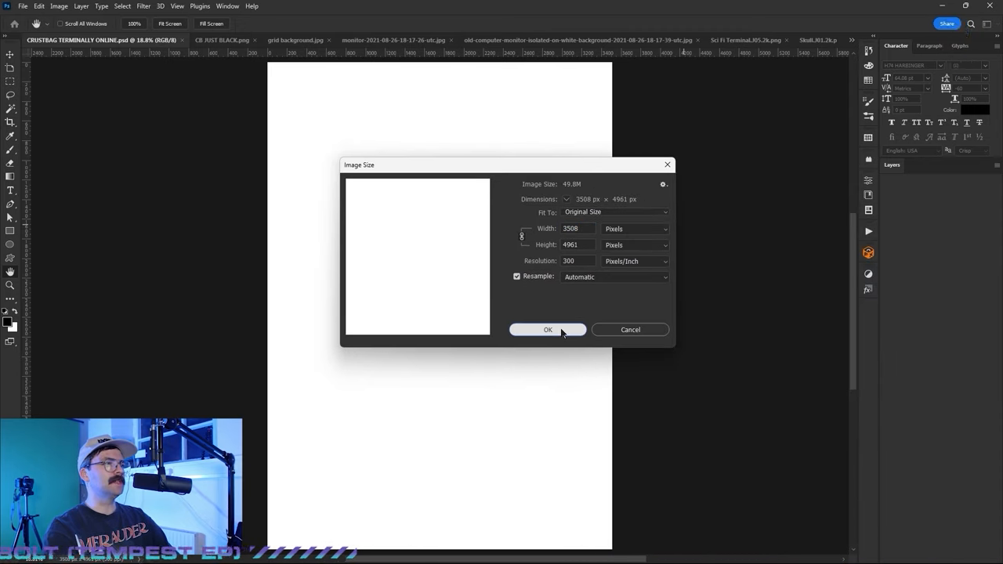
click(548, 329)
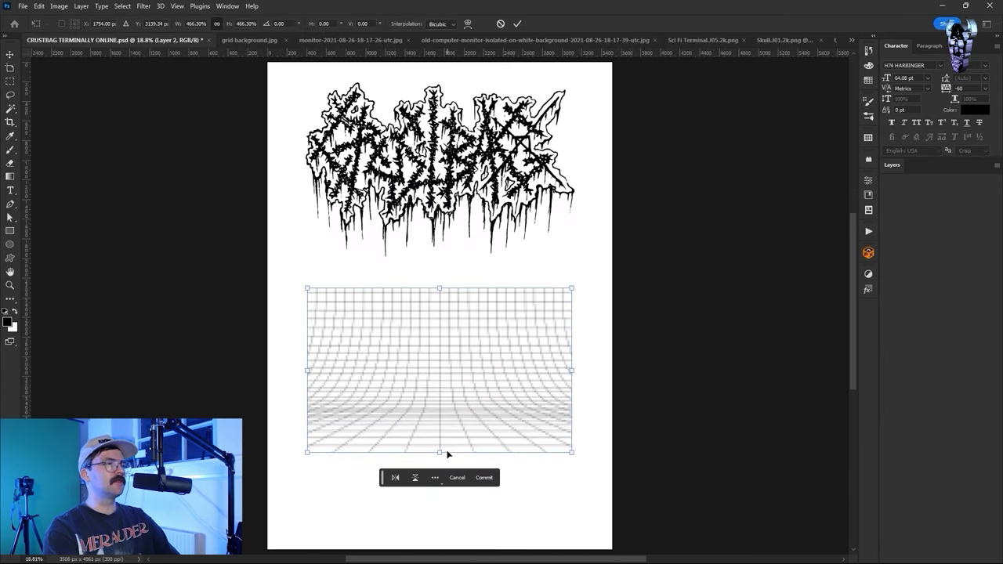
click(482, 476)
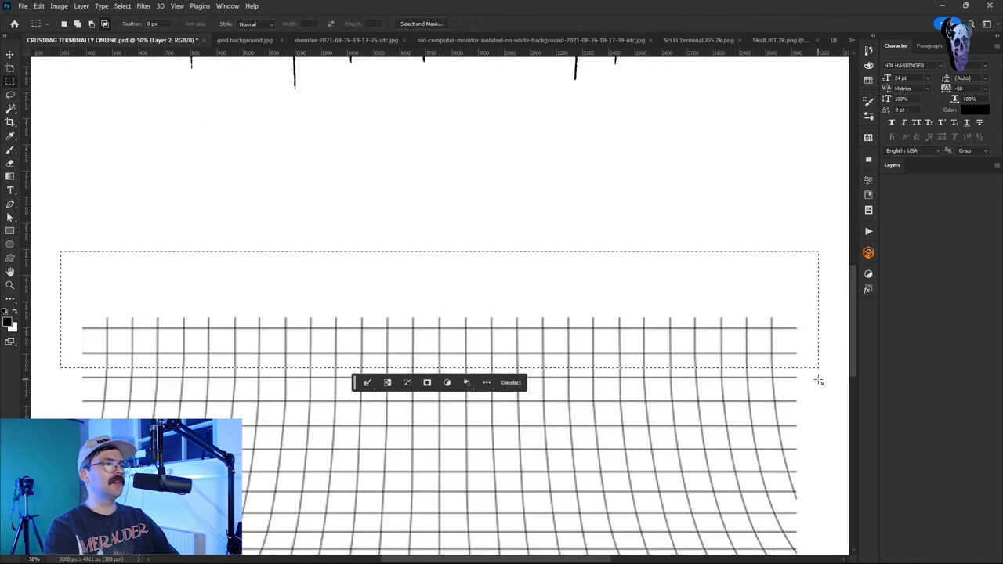
click(511, 383)
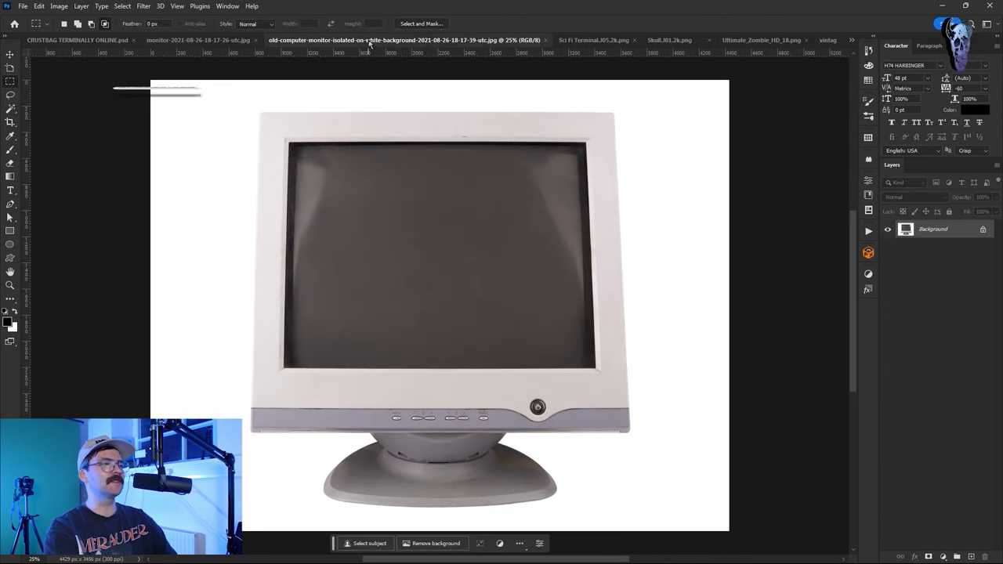
Paste the CRT monitor onto the grid and delete its dark screen area, then fetch the Sci Fi Terminal cutout
click(365, 542)
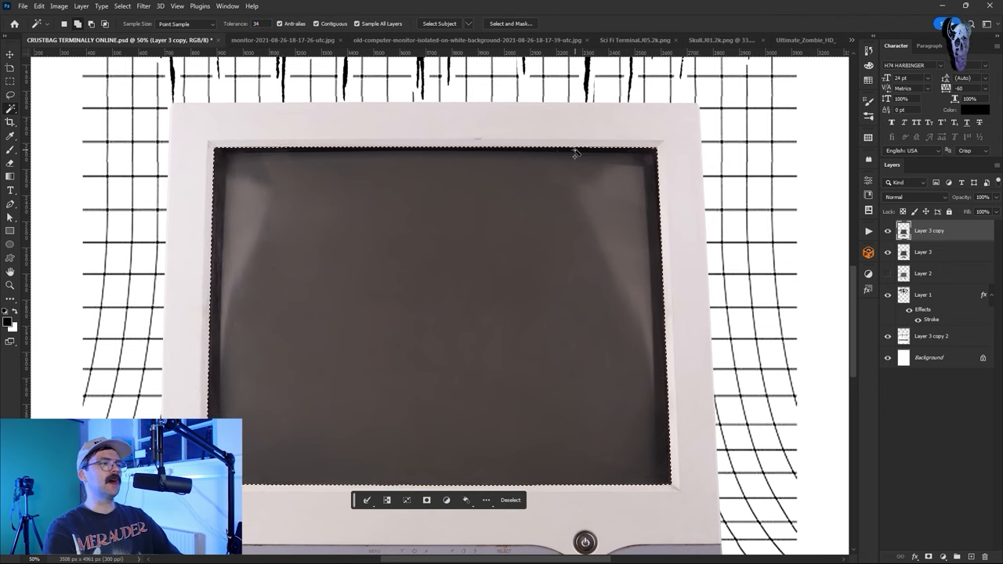
click(923, 251)
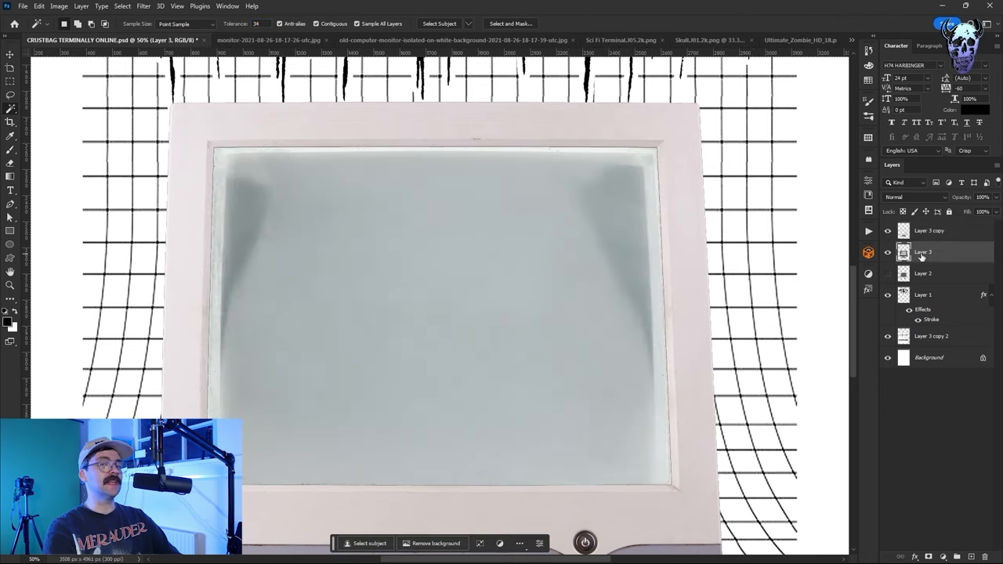
click(235, 41)
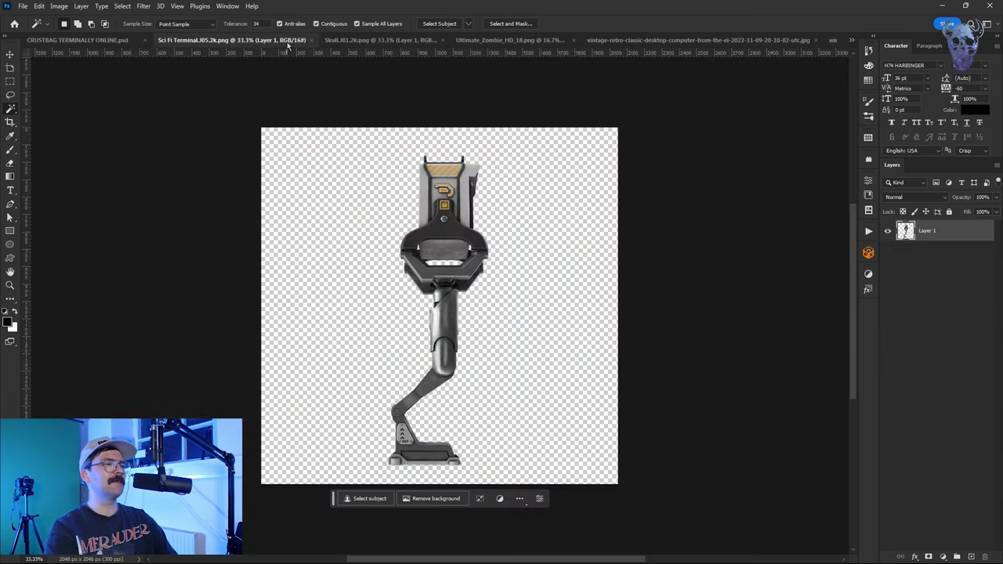
click(78, 41)
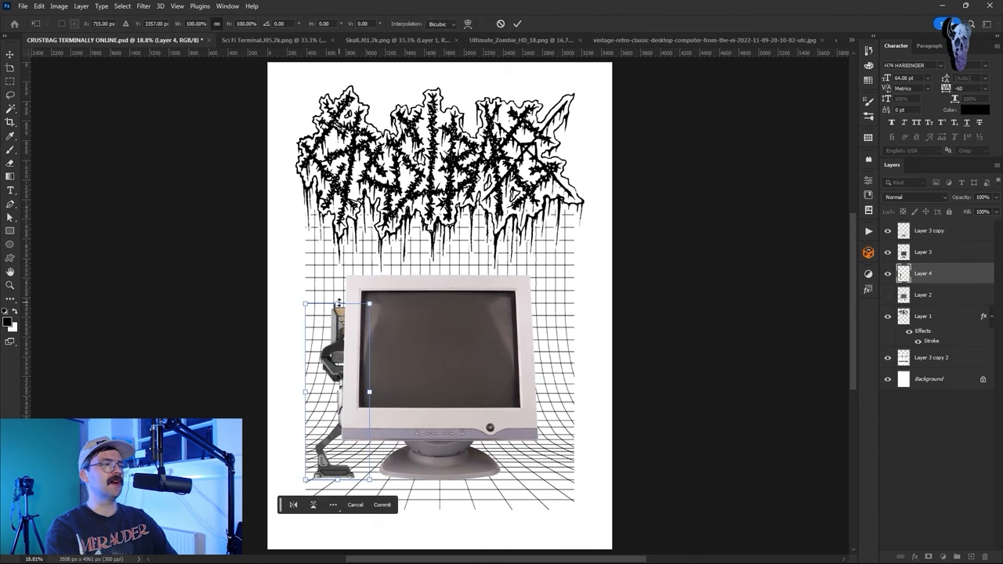
Place the terminal stand behind the monitor and duplicate it to the other side
click(383, 504)
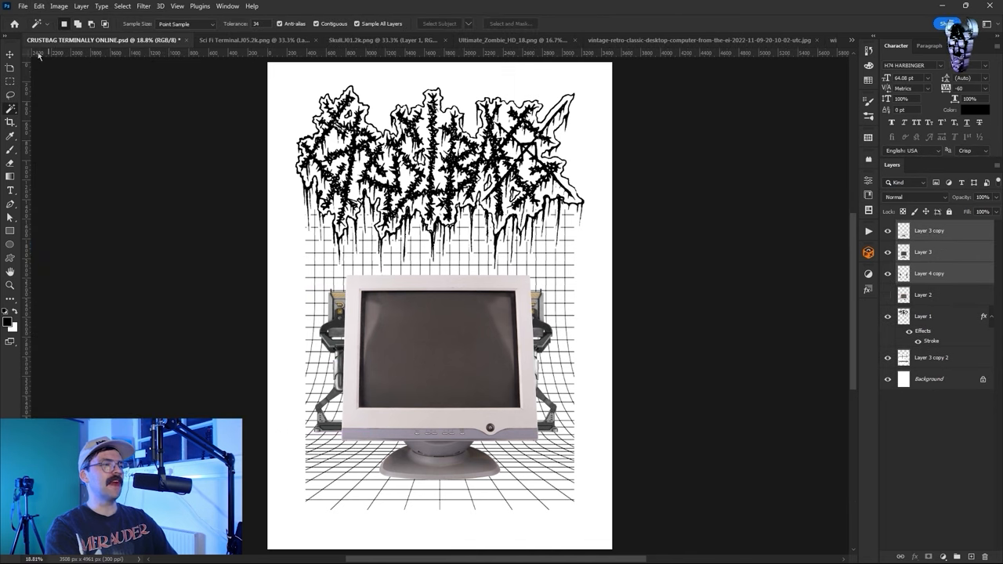
click(10, 54)
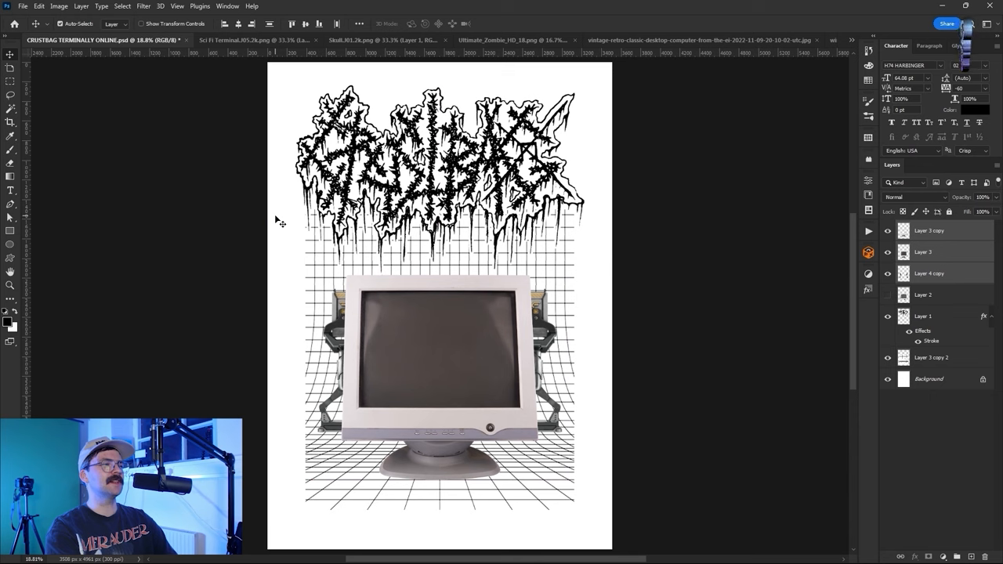
click(928, 272)
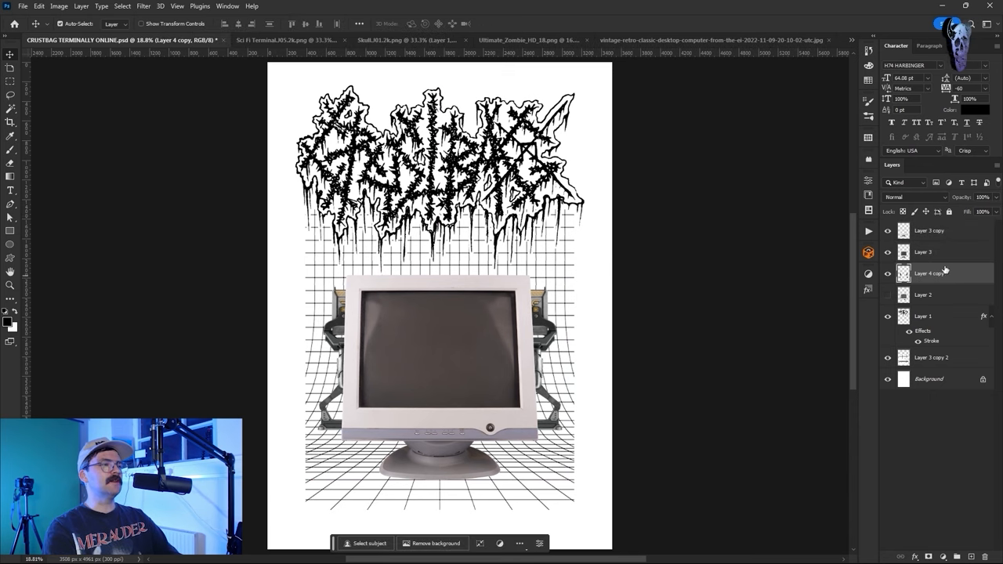
Mask out the zombie parts behind the monitor frame so it bursts through the screen
click(923, 250)
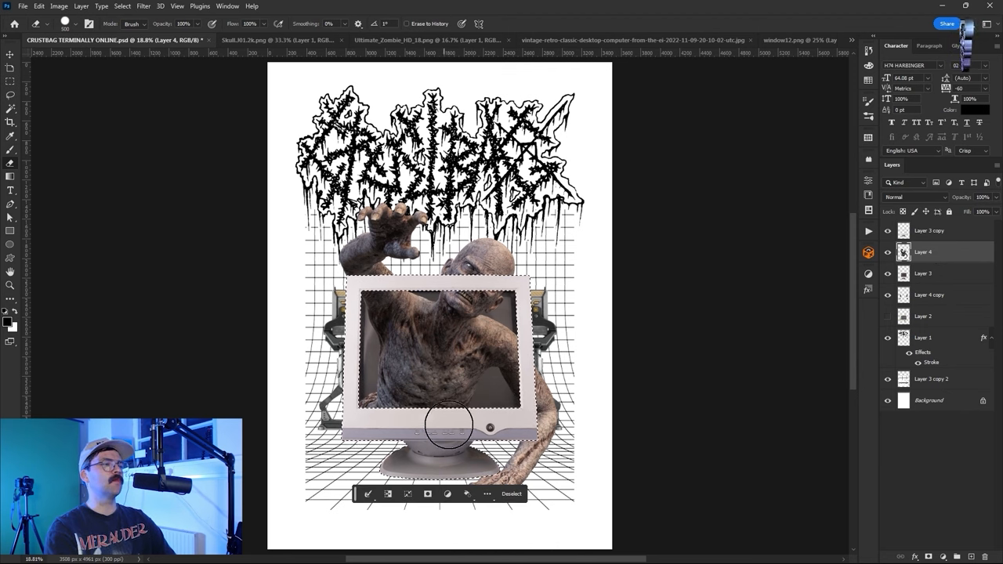
click(510, 493)
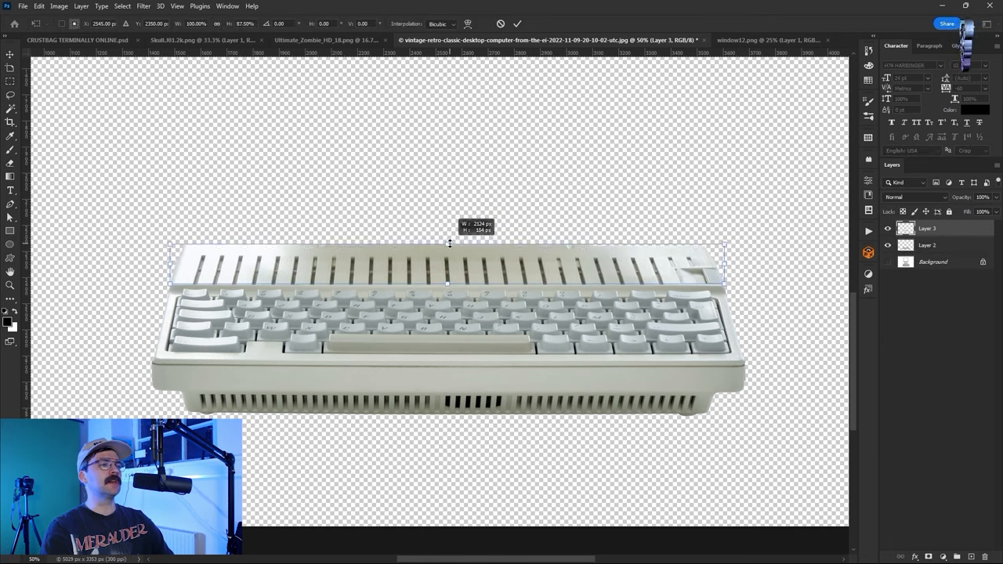
Commit the resize of the cut-out retro keyboard
click(78, 41)
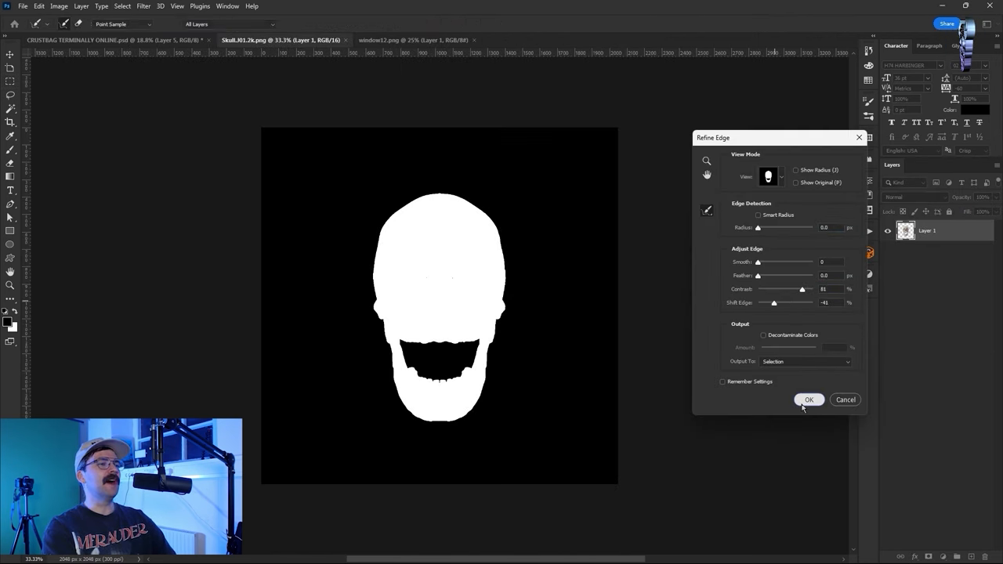
Confirm the refined Select and Mask edge of the skull cutout
click(809, 400)
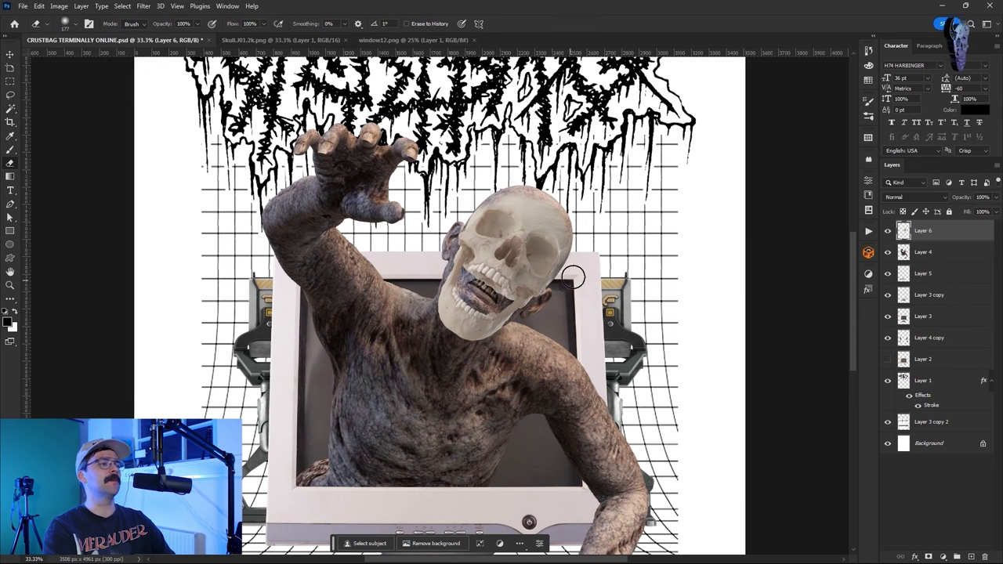
mouse_move(508, 181)
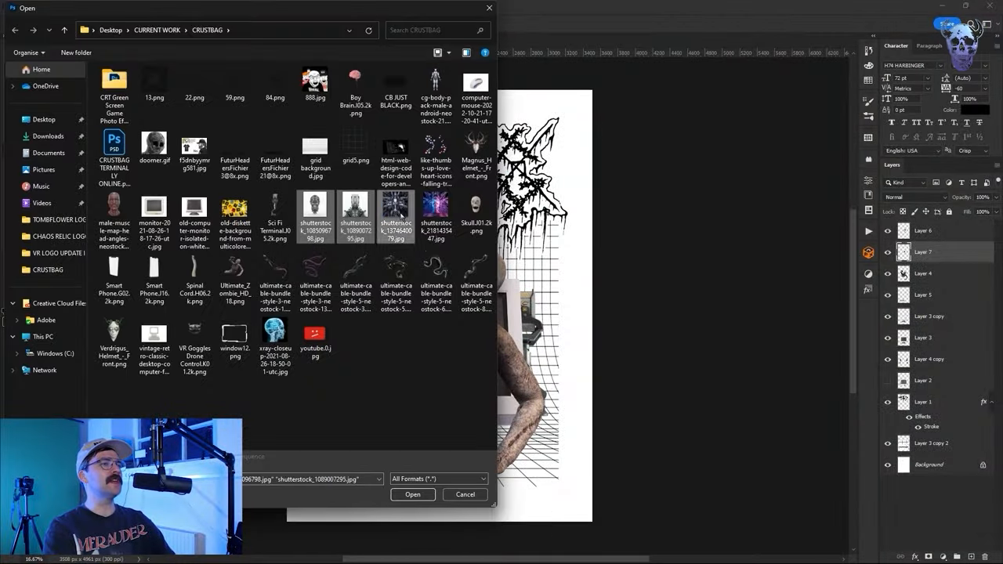
Bring in the android arm pieces, place them on the zombie's shoulder and warp the forearm part to fit
click(435, 86)
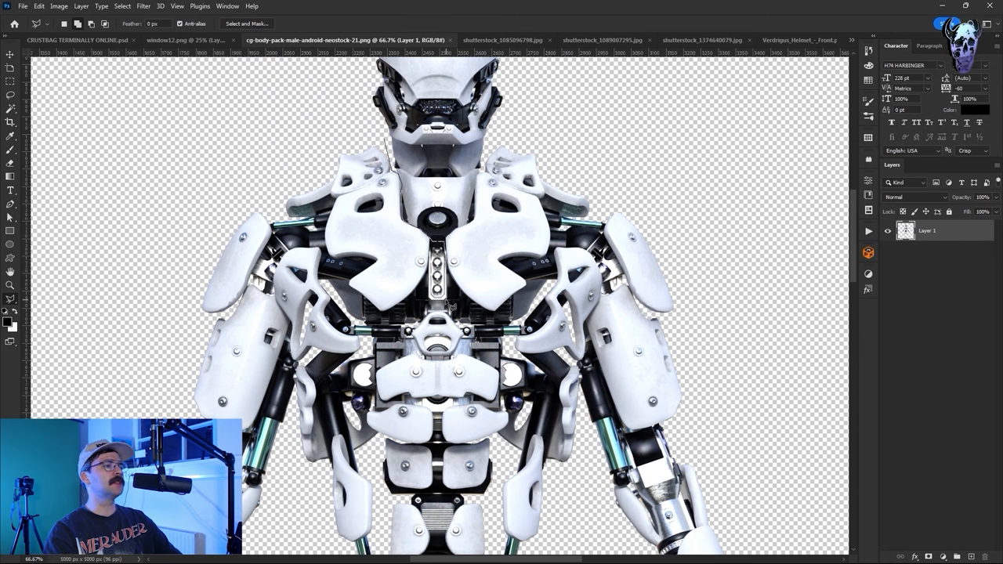
mouse_move(392, 313)
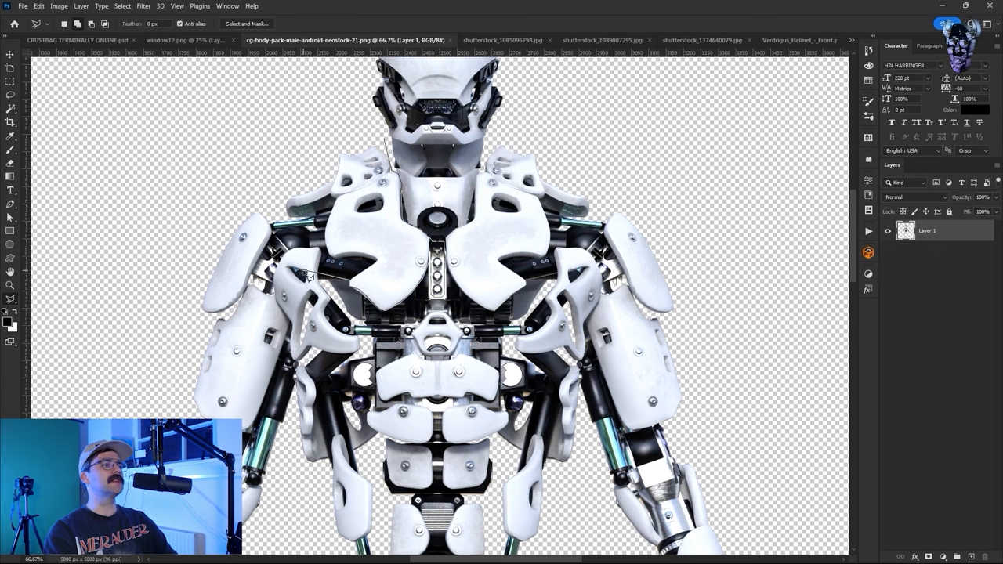
click(122, 6)
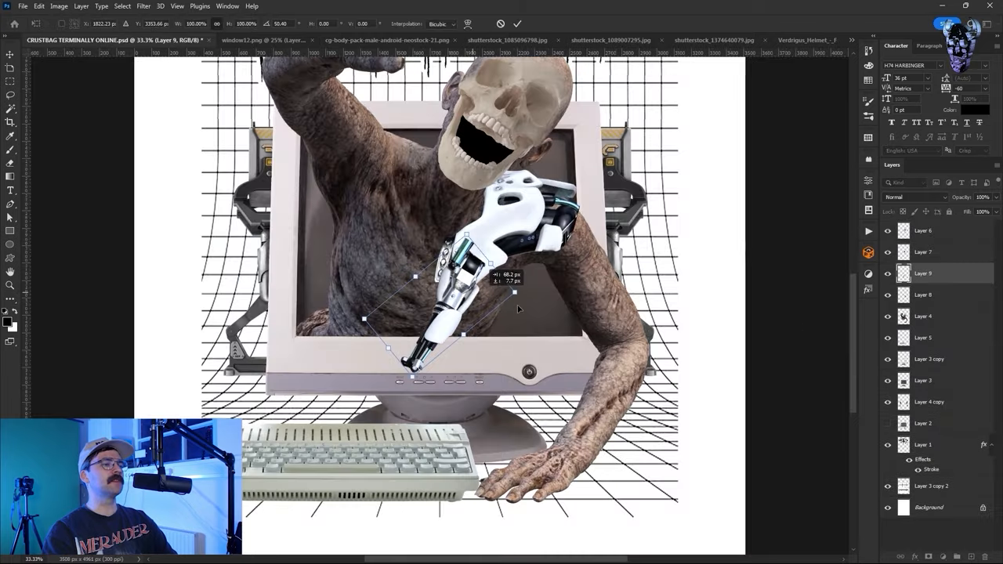
click(38, 6)
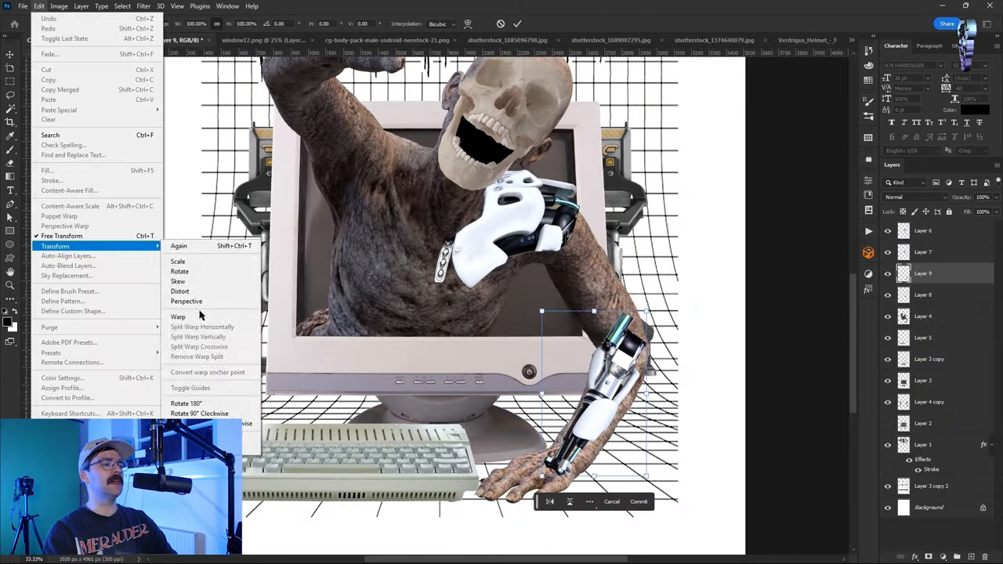
click(179, 317)
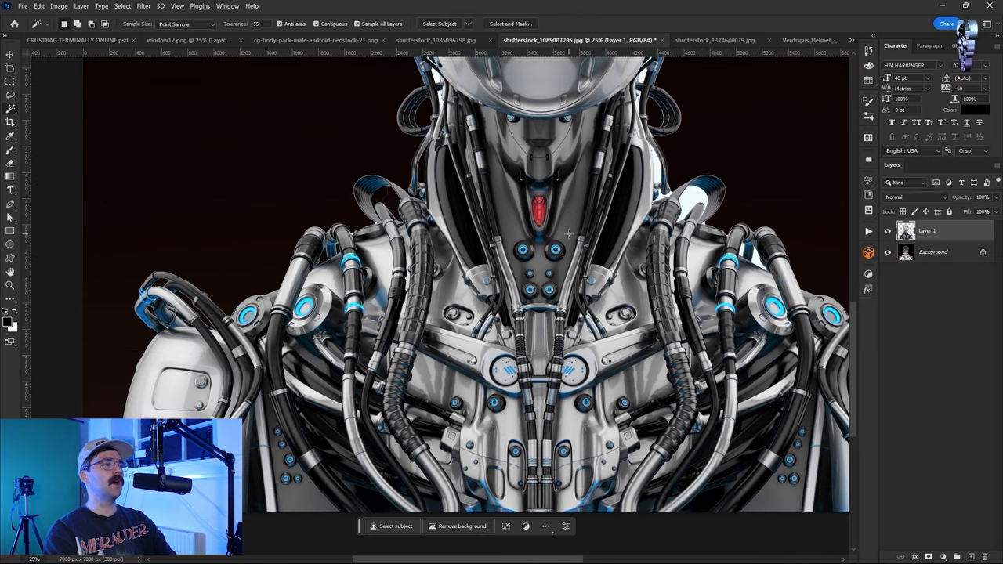
Magic-wand the cyborg torso cables and commit them over the zombie's chest
click(9, 85)
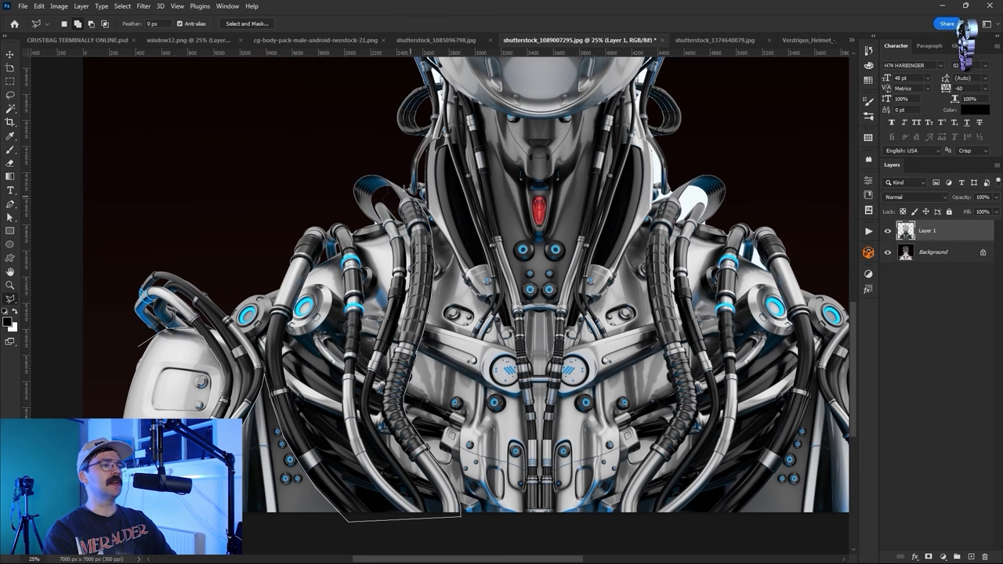
click(70, 41)
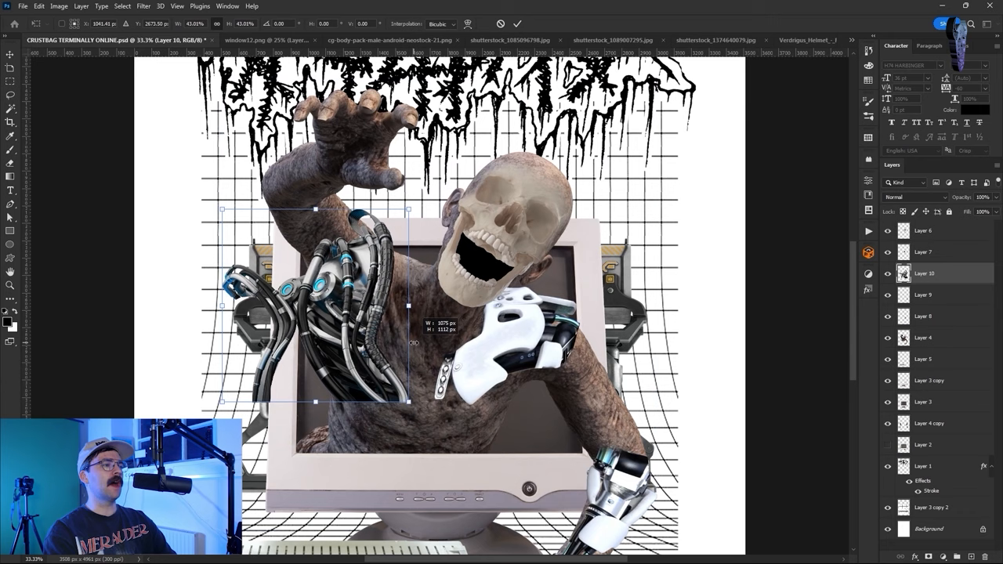
click(38, 6)
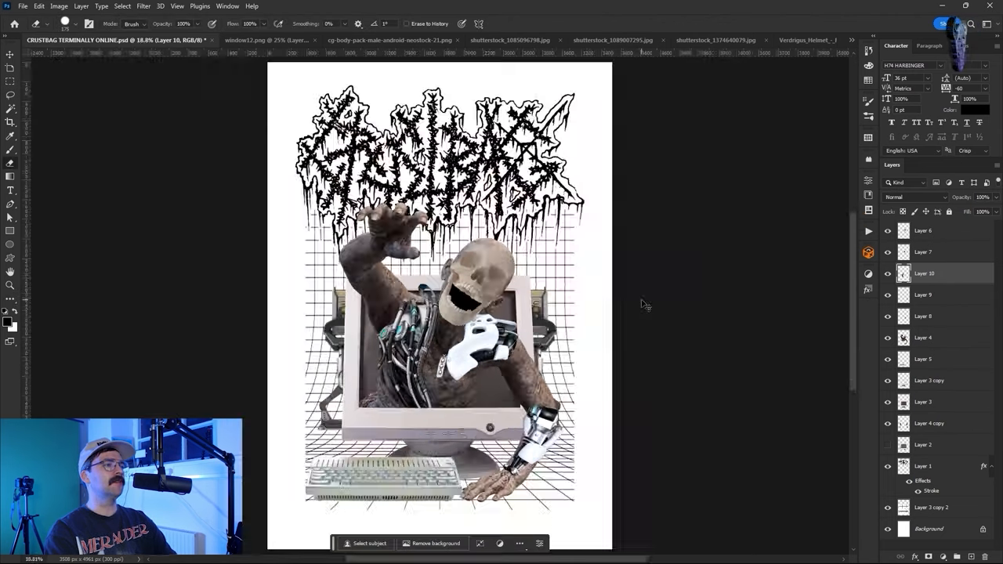
Free Transform another layer and commit its resize on the monitor
key(Ctrl+T)
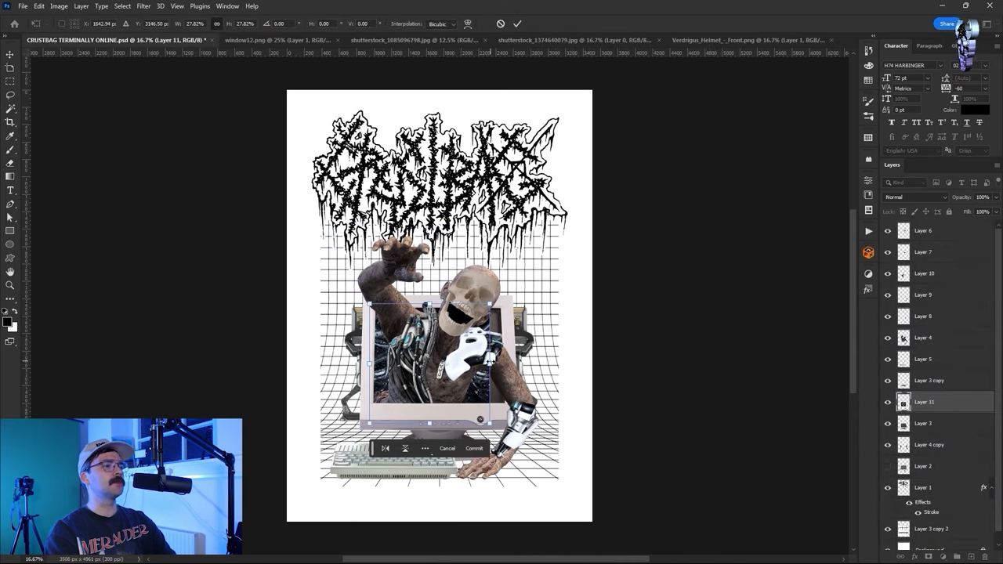
click(473, 448)
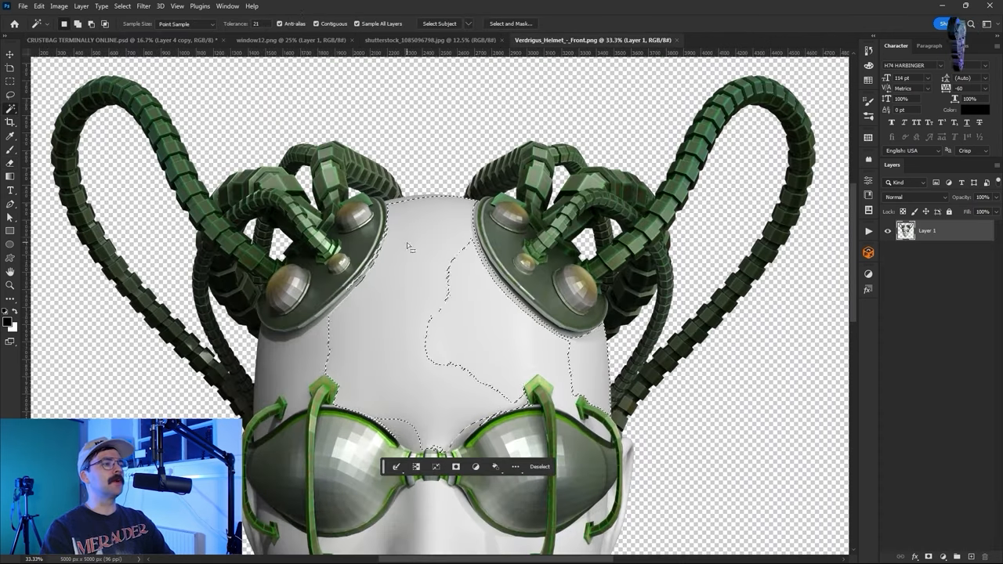
Deselect the helmet cutout and switch to the window12 frame image for its black stroke
click(9, 82)
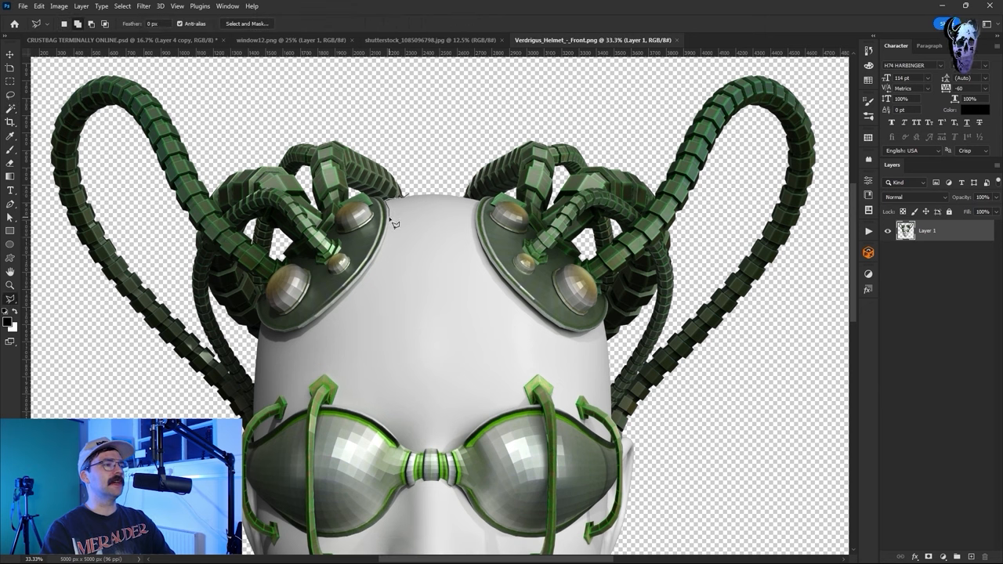
mouse_move(311, 329)
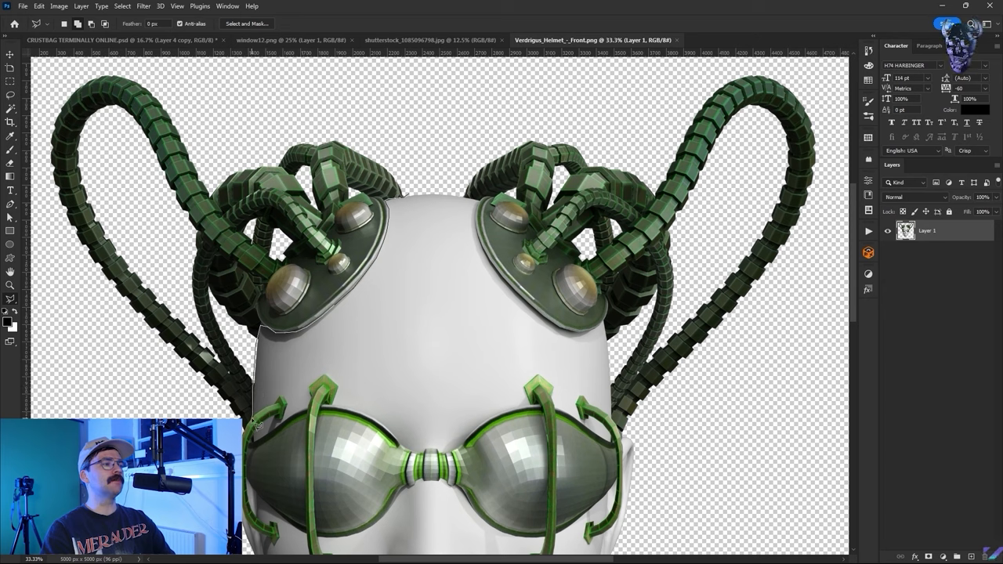
click(118, 40)
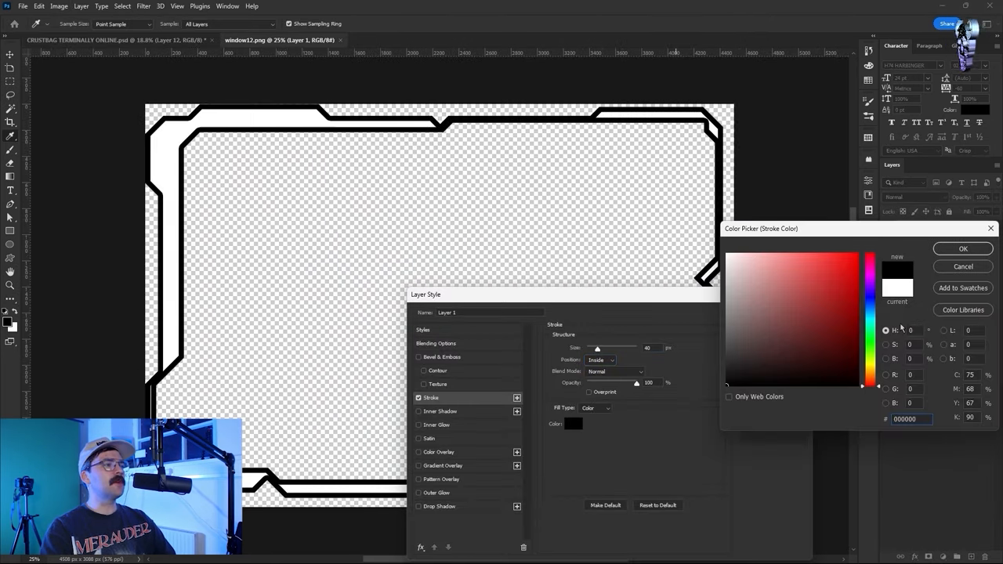
Set the X-ray brain inside the outlined frame, brush-clean around the zombie, and bring up the doomer.gif face
click(963, 247)
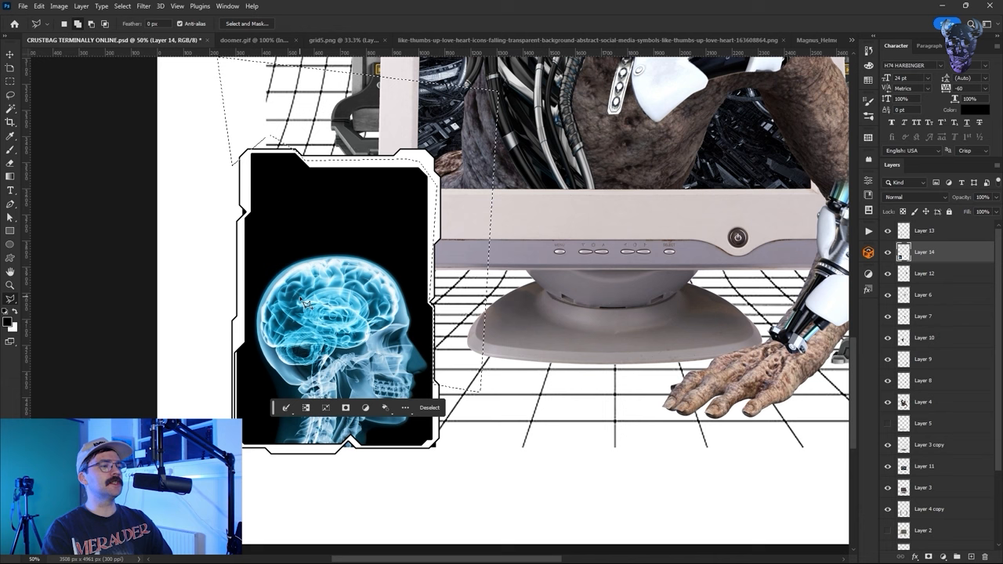
click(430, 407)
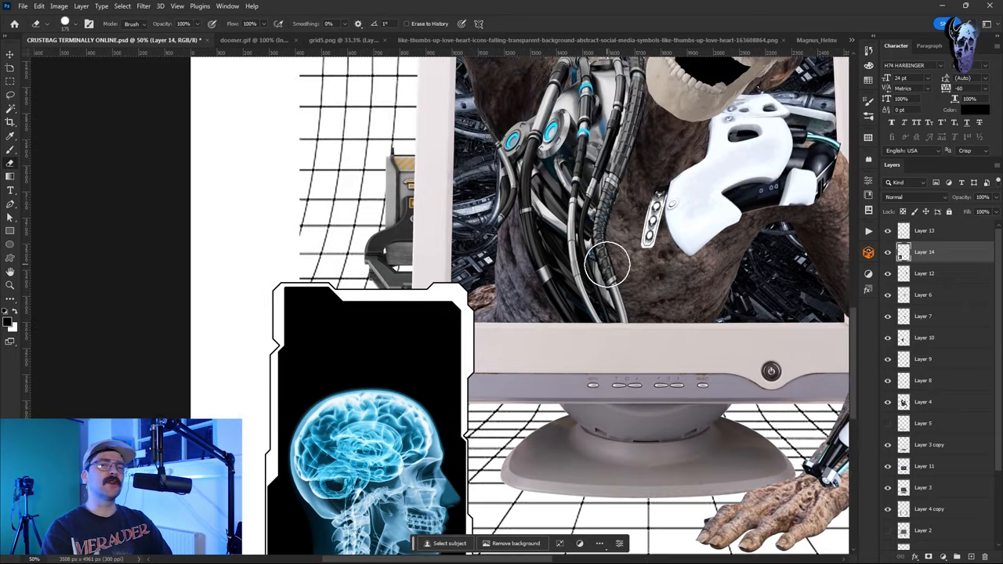
click(181, 41)
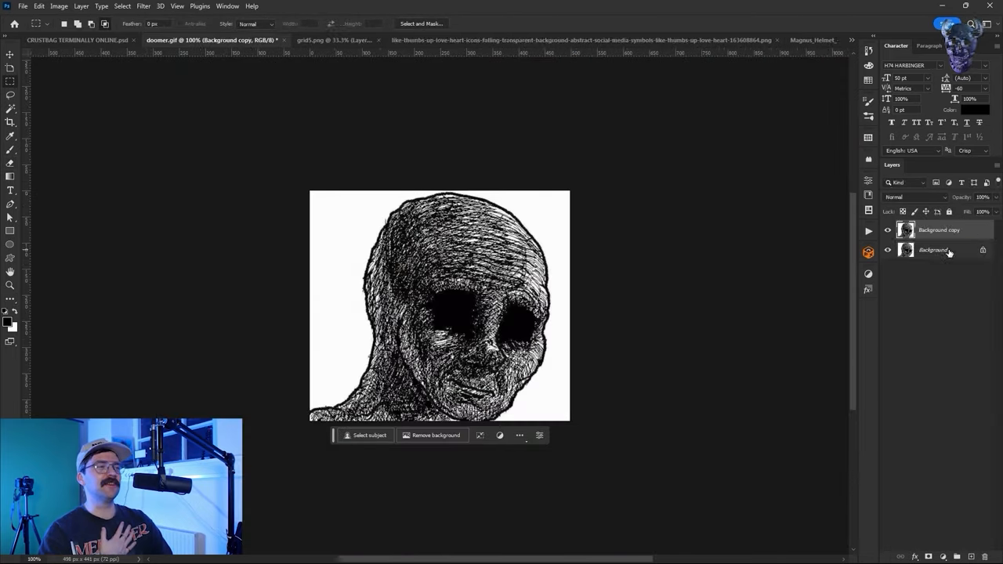
Remove the floppy disks' yellow via Color Range and place them with the like-heart icons around the zombie
click(78, 41)
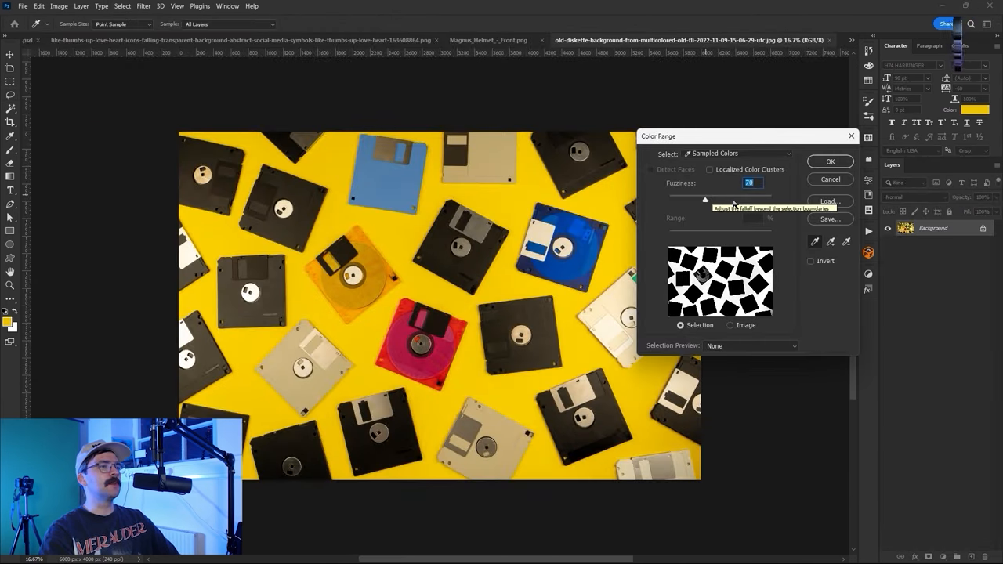
click(831, 161)
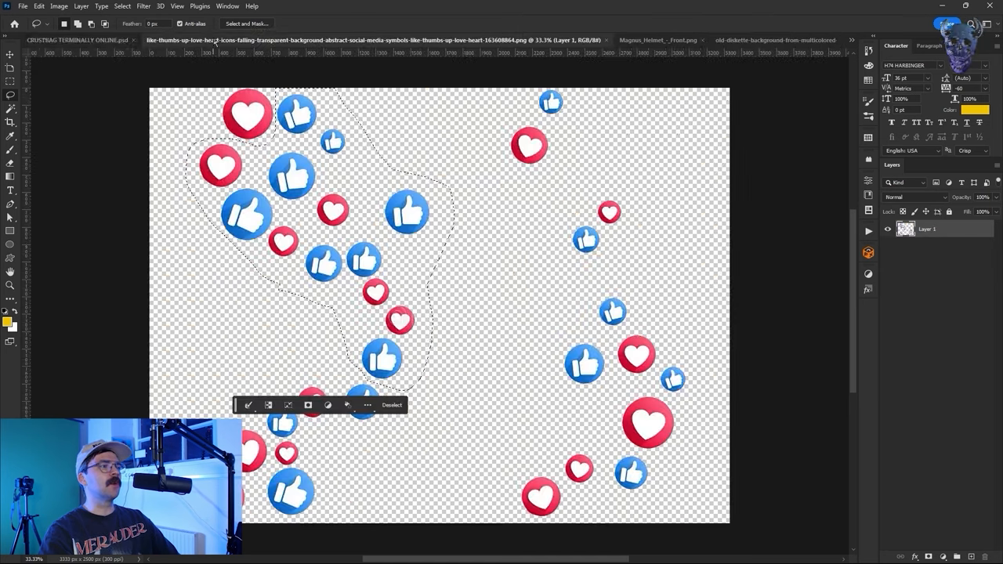
click(62, 41)
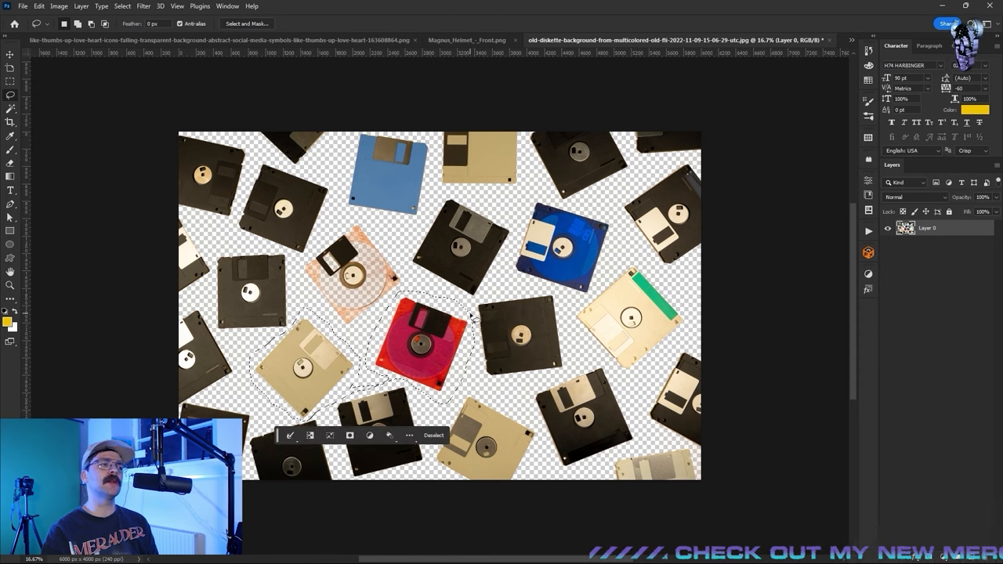
click(102, 41)
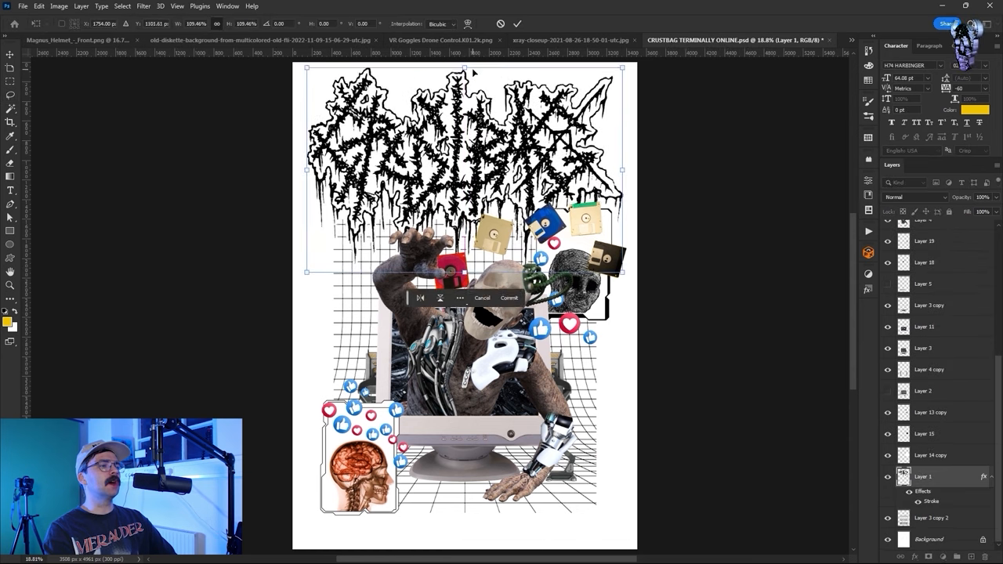
click(510, 298)
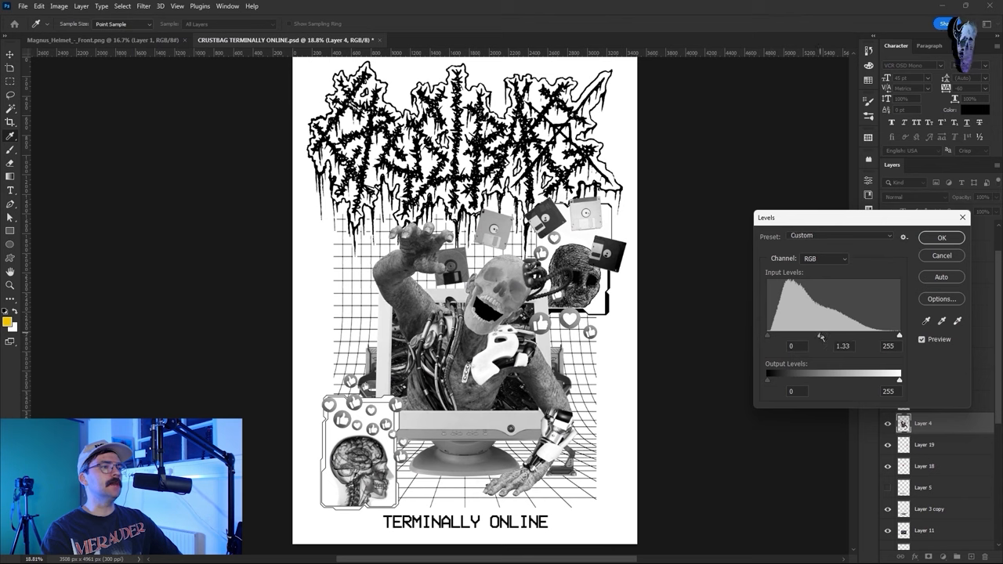
Apply the Black & White adjustment and Levels to the collage, then bring up the spiked mask render
click(940, 238)
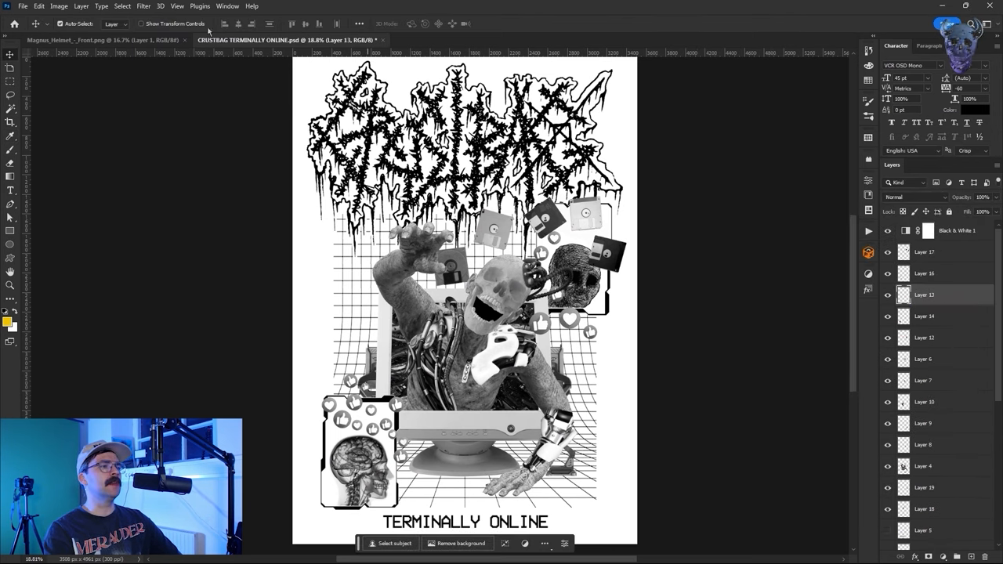
click(94, 41)
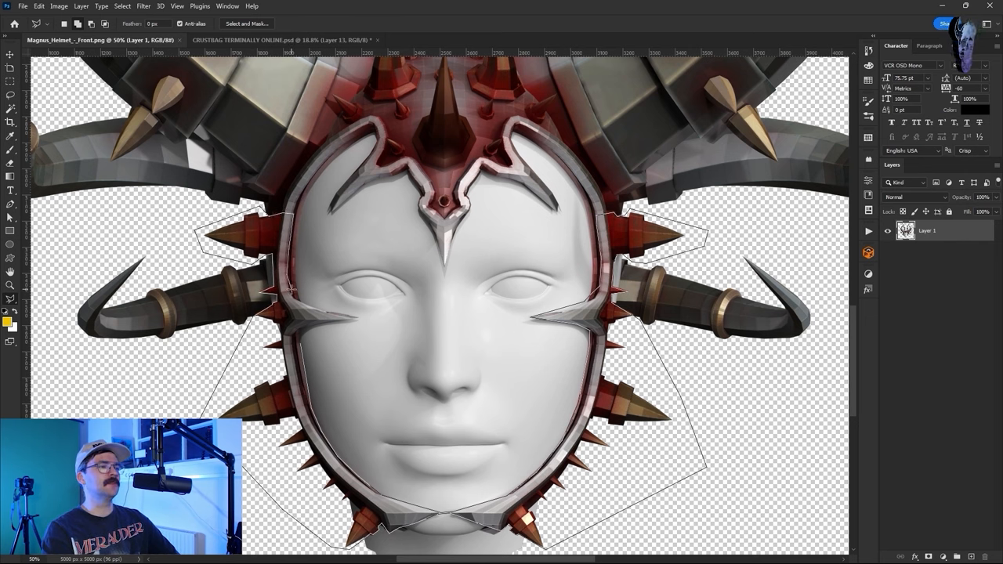
Paste the lassoed helmet pieces onto the poster, brighten the skull with Levels, and switch to the cyborg woman image
click(247, 23)
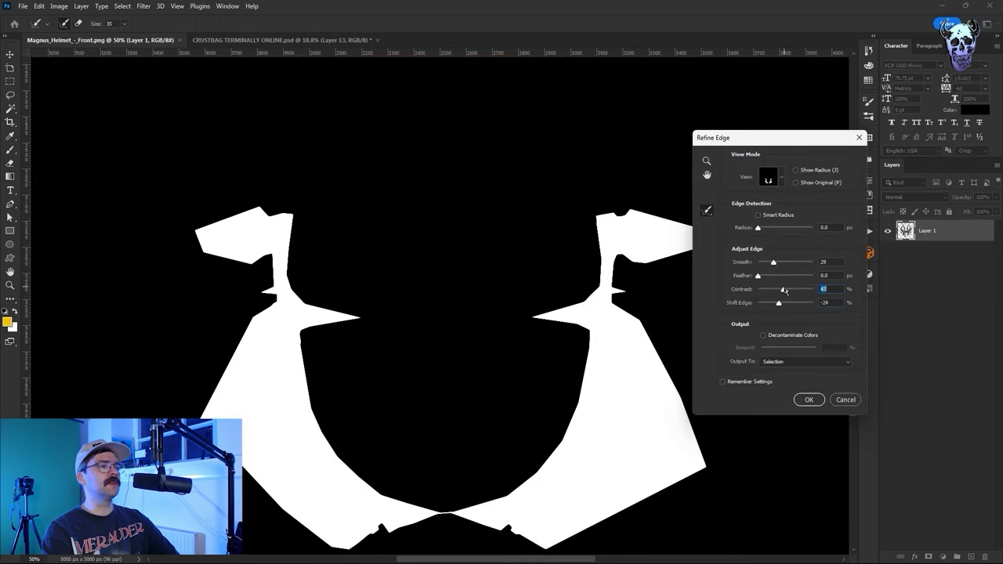
click(809, 400)
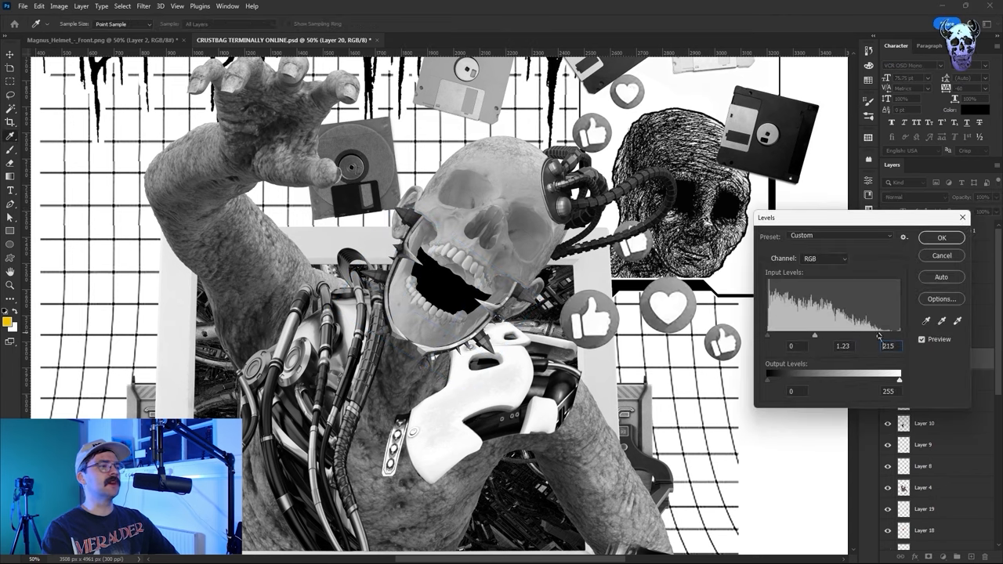
click(467, 41)
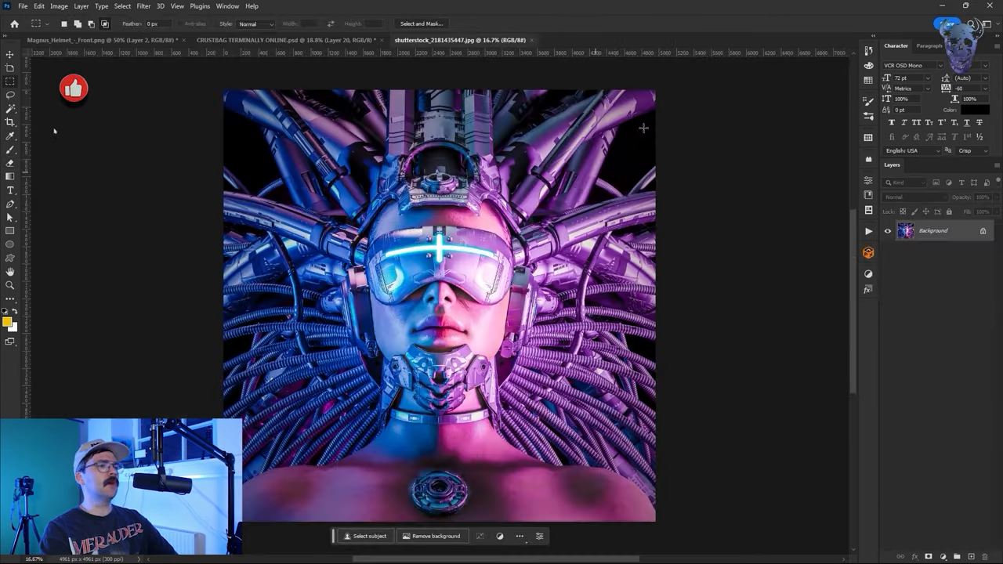
Paste and Free Transform the machinery piece at the poster's upper right, then start a selection on the cyborg portrait
click(290, 40)
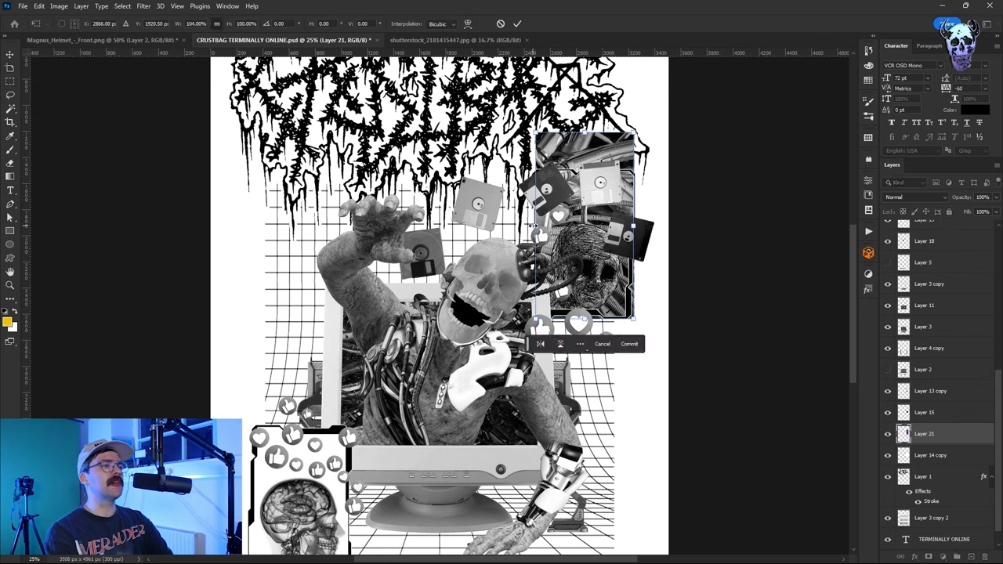
click(630, 345)
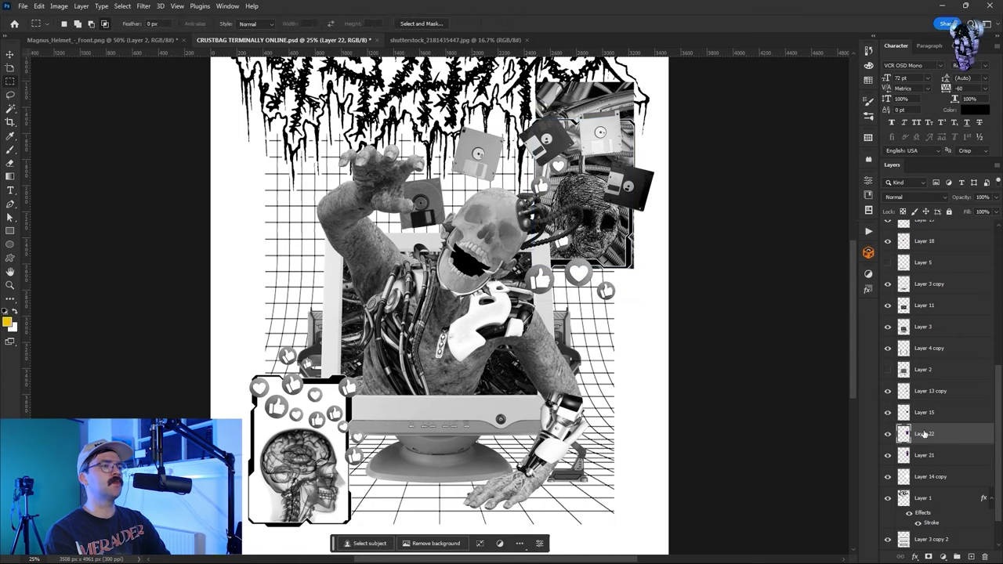
click(924, 454)
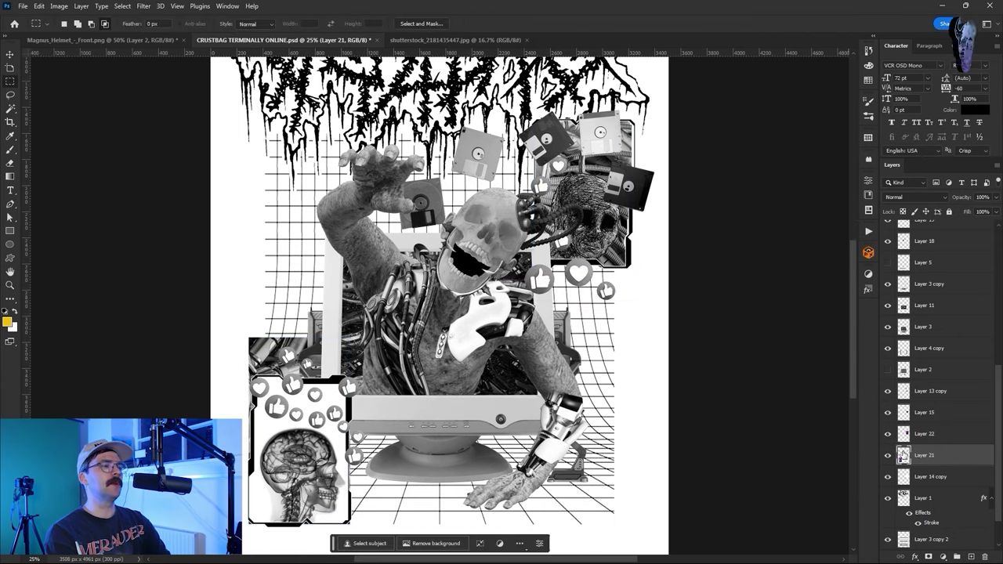
click(82, 6)
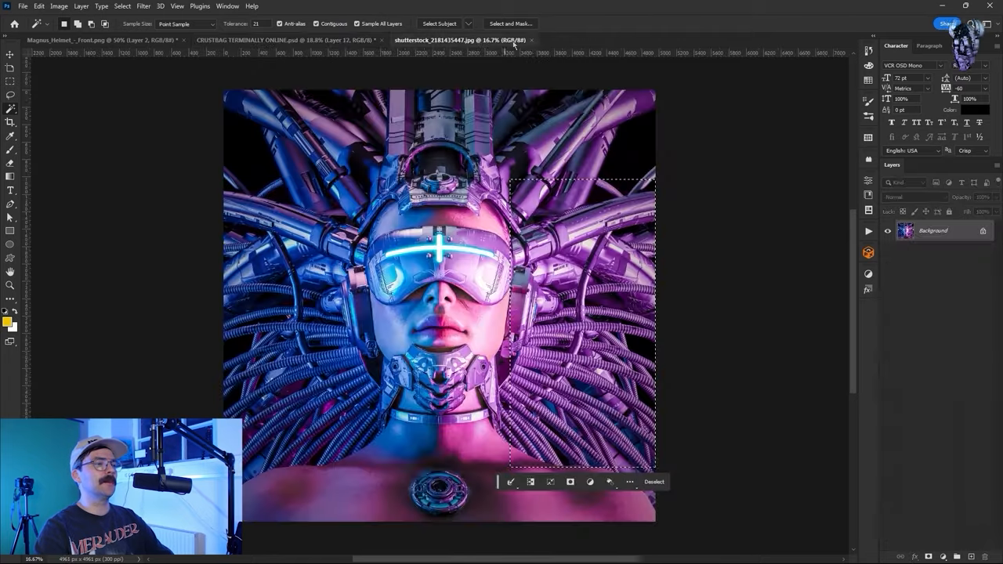
Paste cable bundles onto the poster, transform them around the zombie and give them a Stroke layer style
click(251, 40)
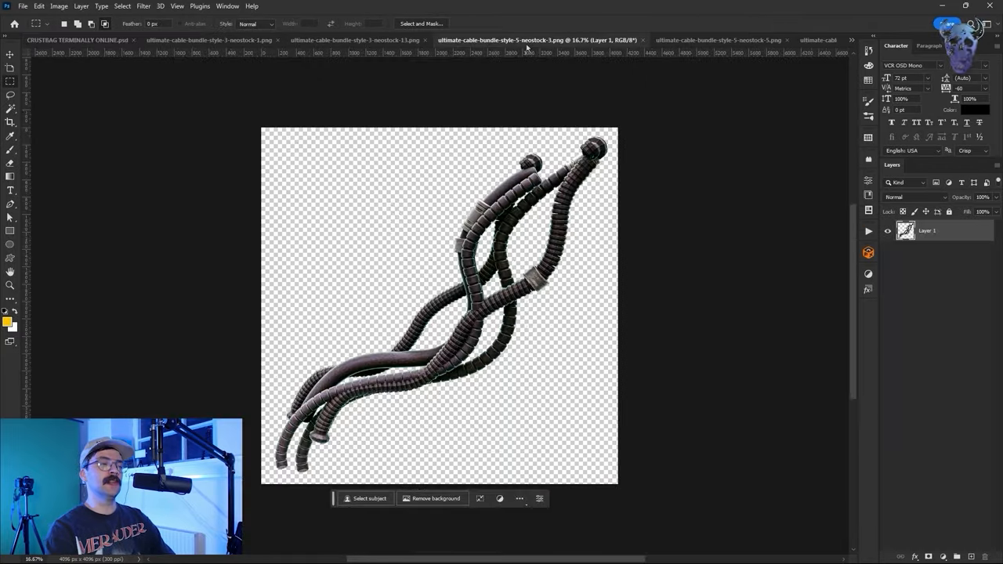
click(75, 40)
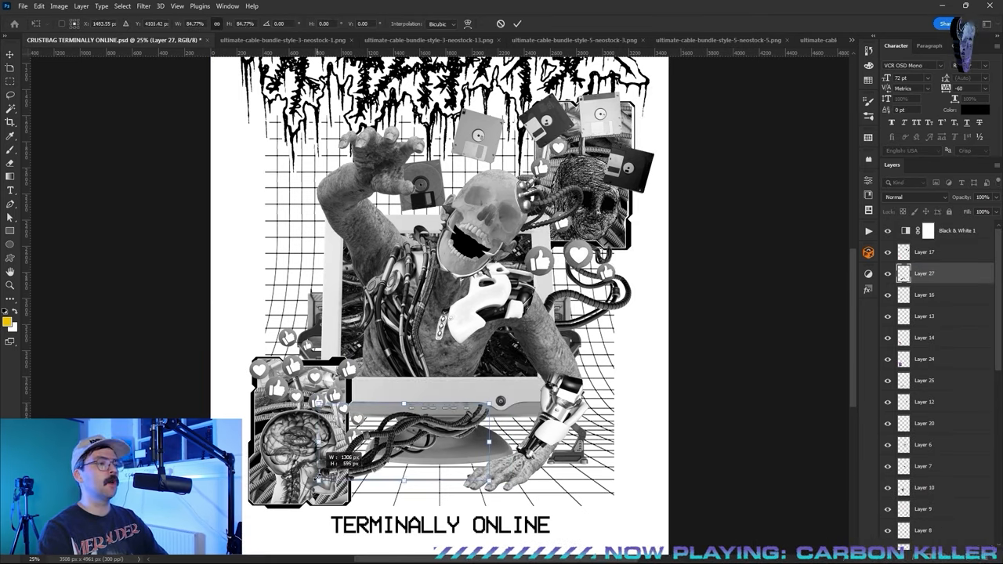
click(925, 380)
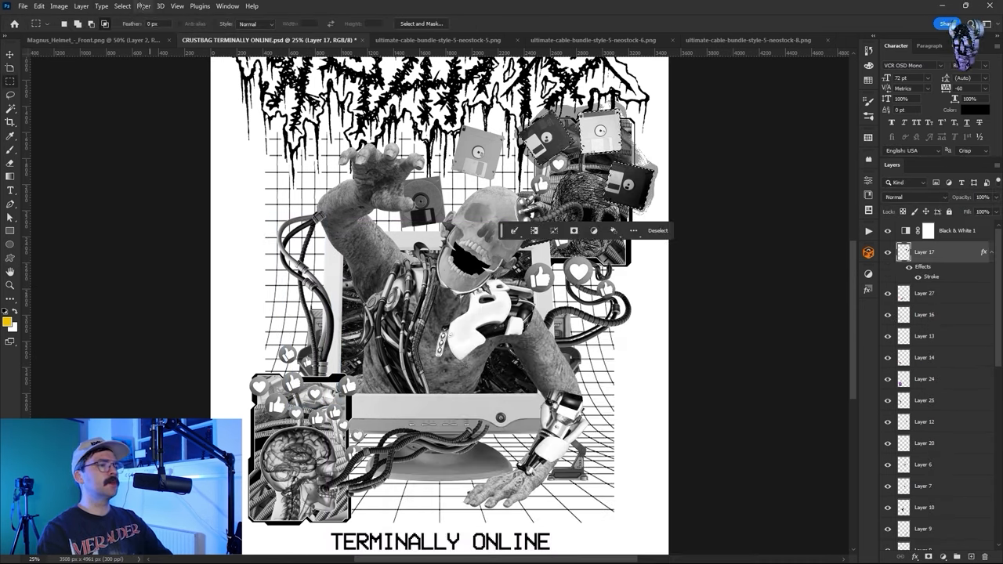
Paste the stroke style onto more cable layers, edit the Stroke, and dodge their tones
click(657, 231)
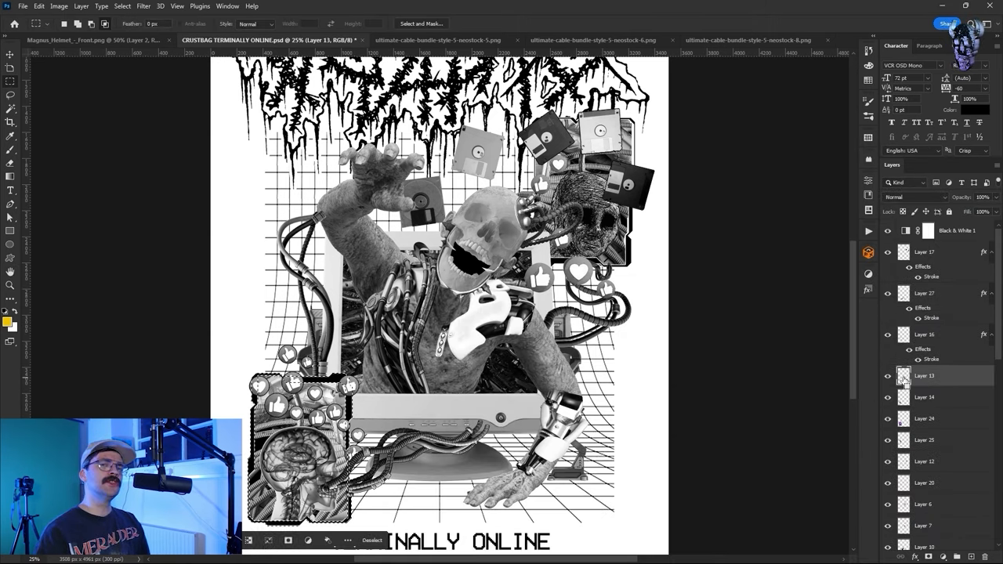
click(143, 6)
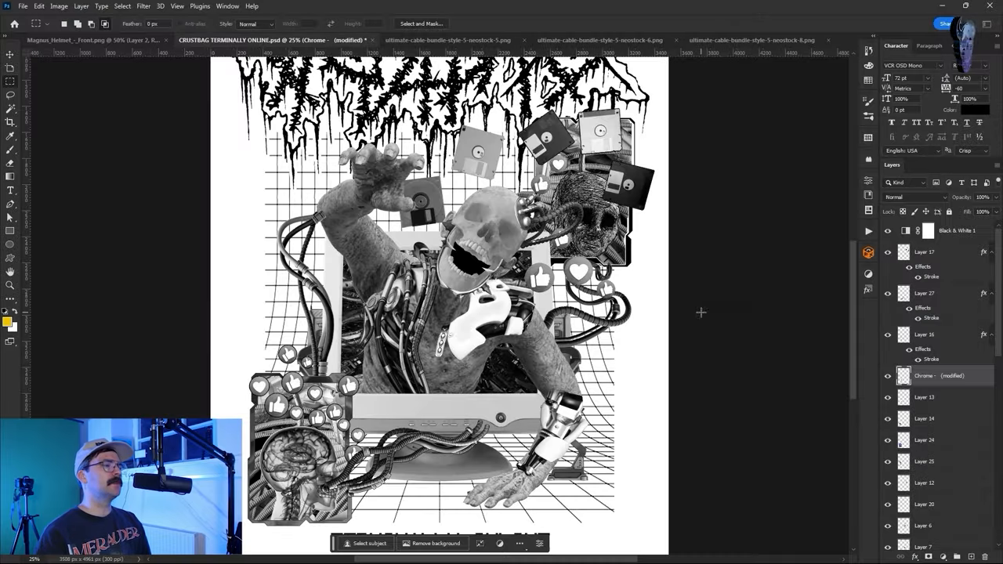
right_click(933, 376)
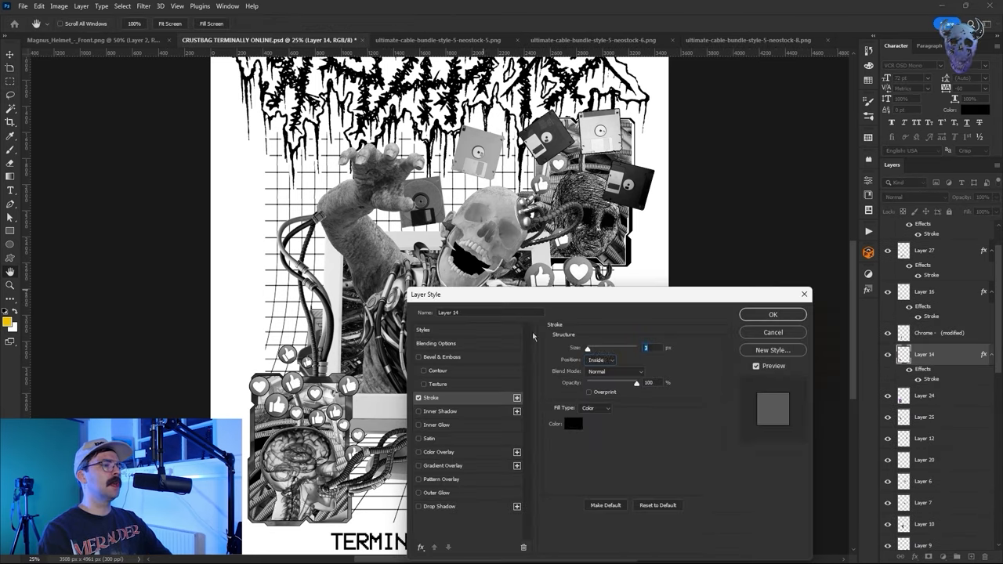
click(60, 6)
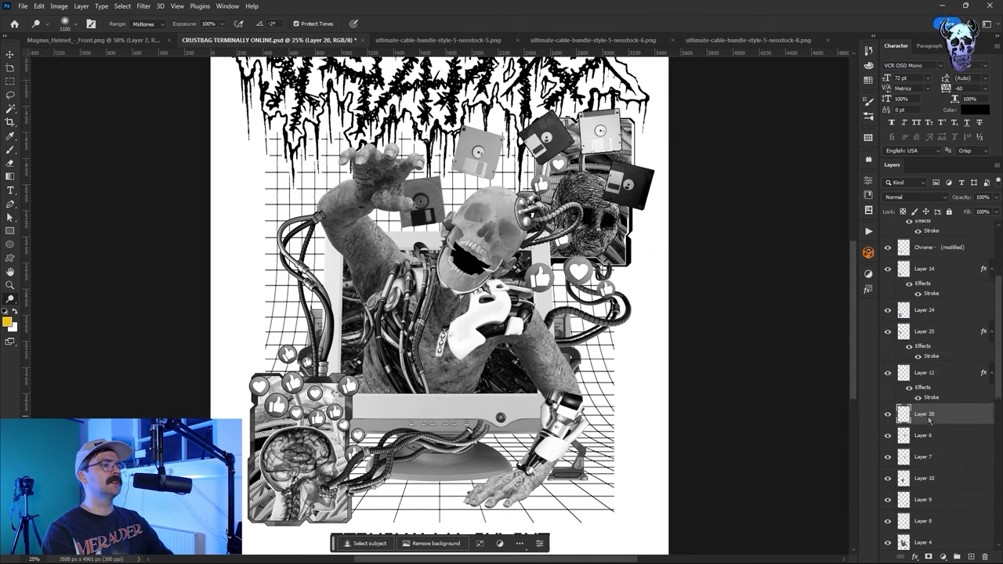
click(142, 7)
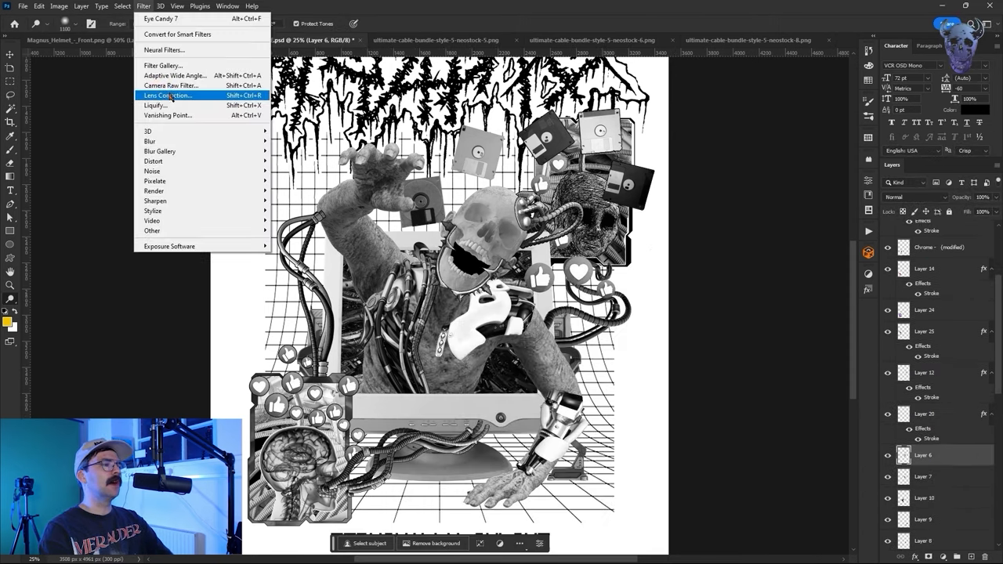
Liquify the skull with Forward Warp, pushing the lower jaw and teeth into a distorted mouth, and apply it
click(154, 105)
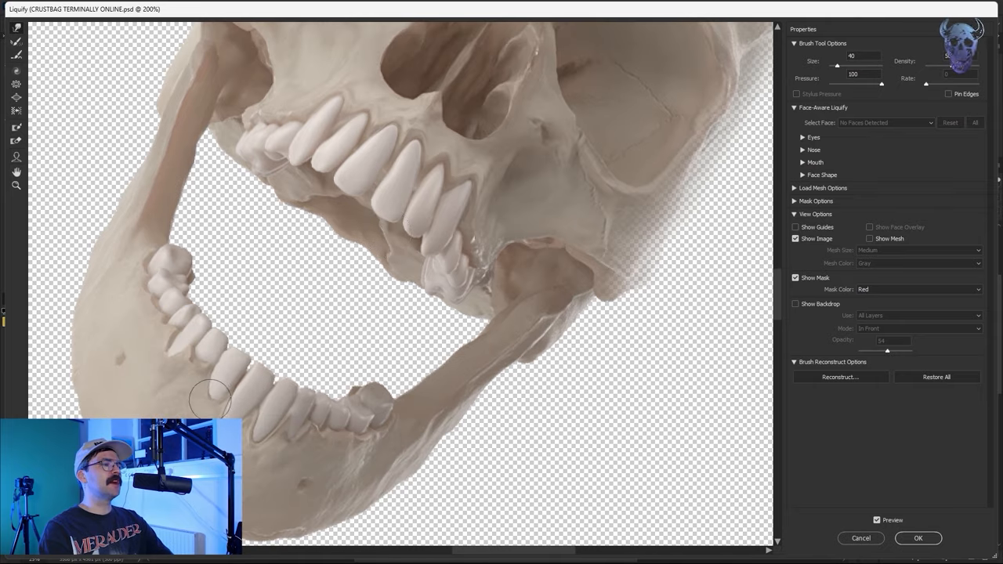
drag(212, 399, 322, 422)
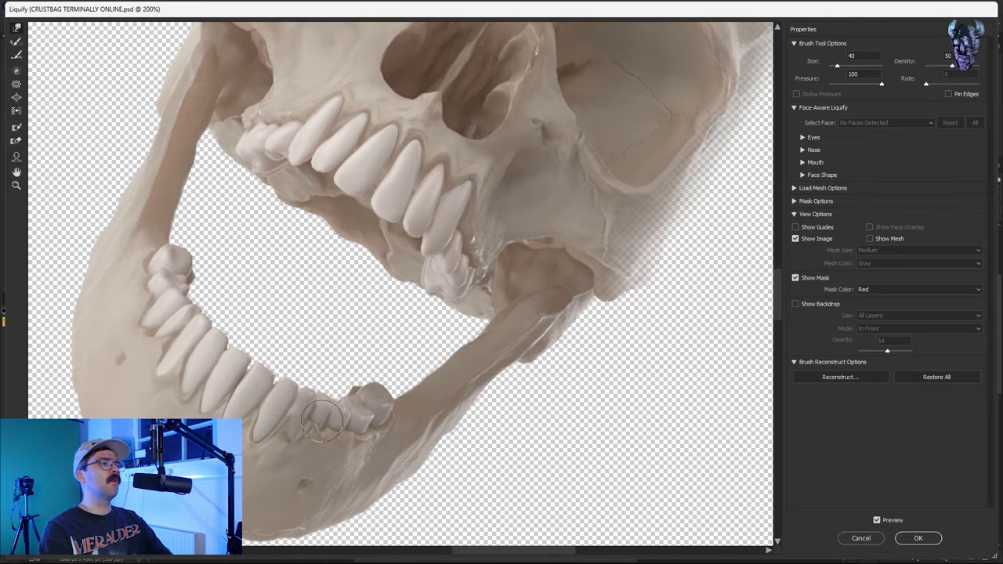
drag(322, 422, 310, 360)
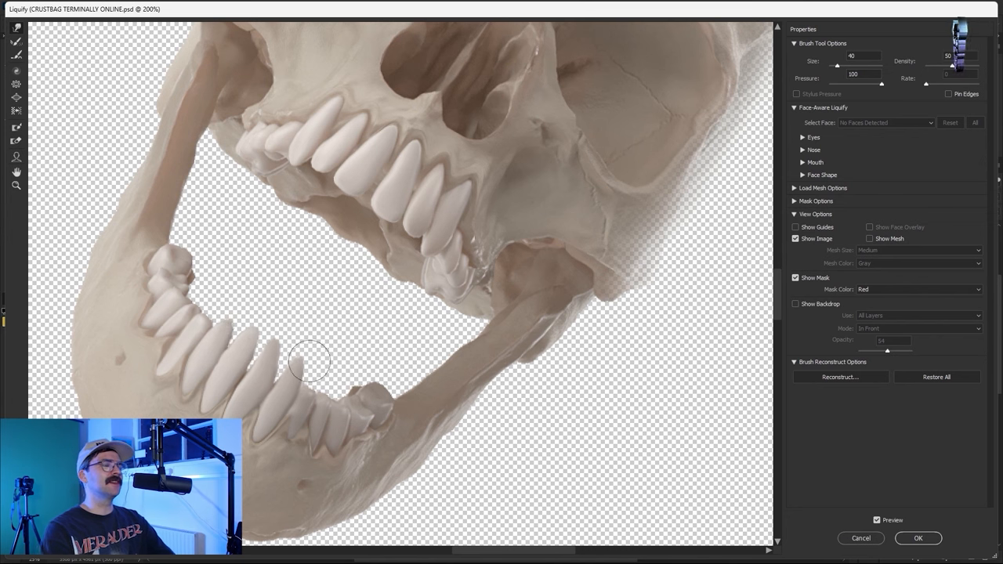
drag(311, 360, 362, 244)
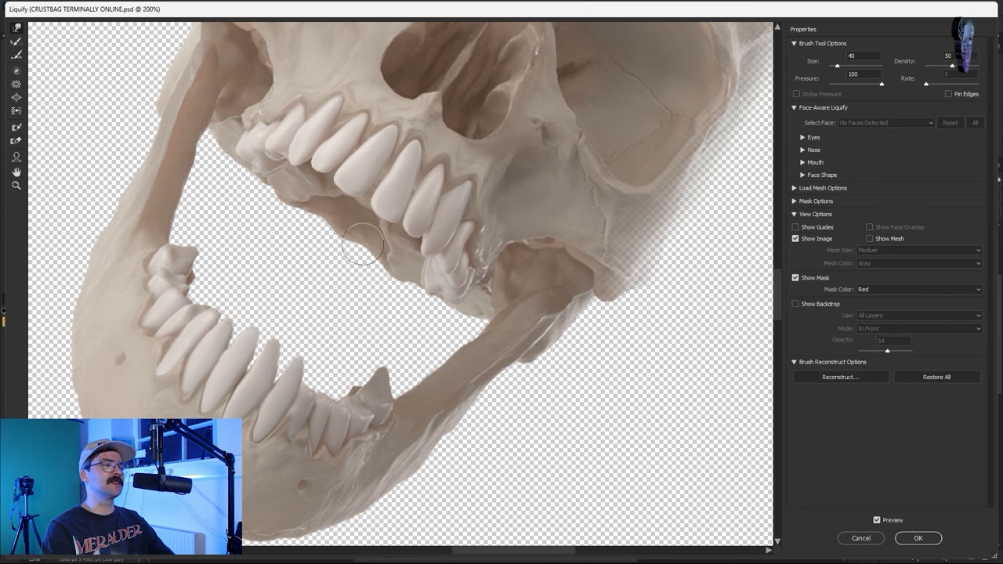
drag(364, 245, 401, 259)
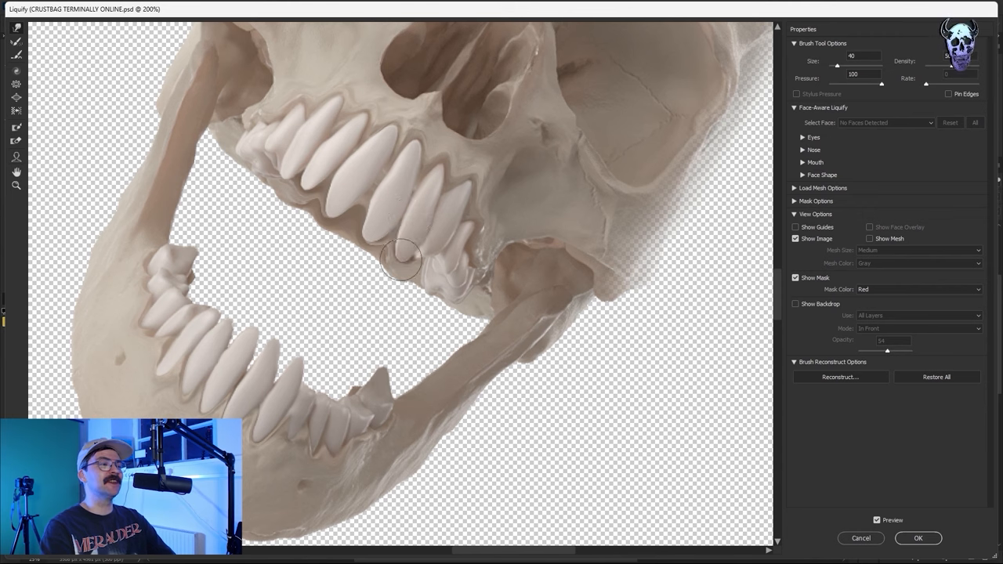
click(918, 539)
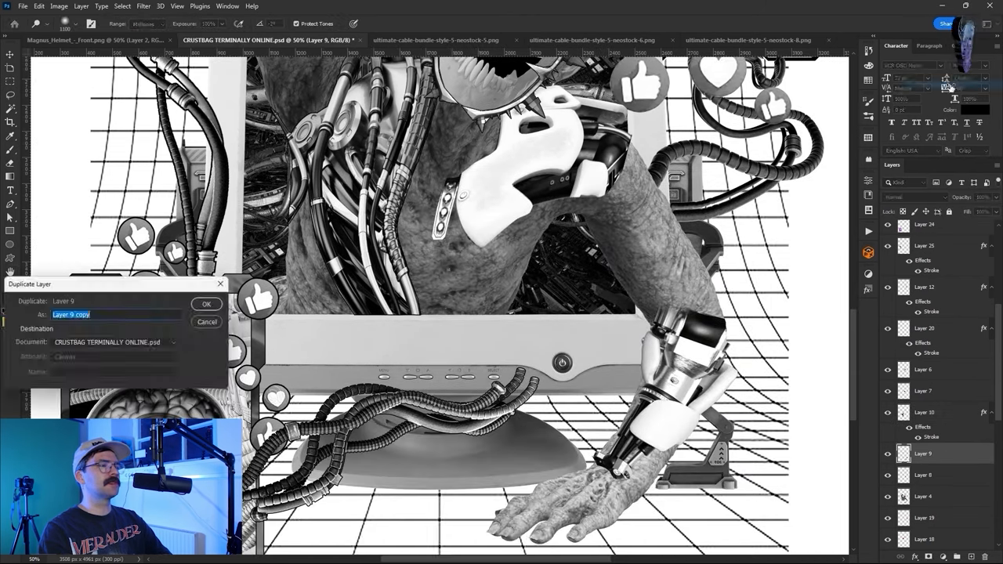
Duplicate Layer 9 and boost the contrast of collage pieces with Levels
click(207, 304)
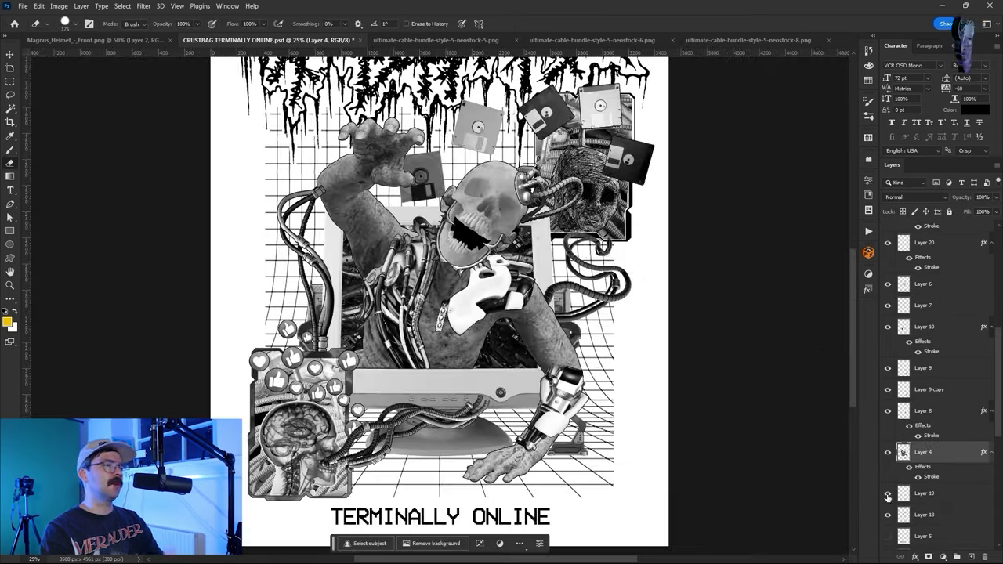
click(122, 6)
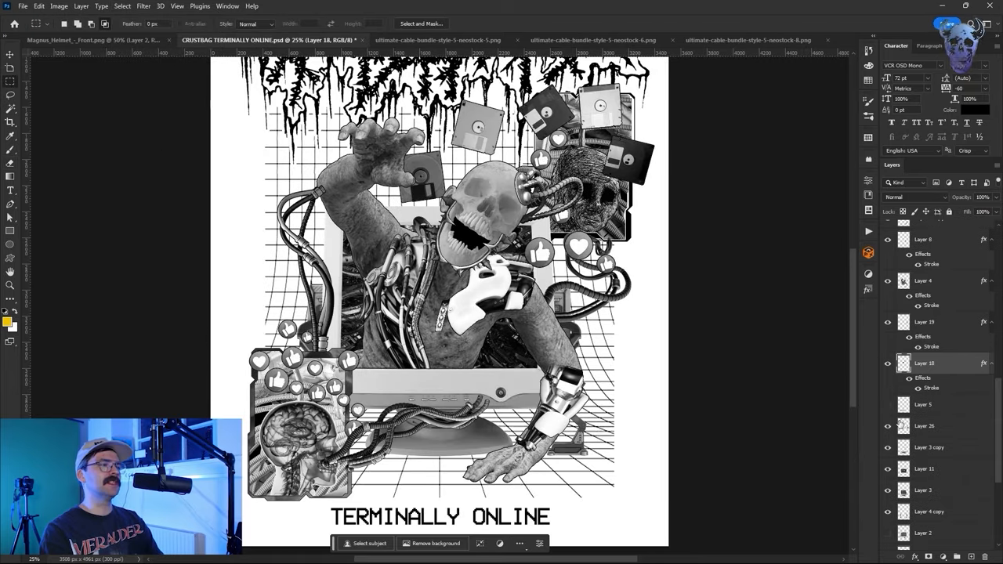
click(925, 405)
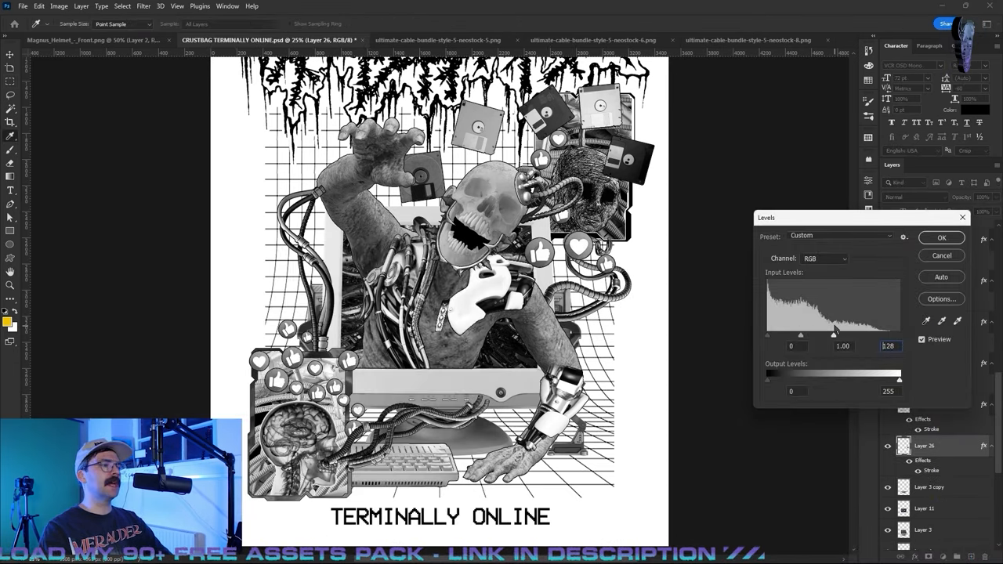
click(60, 6)
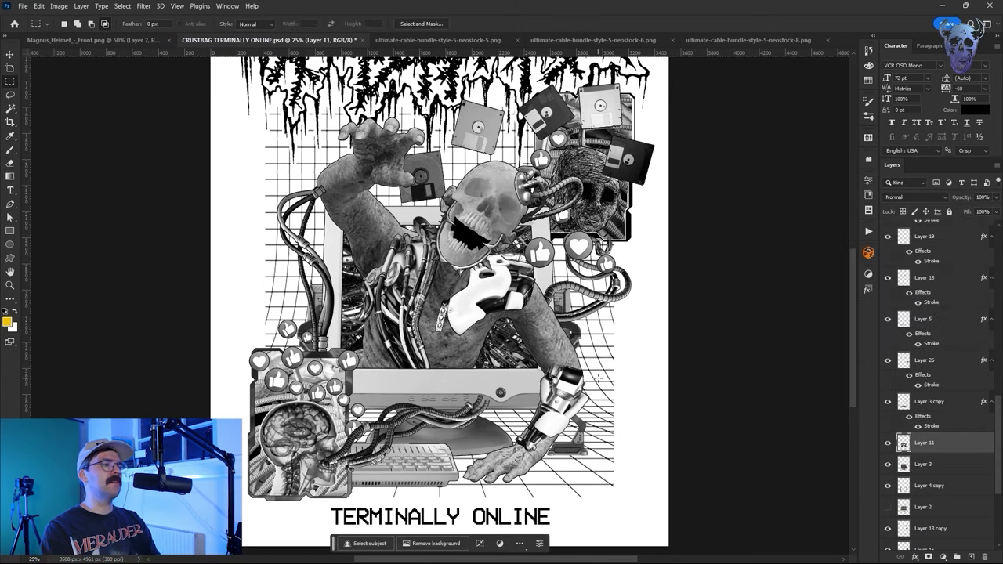
Coat a piece with Eye Candy Chrome, apply Levels to the next piece and start transforming it
click(143, 7)
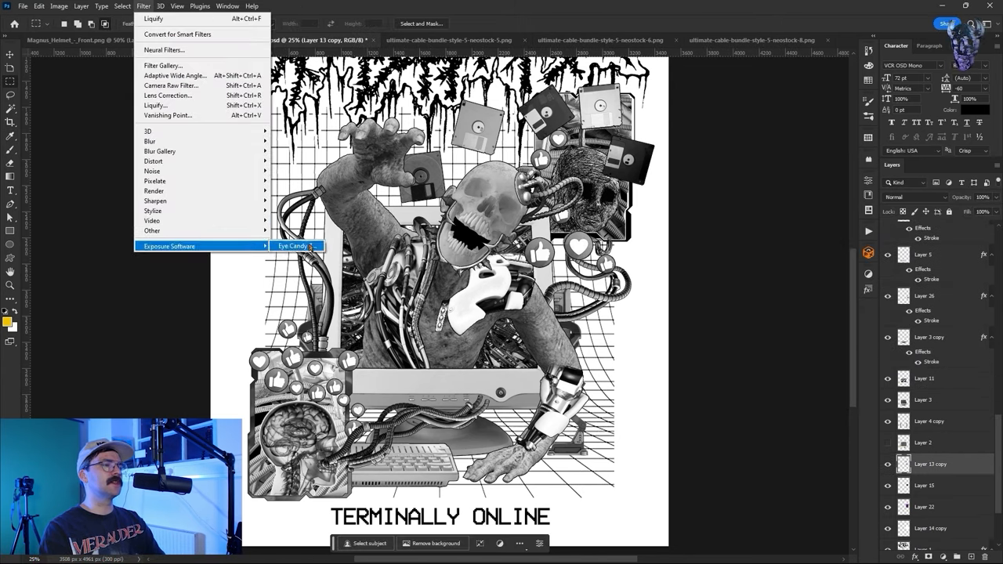
click(295, 244)
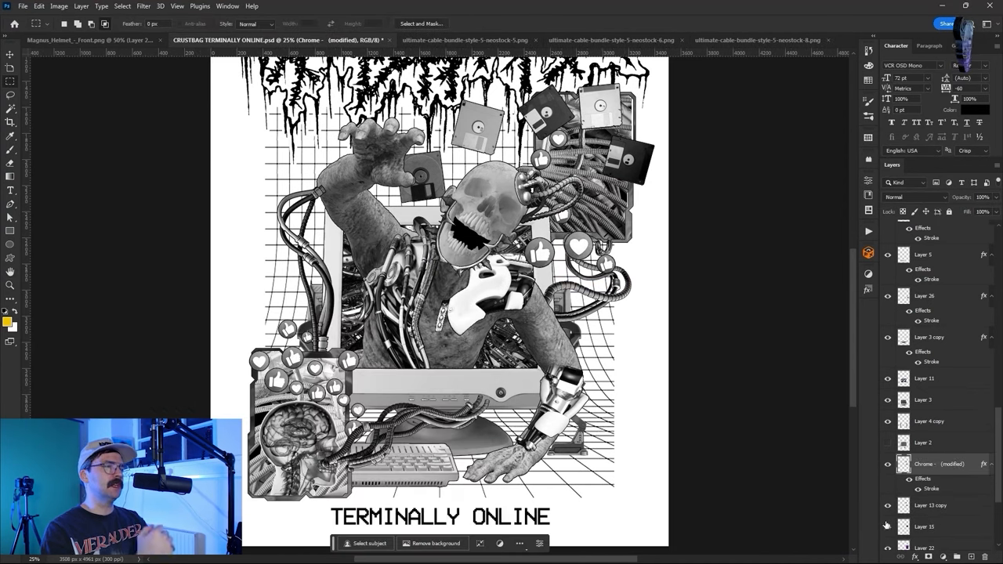
click(59, 6)
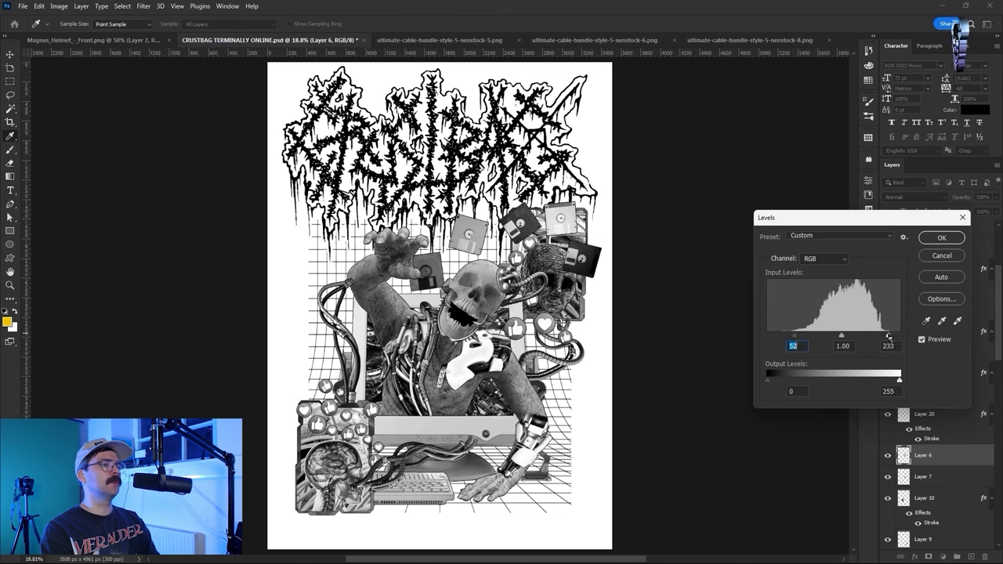
click(940, 238)
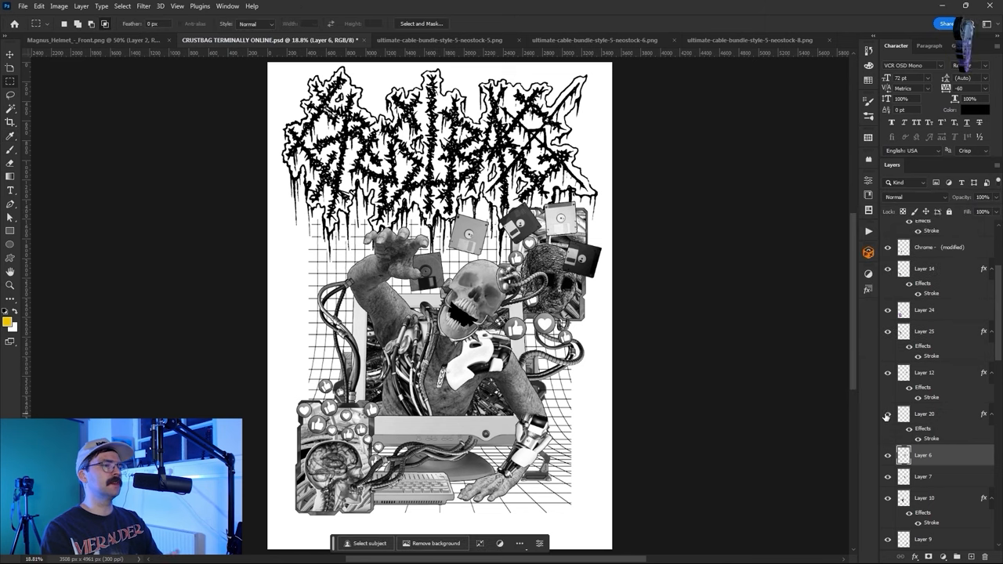
key(Ctrl+T)
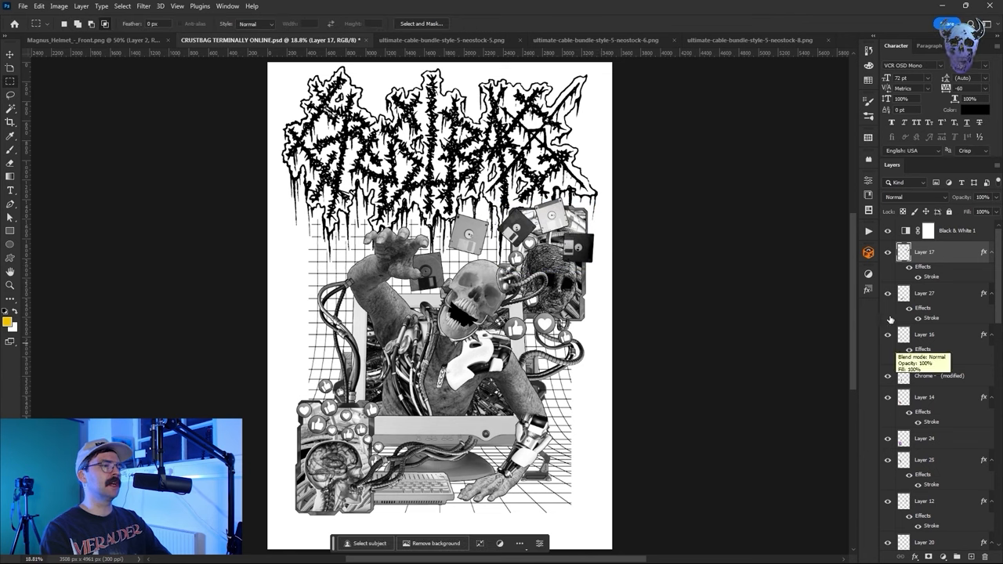
scroll(down, 3)
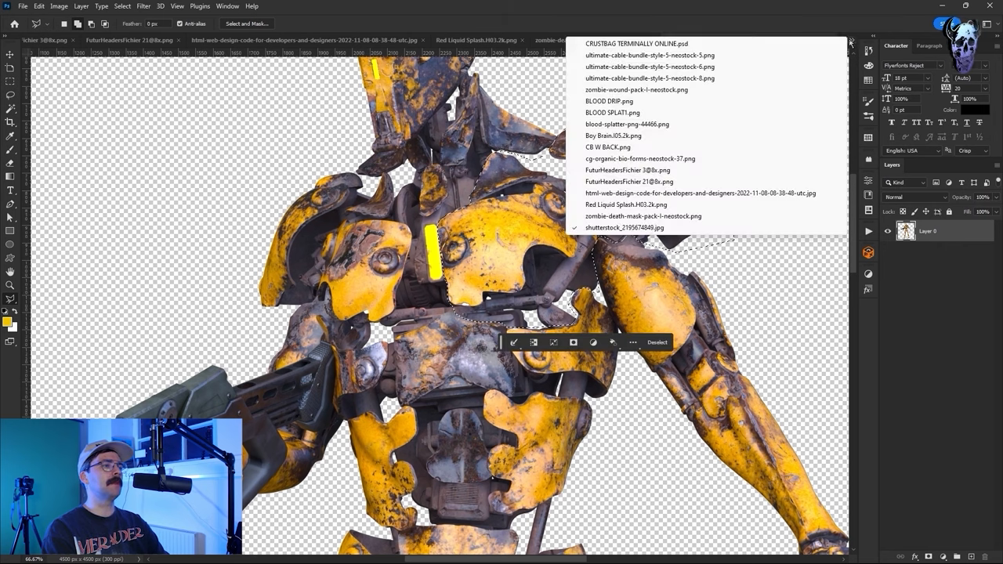
Paste the robot armour piece onto the poster, give it a layer style and warp it over the zombie's shoulder
click(636, 44)
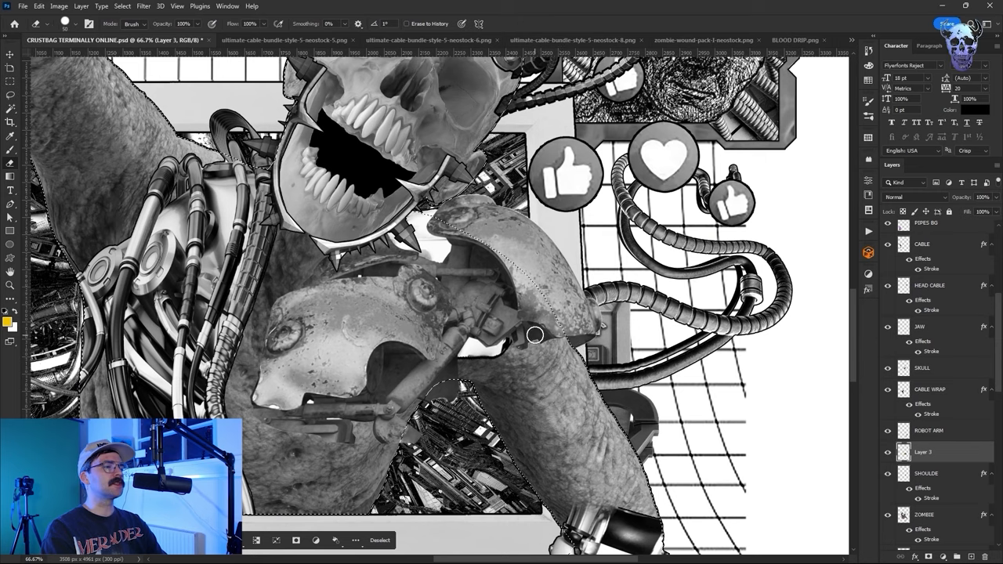
click(82, 6)
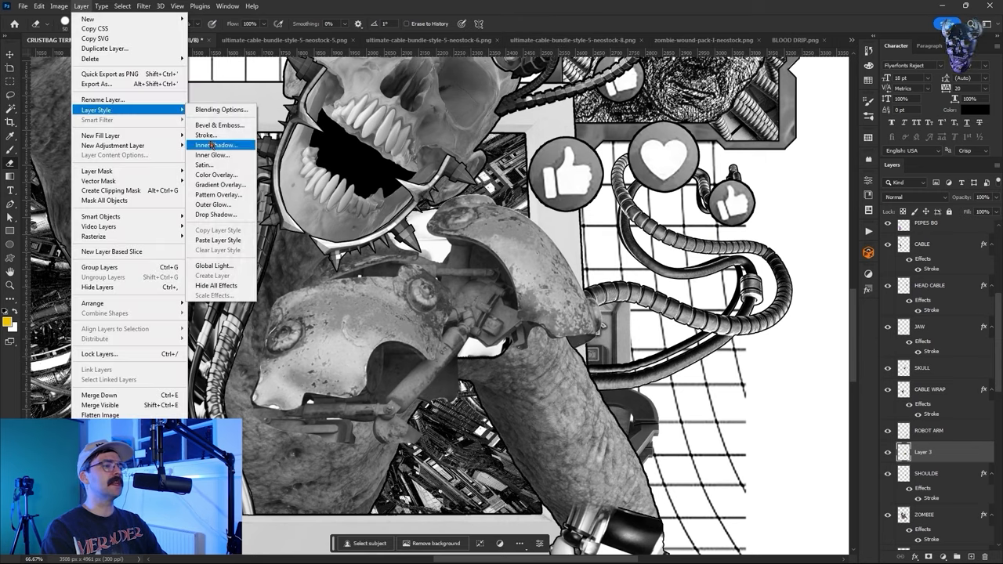
click(207, 135)
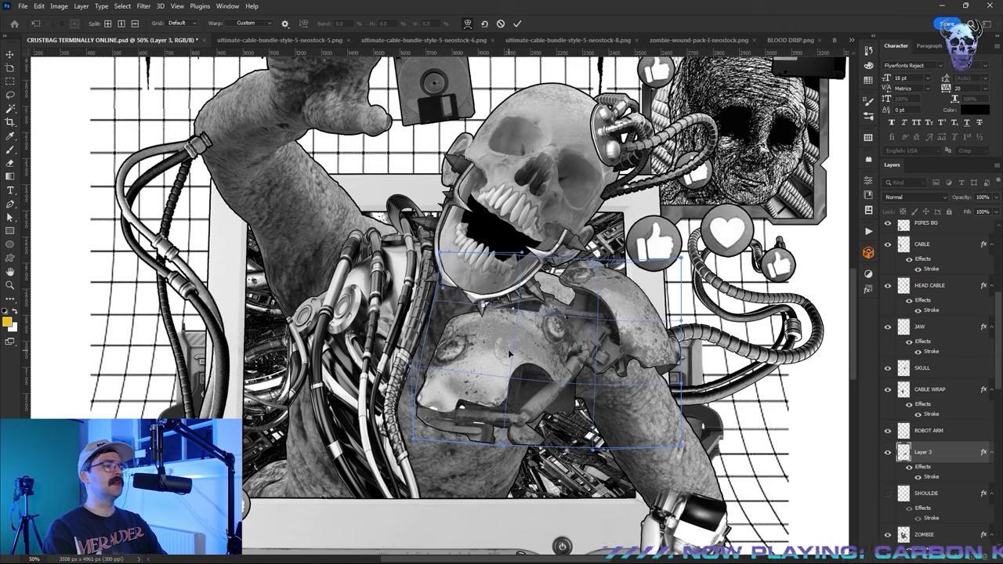
click(143, 6)
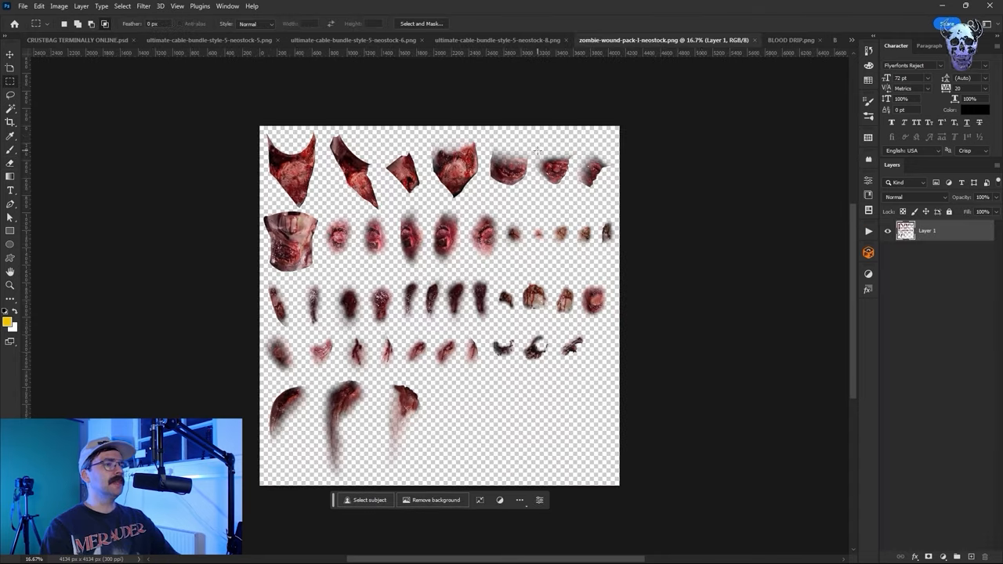
Lasso a wound texture from the zombie wound pack and adjust its contrast with Levels
click(851, 41)
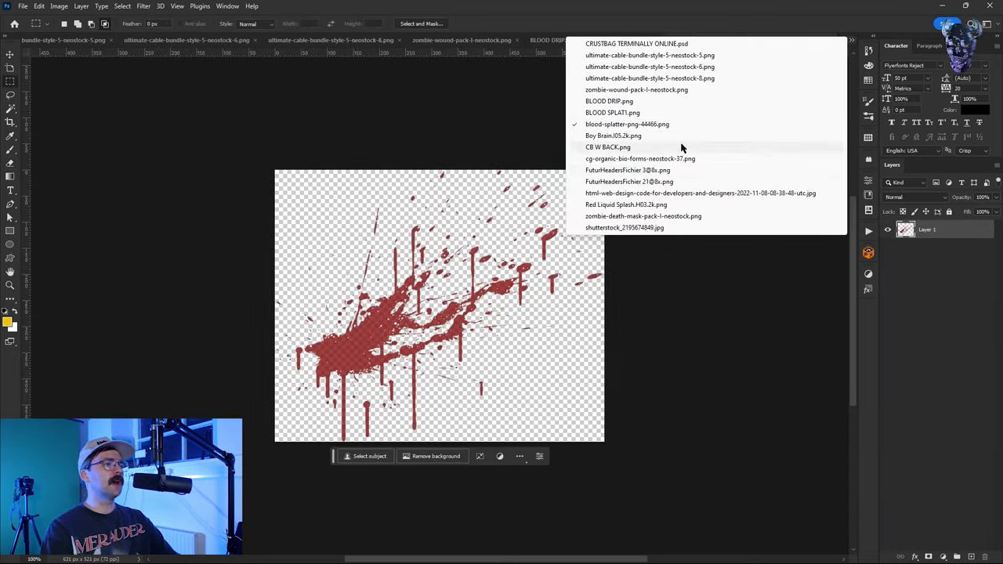
click(643, 216)
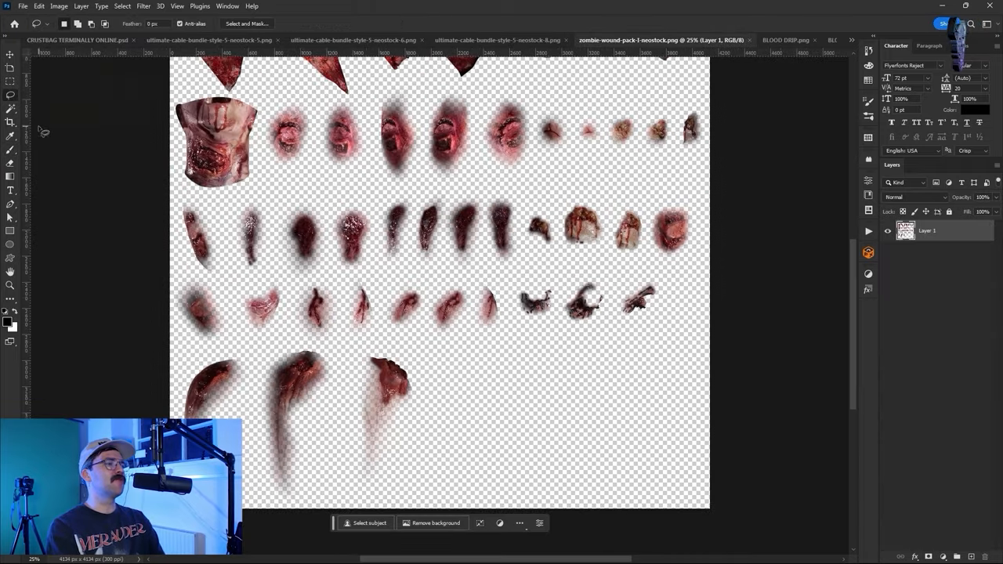
click(75, 41)
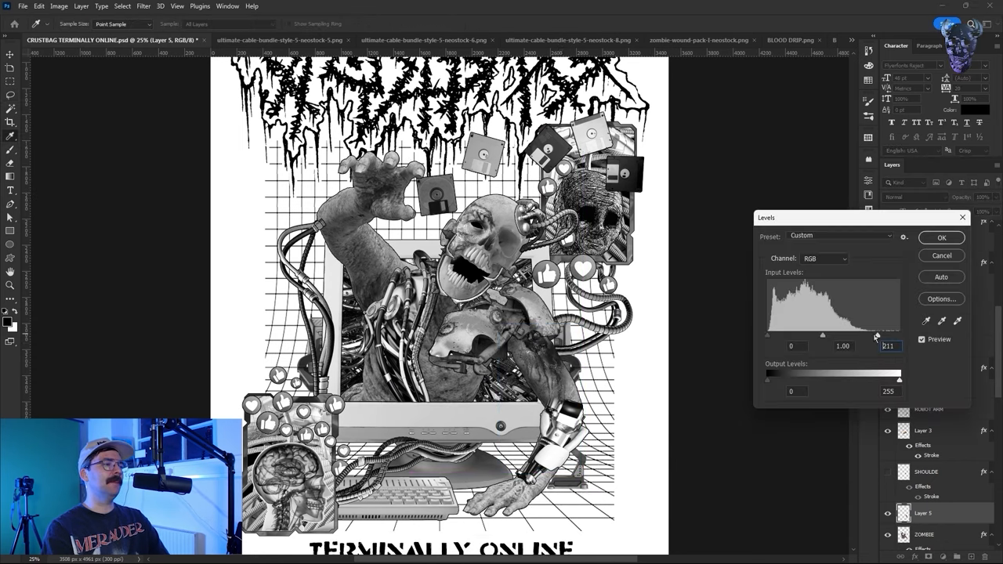
click(940, 238)
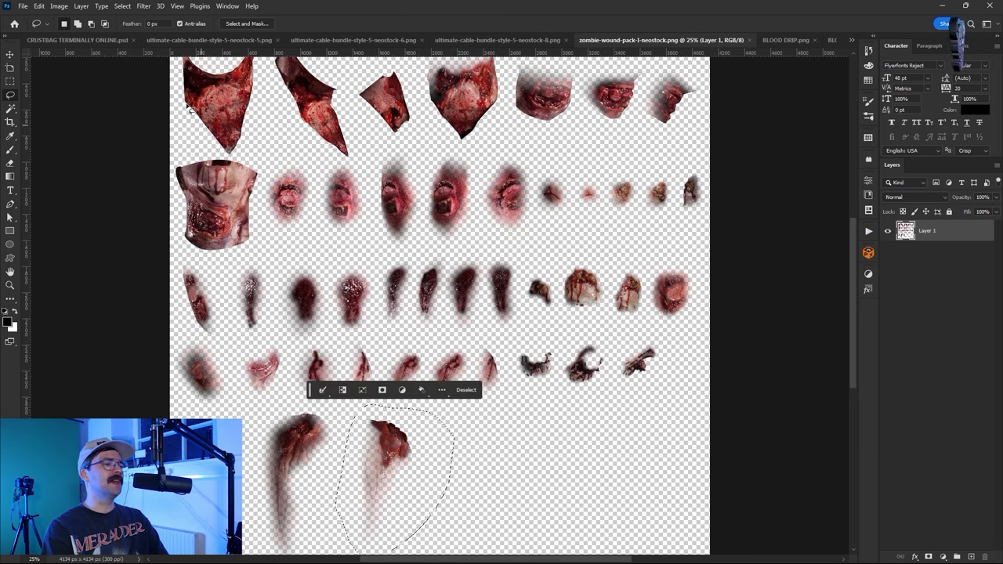
Place the wound on the zombie in the poster and blend it into the skin with Hard Light
click(71, 40)
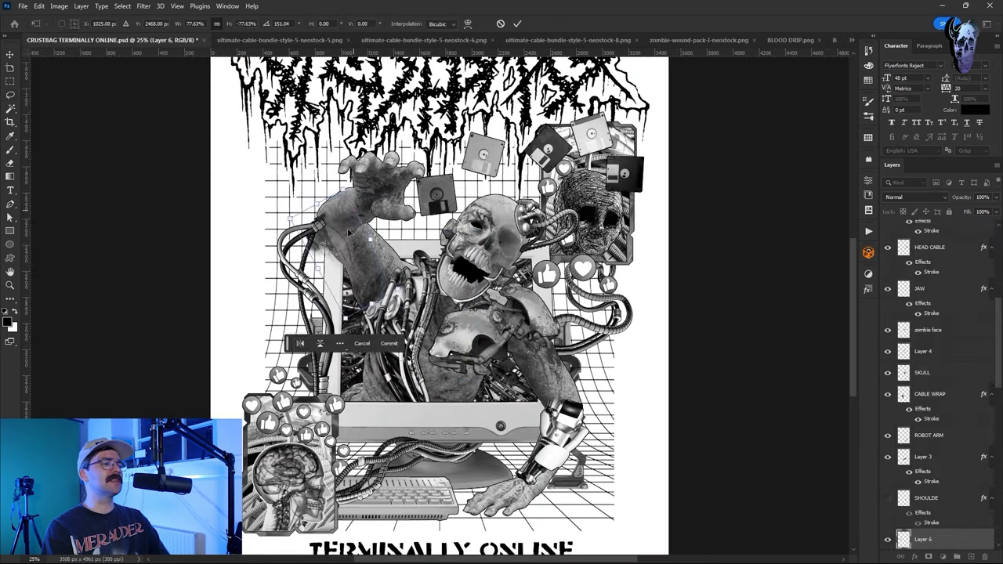
click(912, 197)
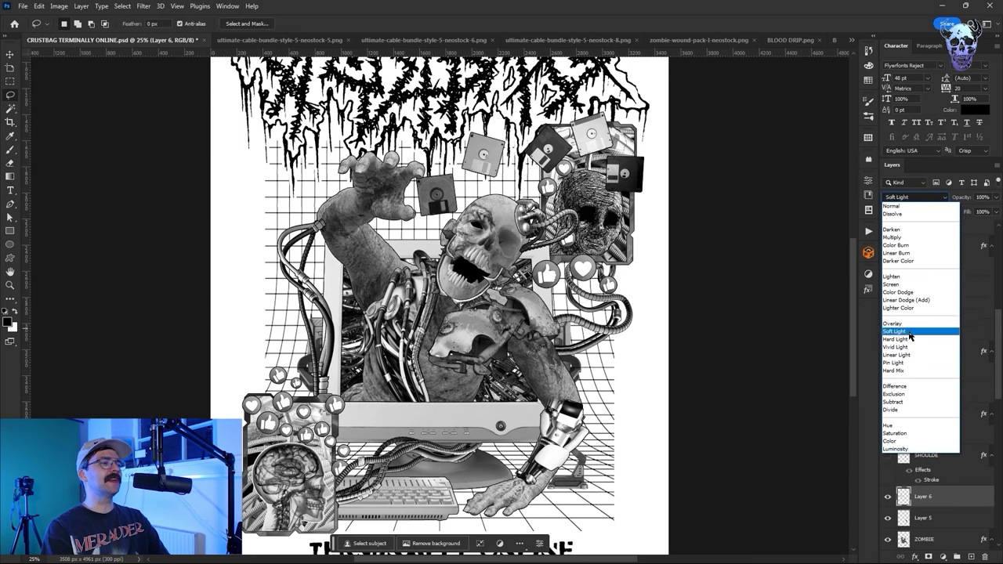
click(896, 338)
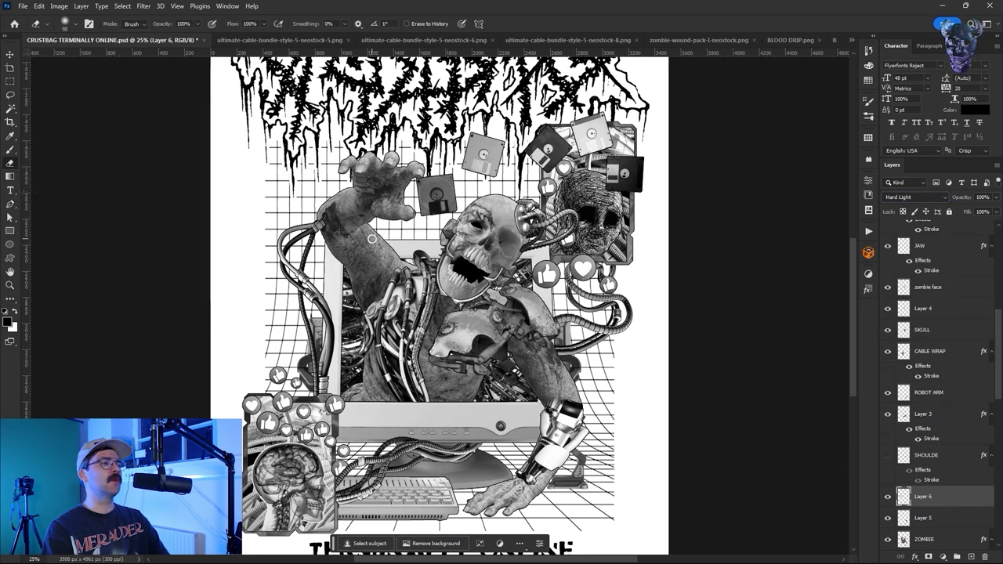
click(698, 41)
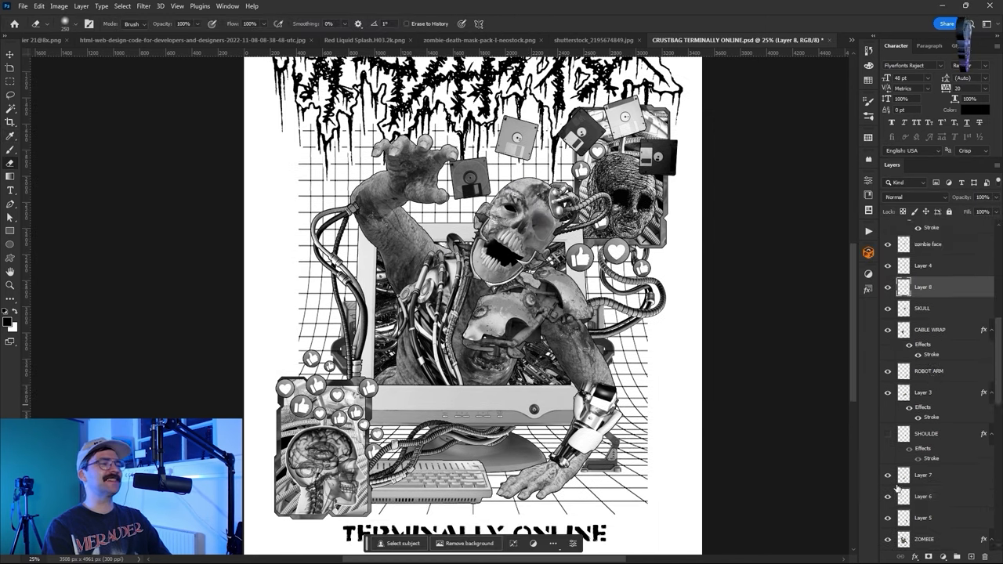
Copy the blood drip PNG into the poster over the lower banner, paste the shared stroke style and choose a darker blend mode
click(921, 517)
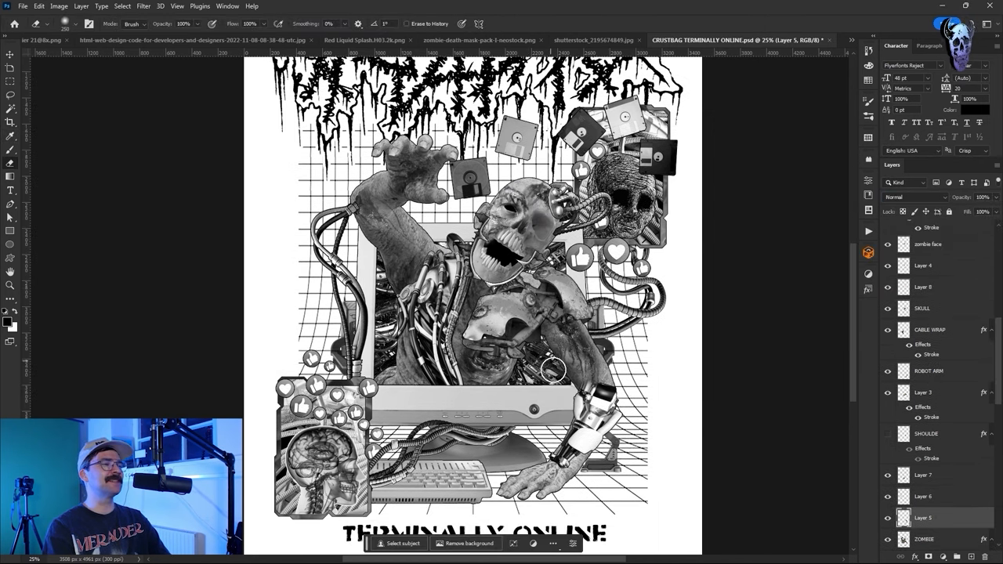
click(86, 41)
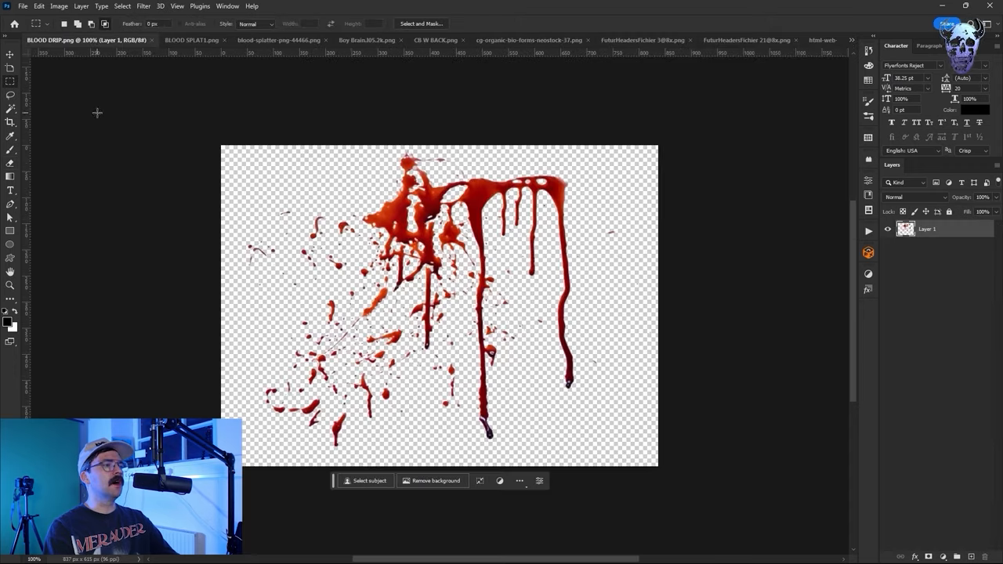
click(724, 40)
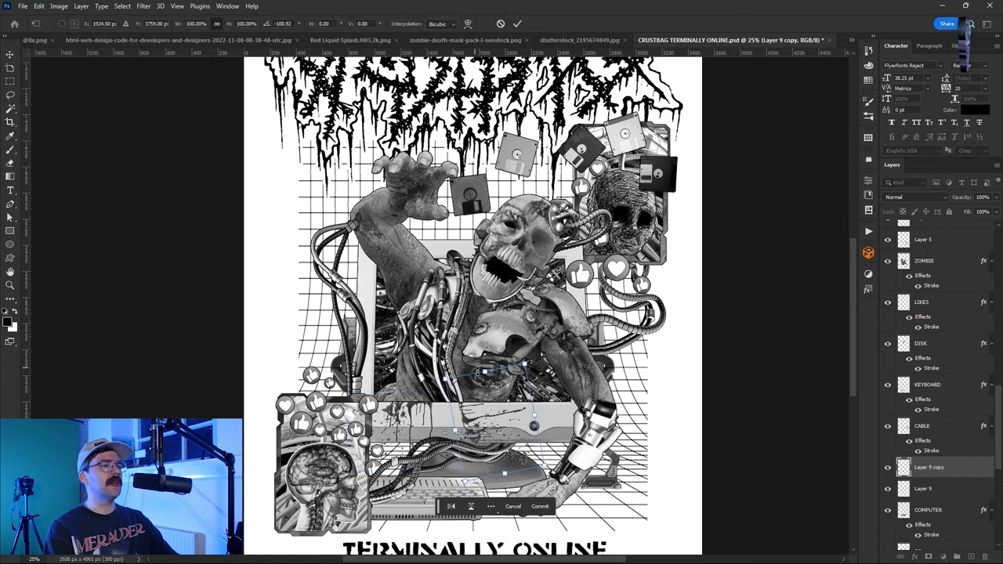
right_click(931, 467)
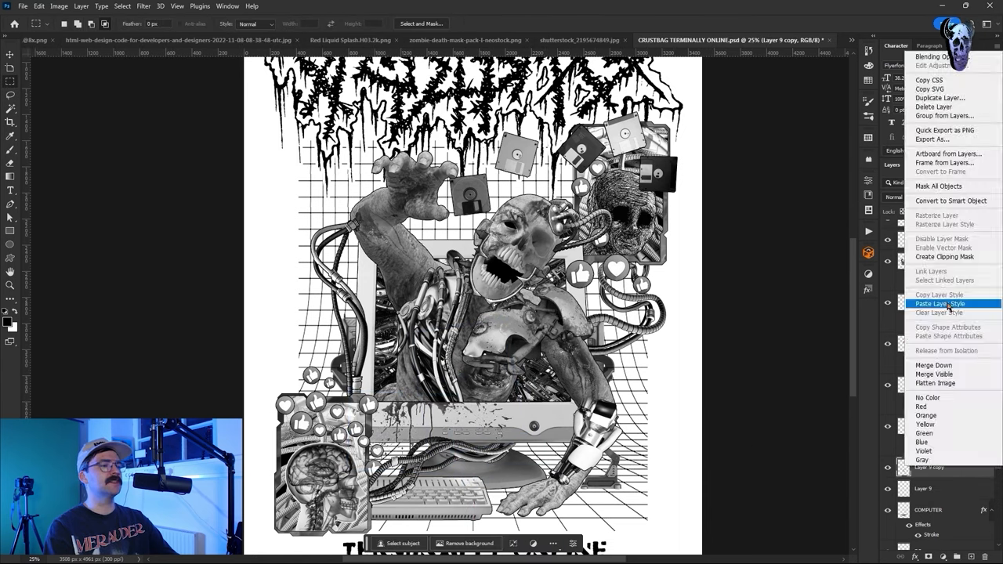
click(940, 304)
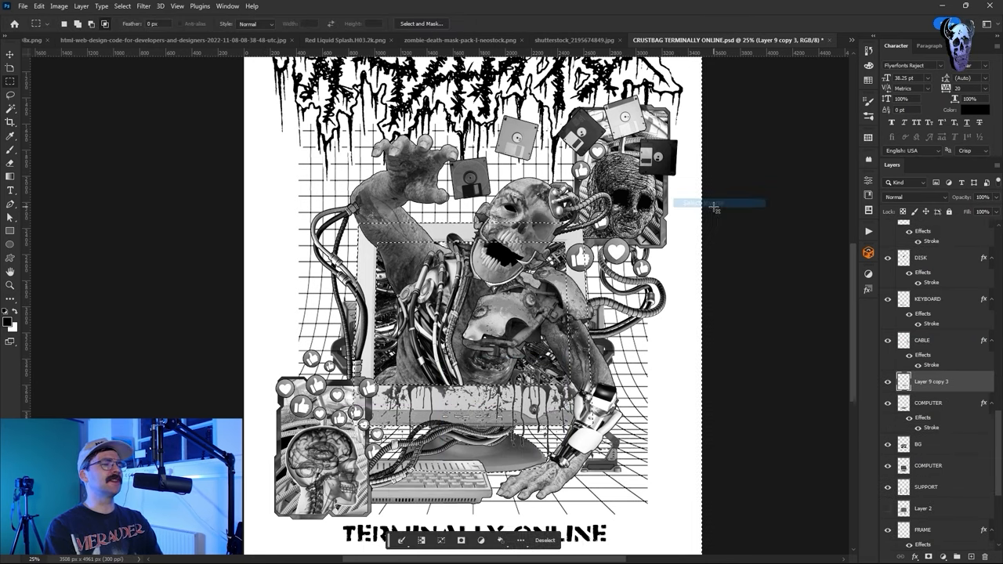
click(912, 198)
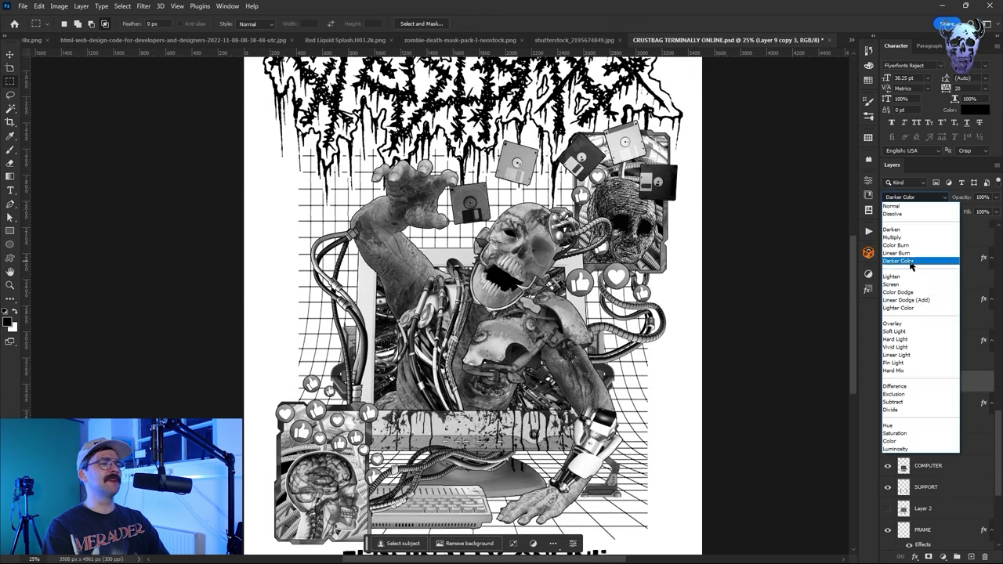
mouse_move(892, 238)
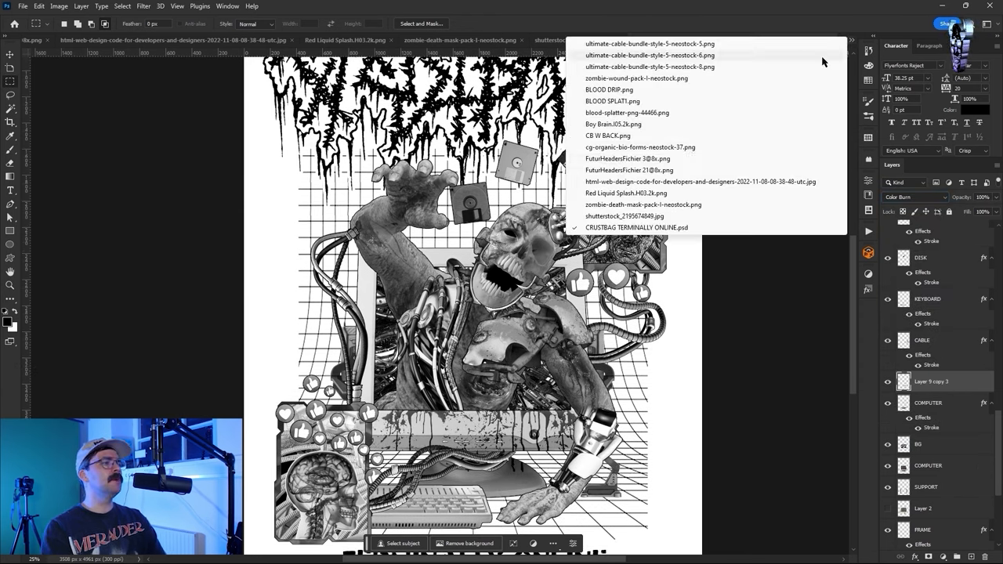
Switch to the FuturHeaders barcode PNG and copy the graphic into the poster as a new layer
click(629, 158)
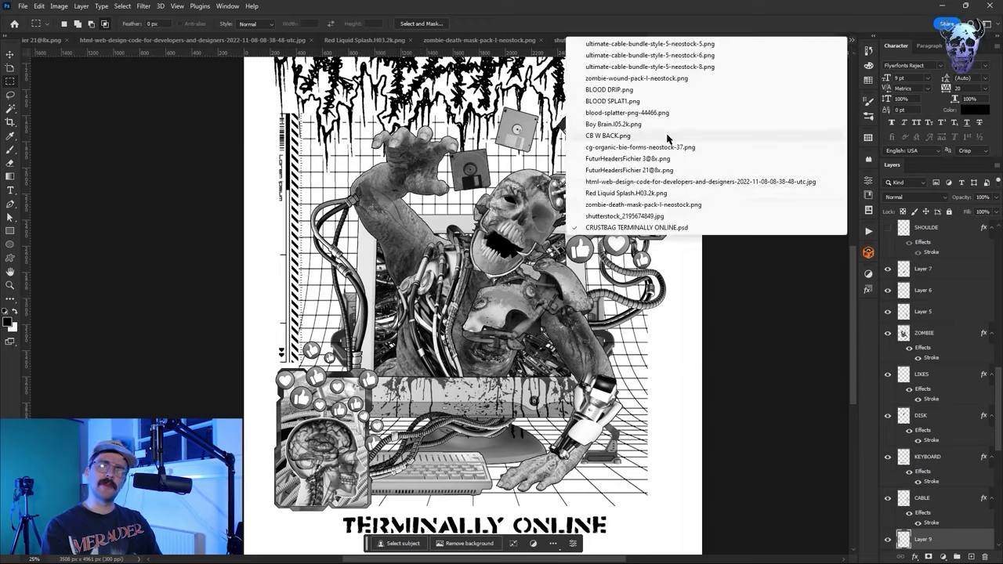
click(630, 170)
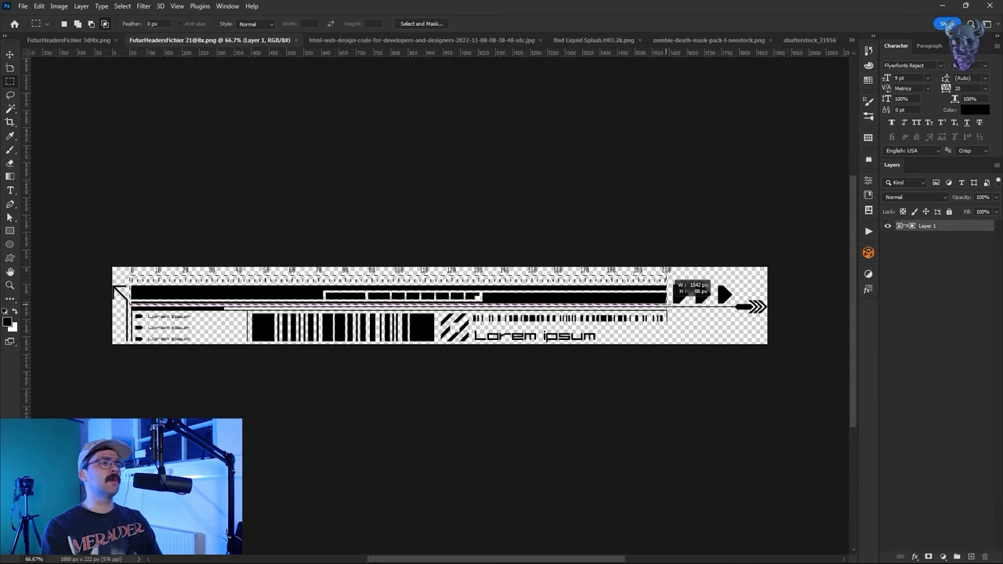
click(729, 41)
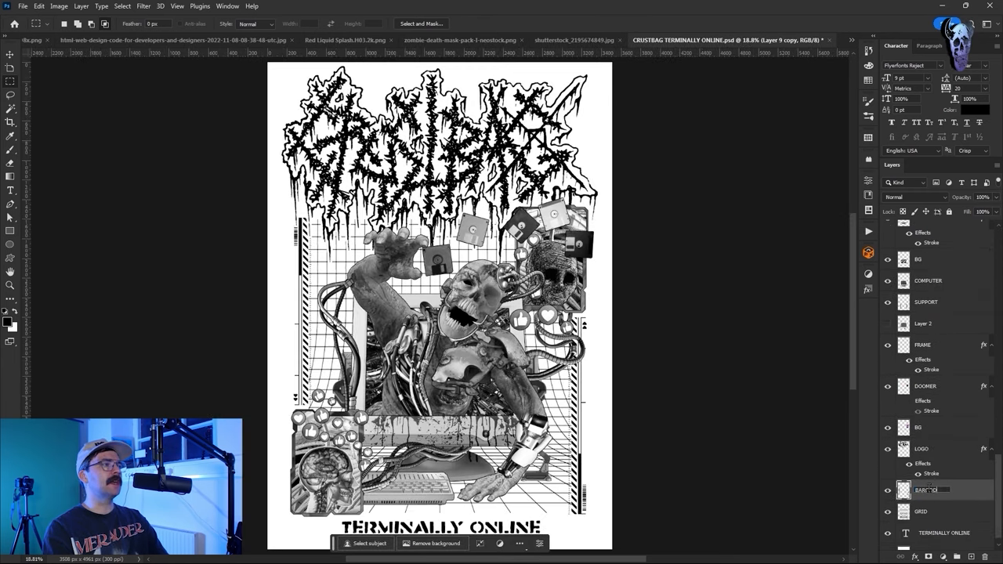
Set the BARCODES layer's Stroke colour to white in Layer Style and confirm
double_click(928, 489)
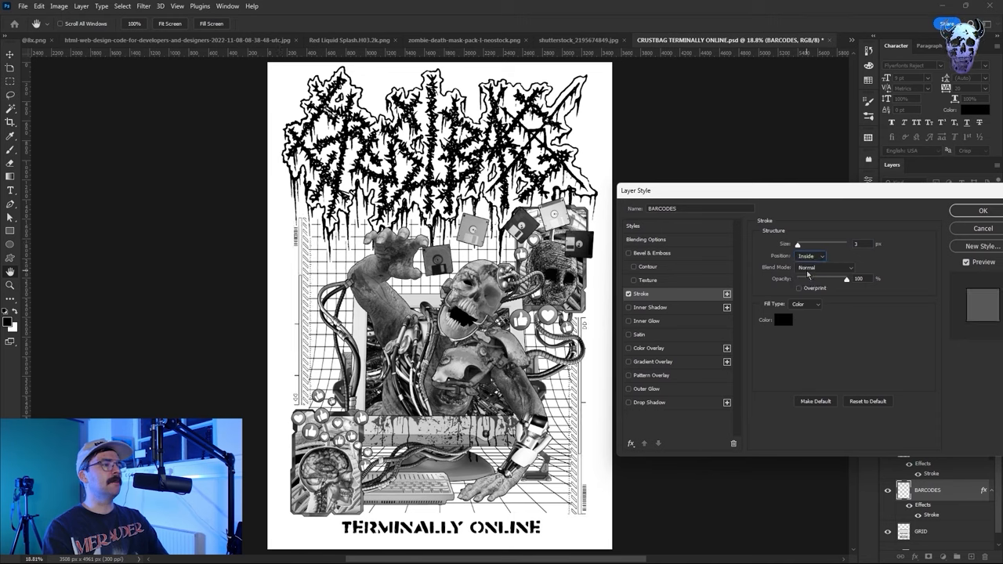
click(975, 210)
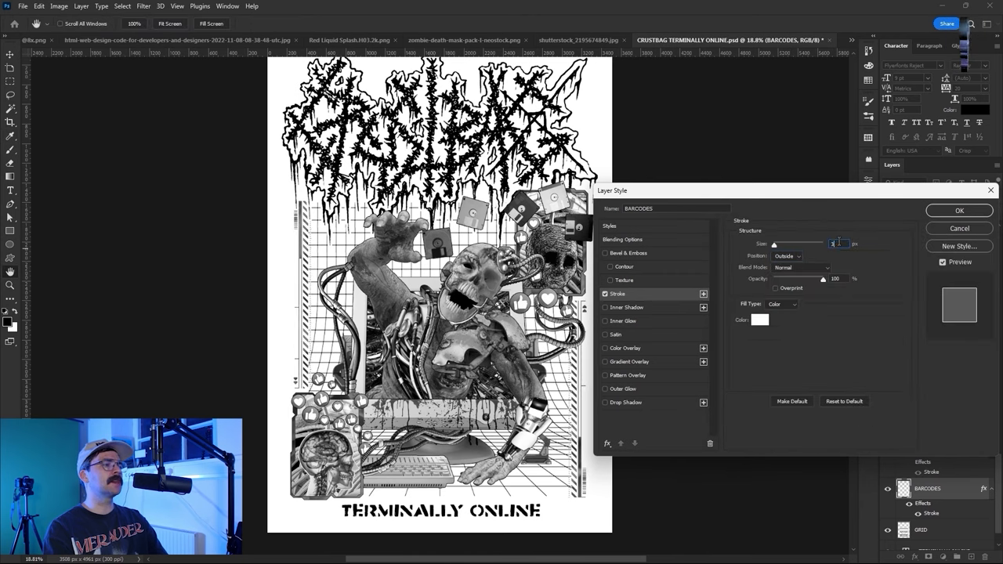
click(959, 211)
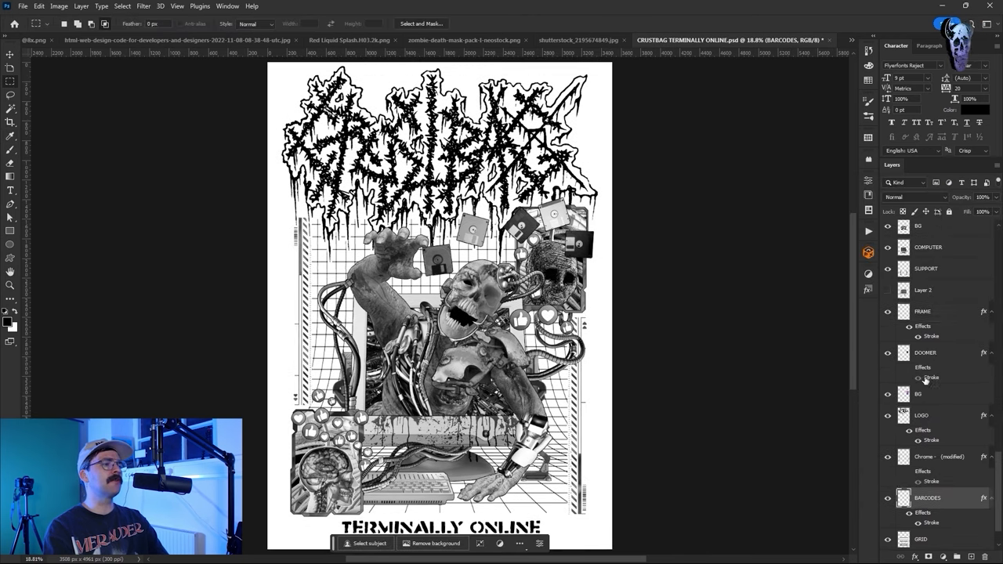
Load the SUPPORT legs selection, refine its edges, then select the FRAME layer
click(60, 7)
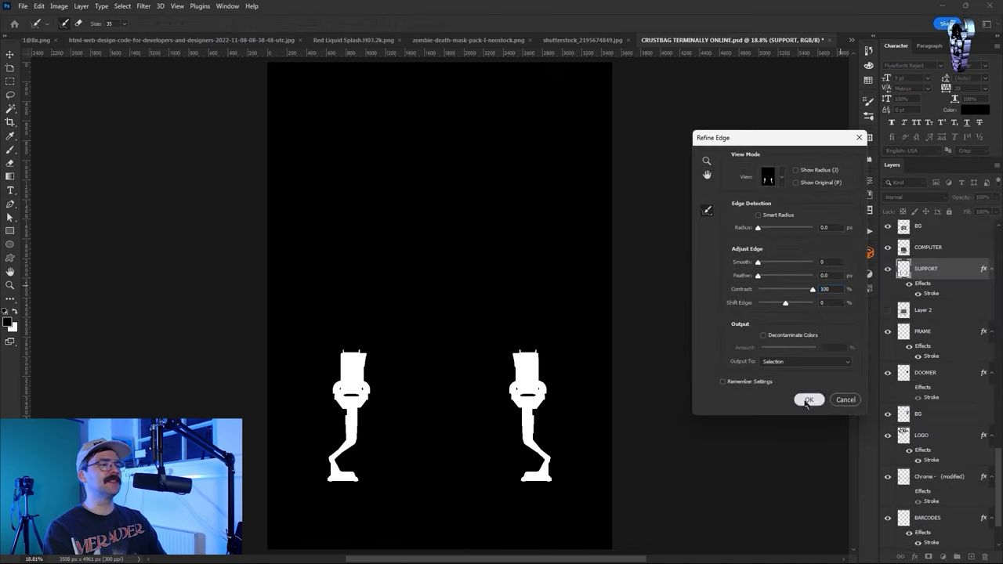
click(808, 399)
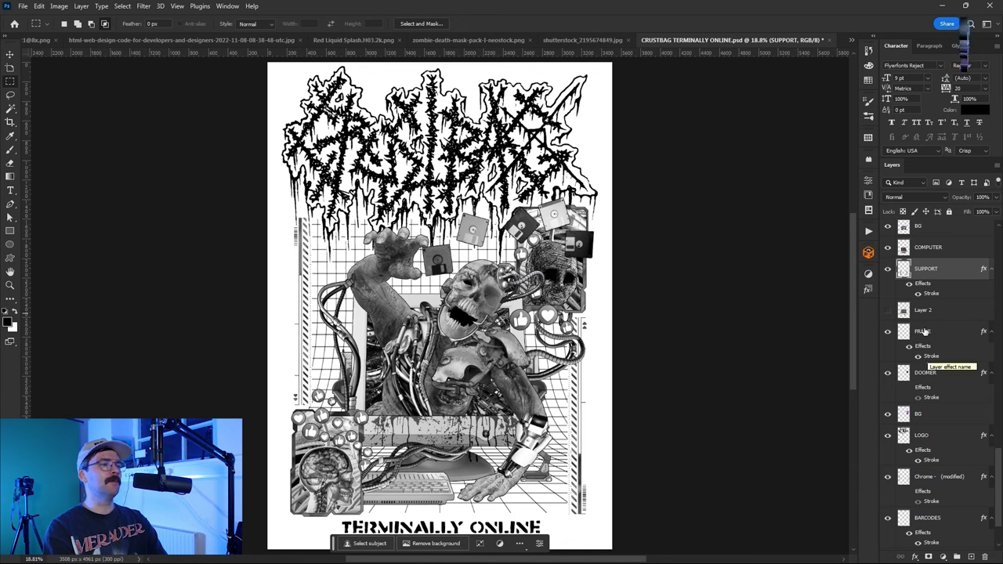
click(922, 289)
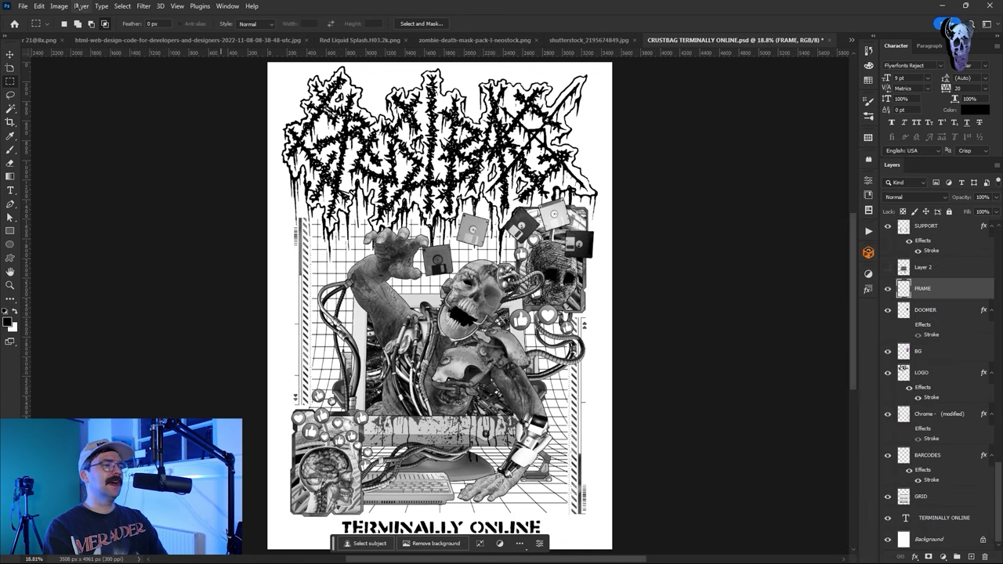
click(990, 288)
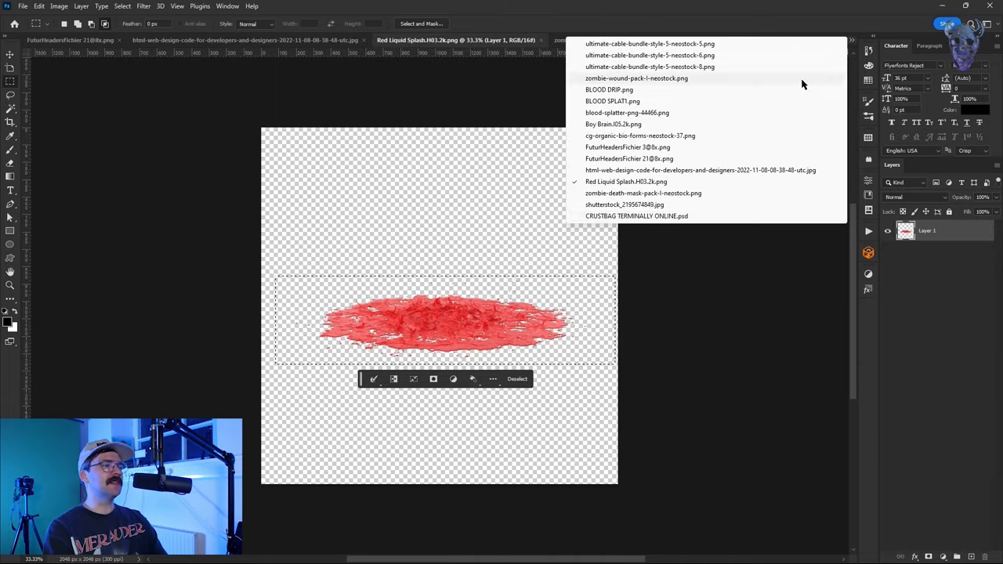
Switch to the Red Liquid Splash image and marquee-select the splash
click(637, 216)
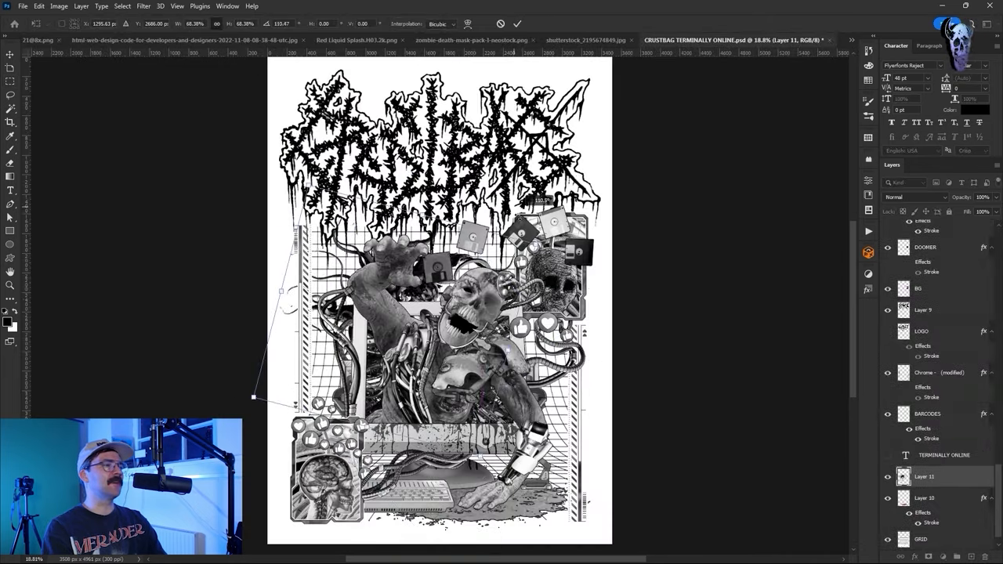
Duplicate the pasted splash layer and move the copy toward the lower right
right_click(925, 476)
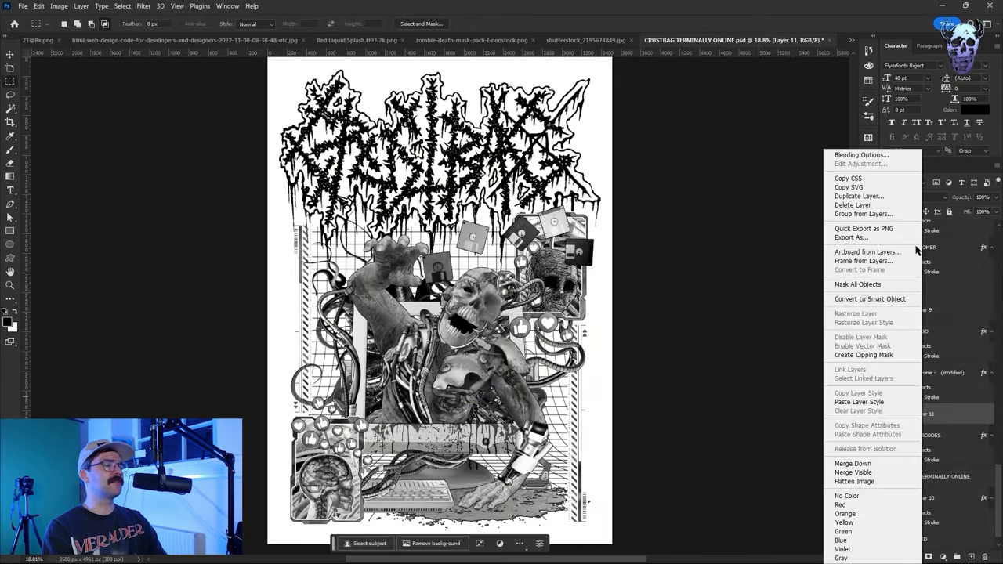
click(859, 196)
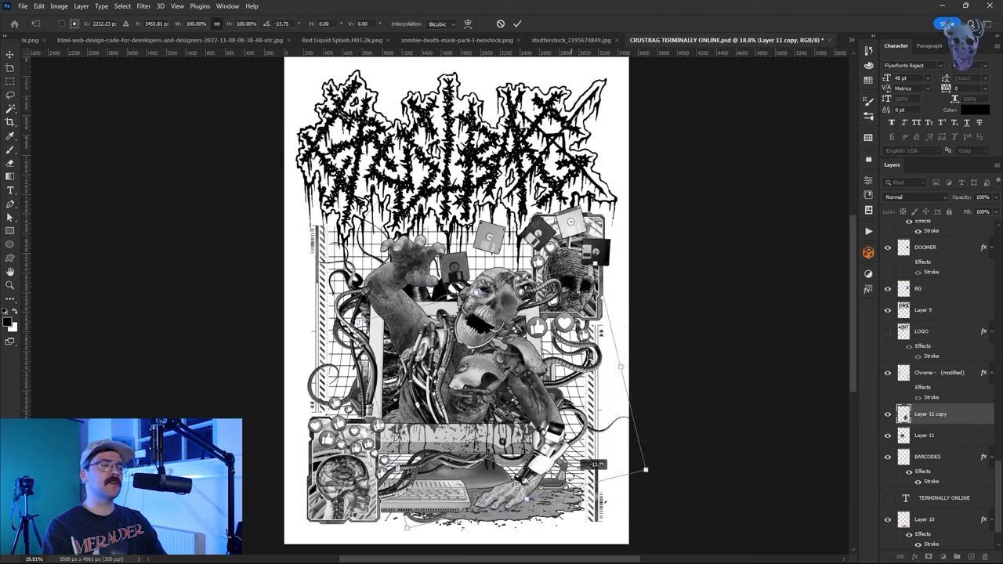
drag(645, 470, 655, 441)
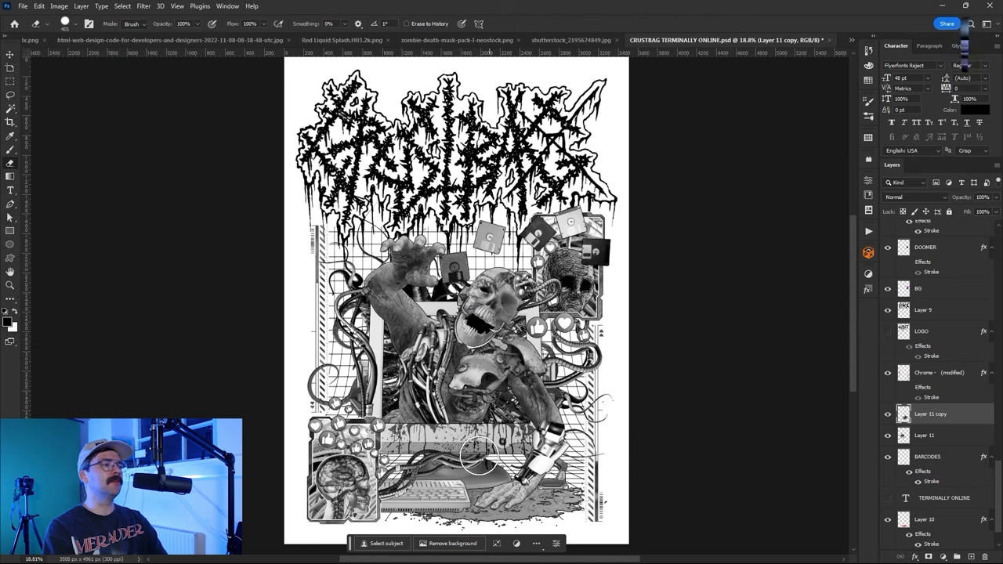
Erase part of the splash copy and warp it to fit the scene
click(925, 436)
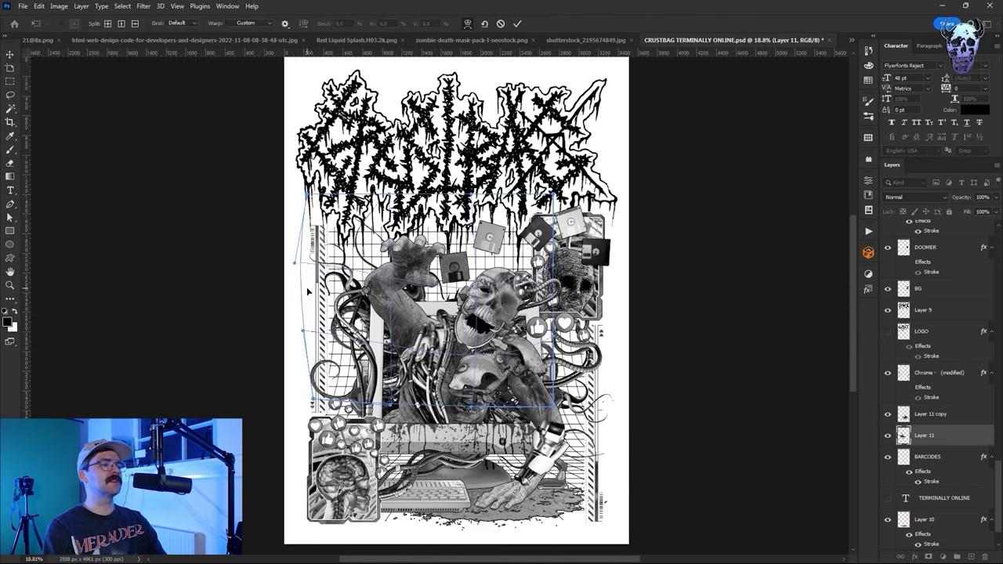
click(851, 41)
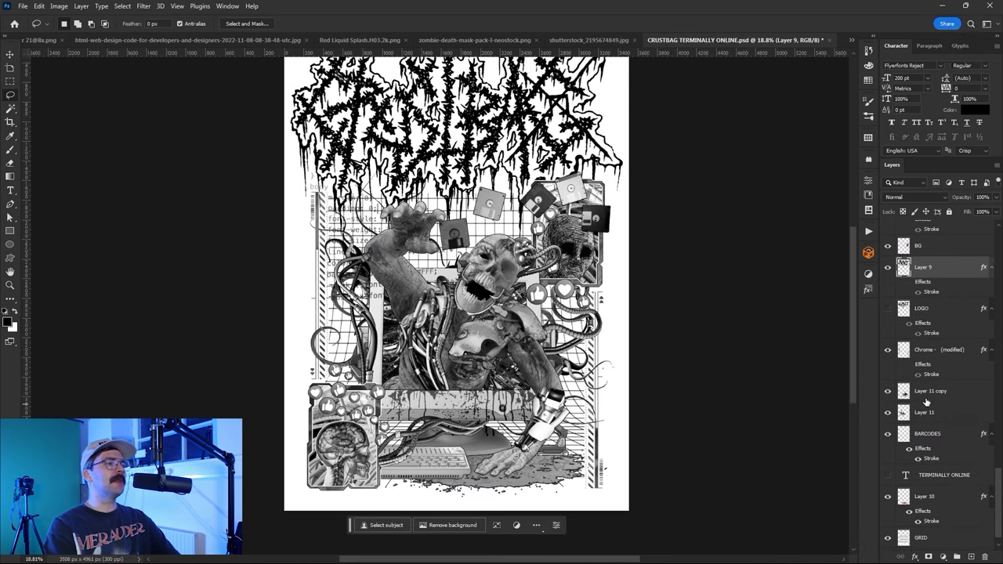
Erase stray splash areas on Layer 11, then duplicate the chosen artwork layer
click(925, 413)
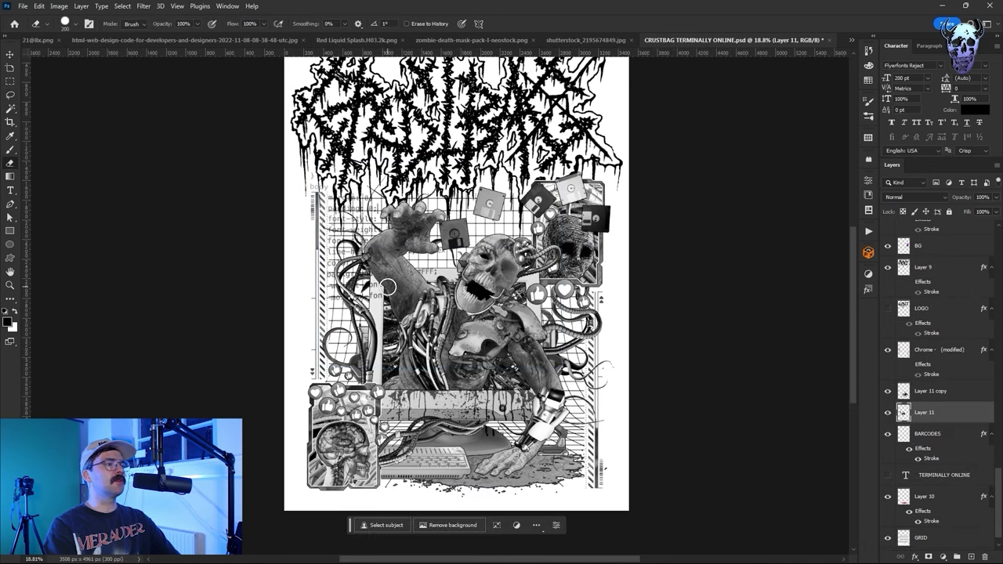
click(931, 392)
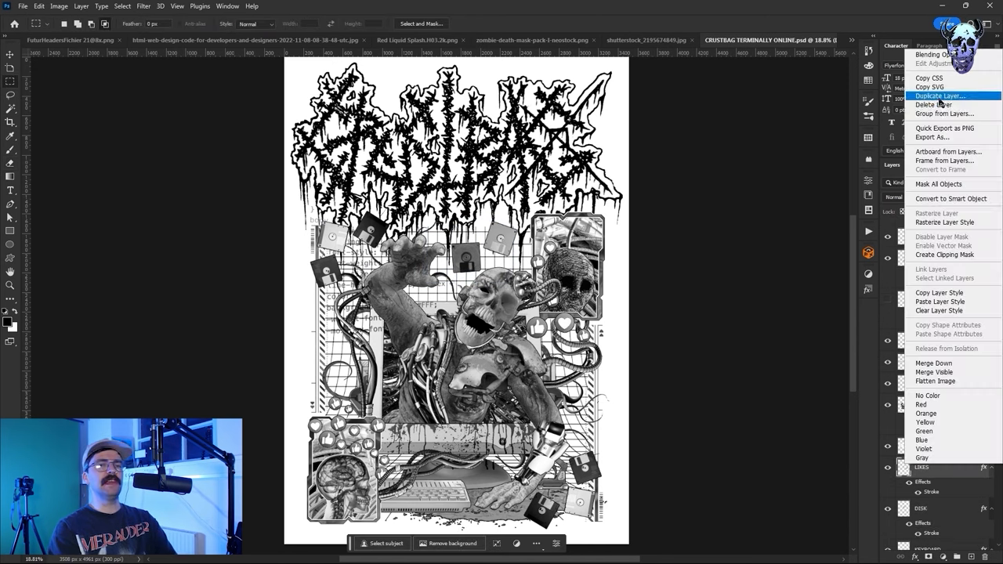
click(940, 96)
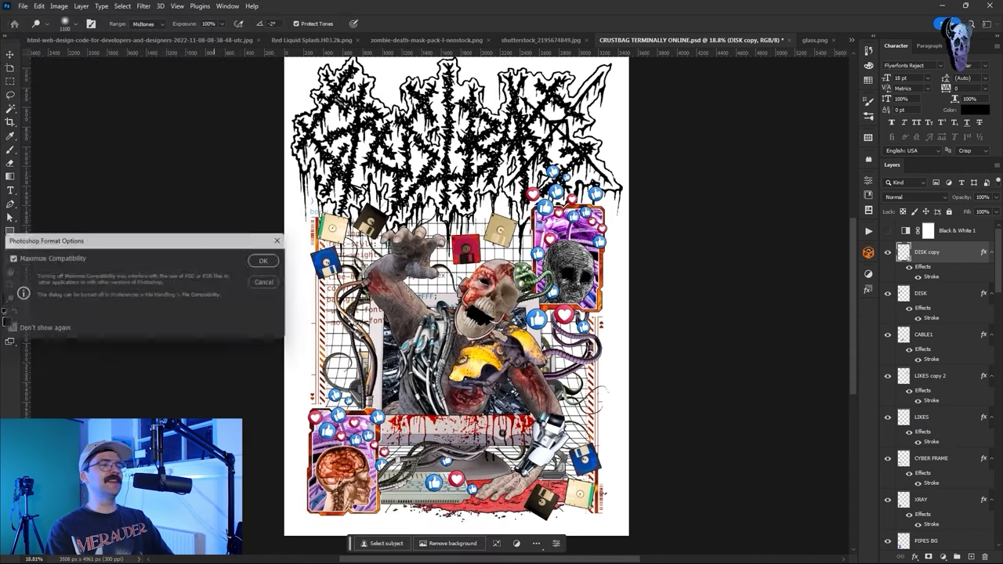
Save as 'CRUSTBAG TERMINALLY ONLINE - TEXTURING.psd' with maximized compatibility and review the layers
click(263, 260)
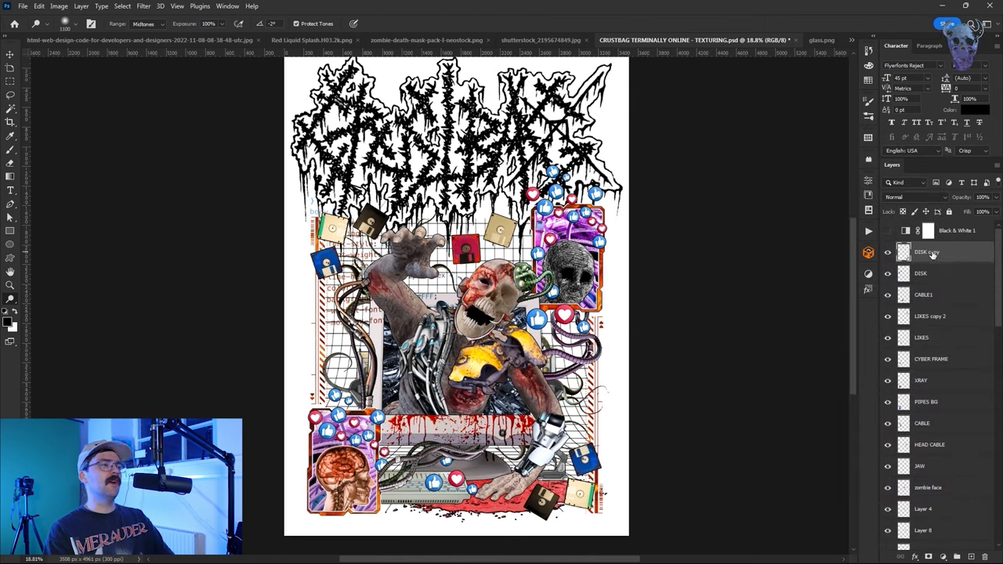
click(928, 251)
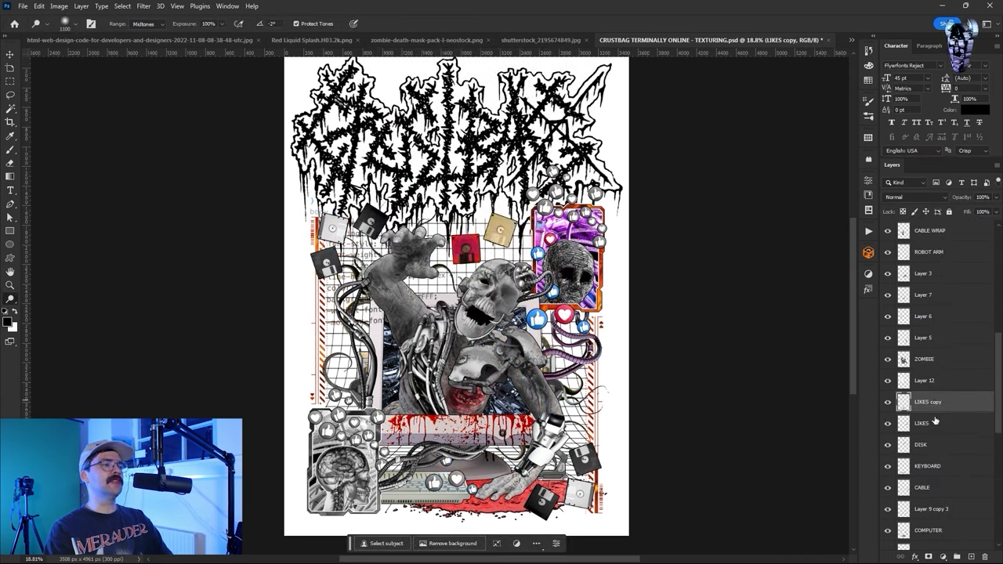
click(931, 508)
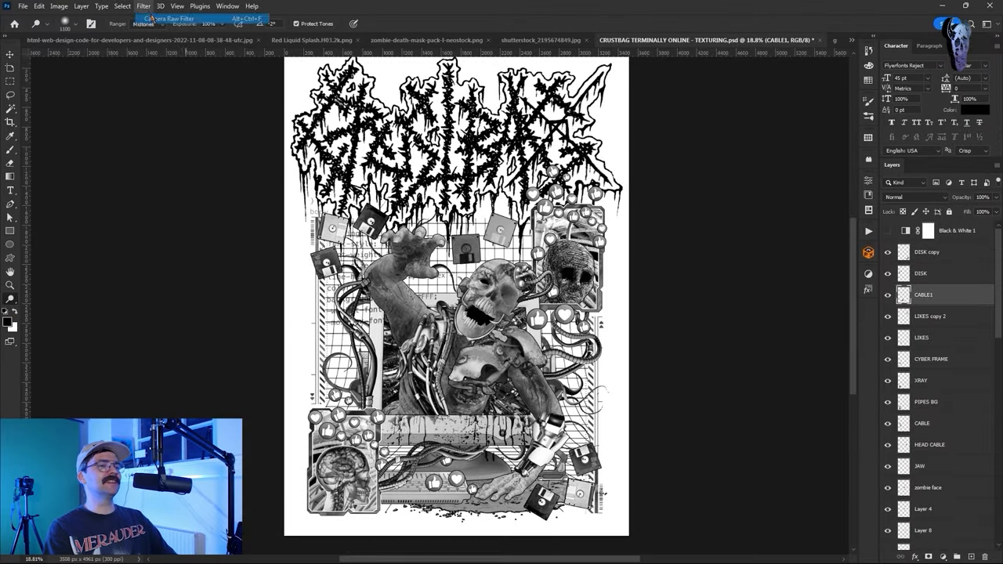
Tighten the Levels input sliders on the zombie face and other zombie part layers
click(144, 6)
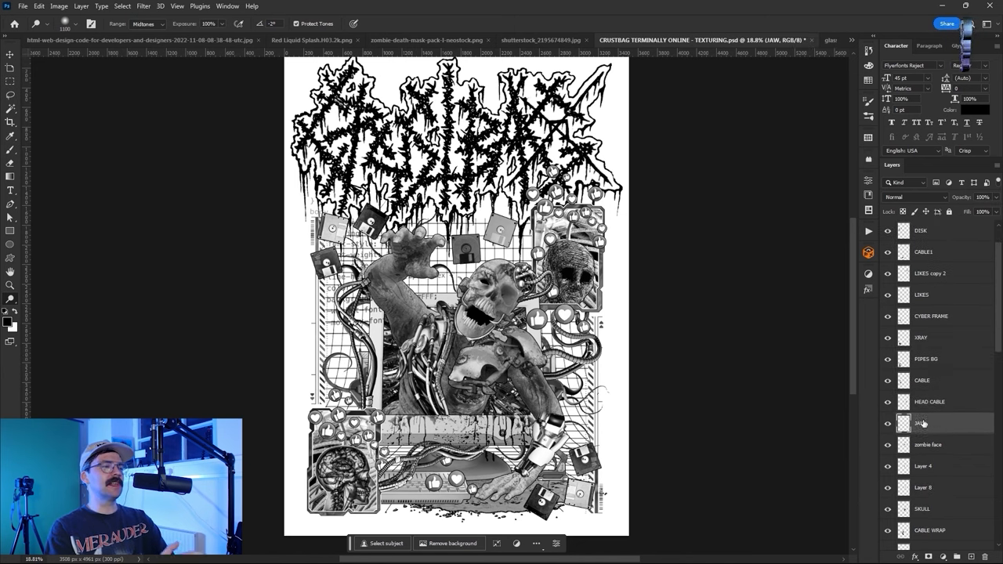
click(928, 445)
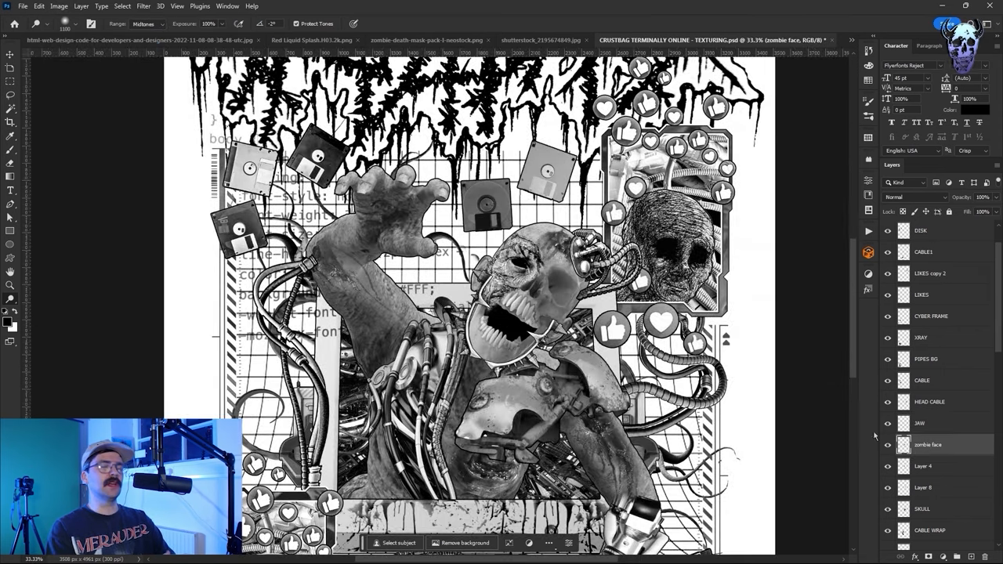
click(927, 485)
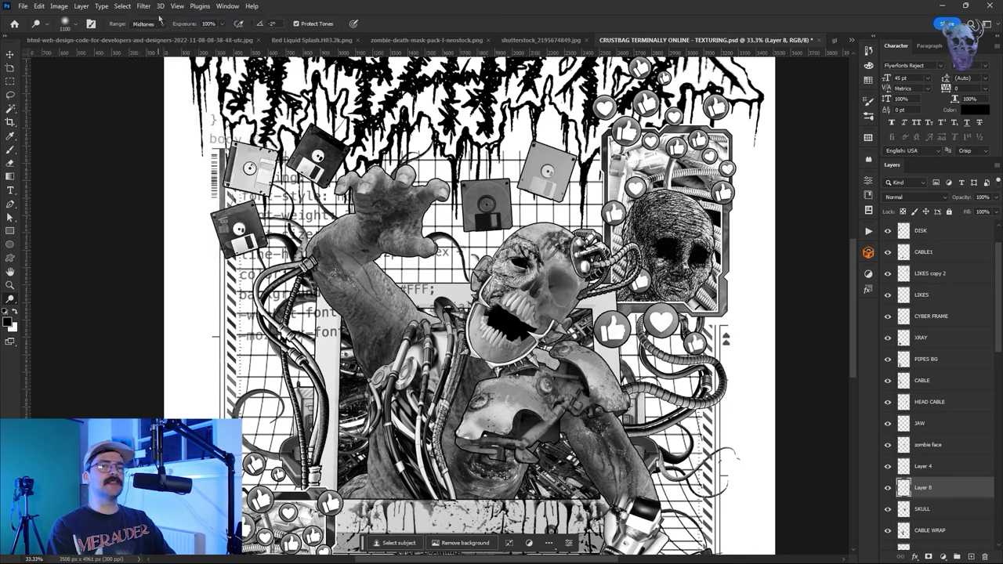
click(923, 508)
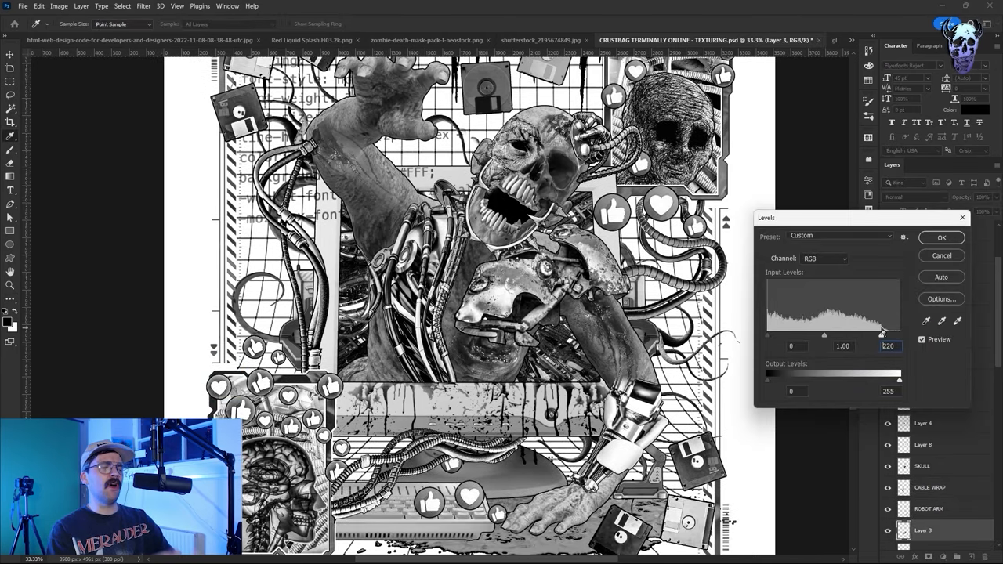
click(143, 6)
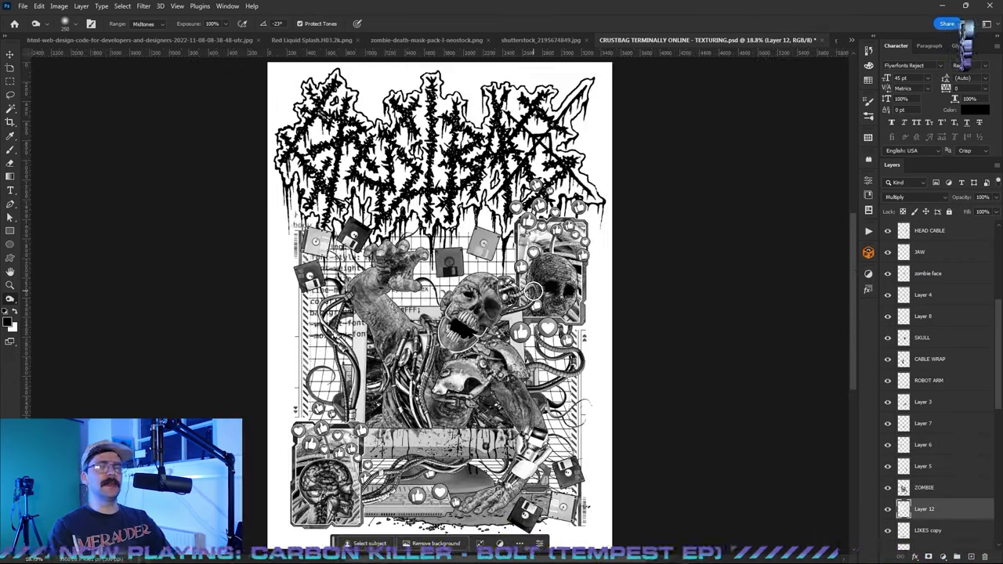
Deepen contrast on the keyboard and darken the computer piece's shadows with Levels
click(928, 530)
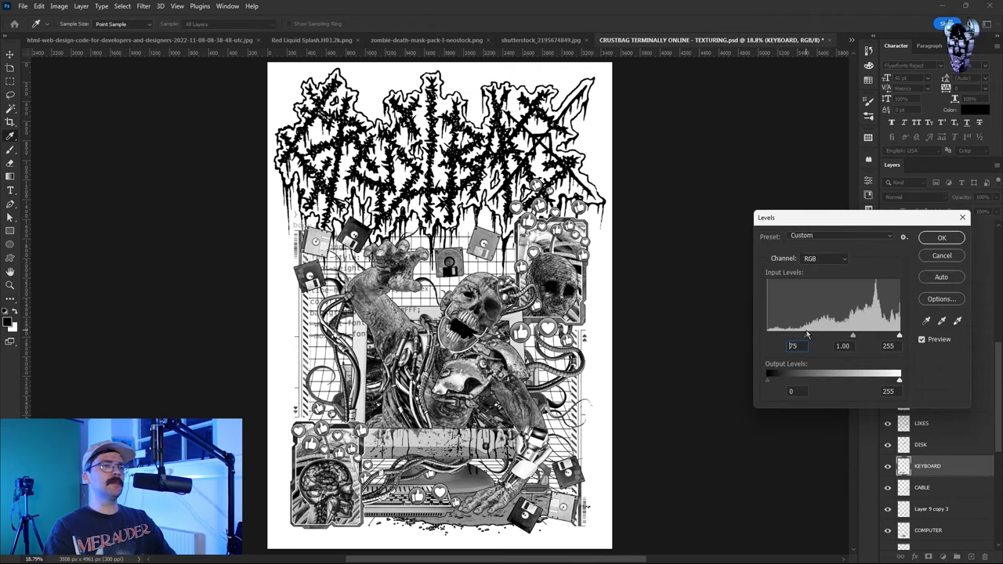
click(940, 239)
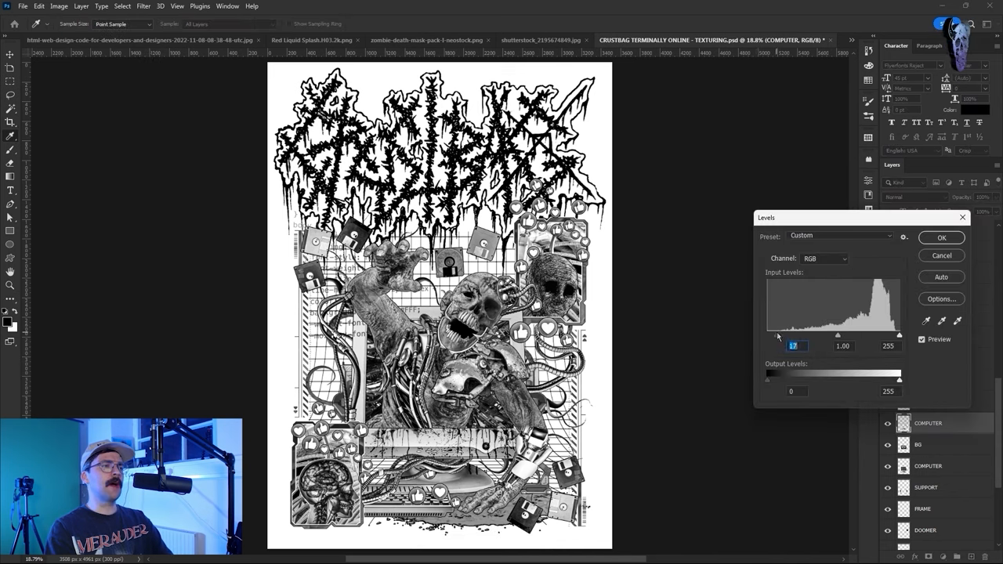
click(60, 7)
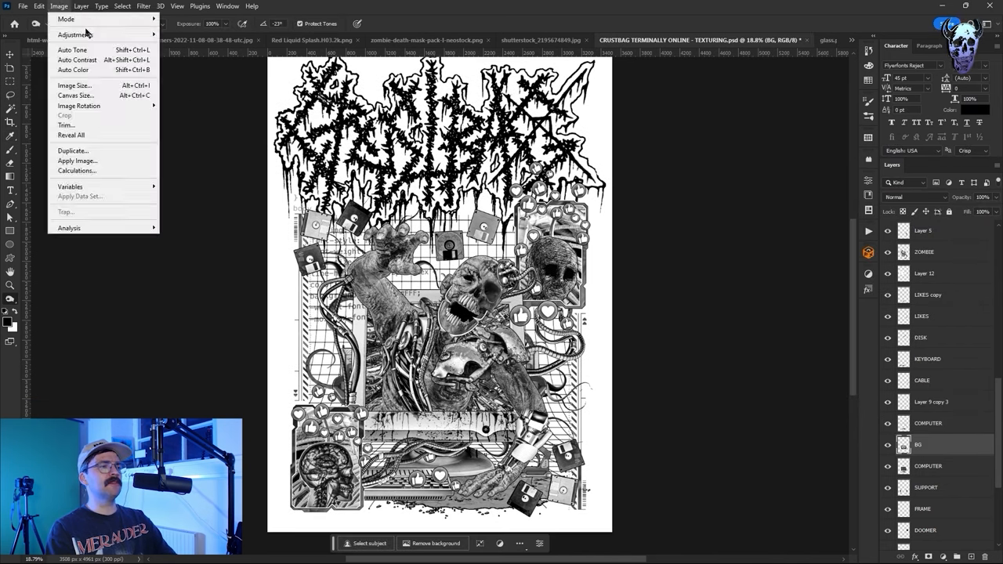
click(143, 6)
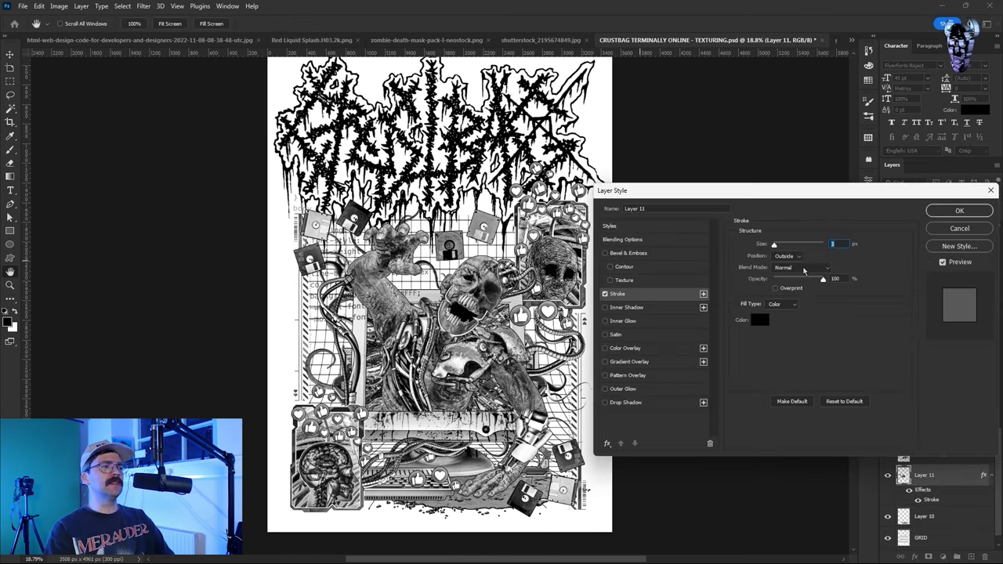
Apply a black outline Stroke layer style to one poster piece
click(960, 210)
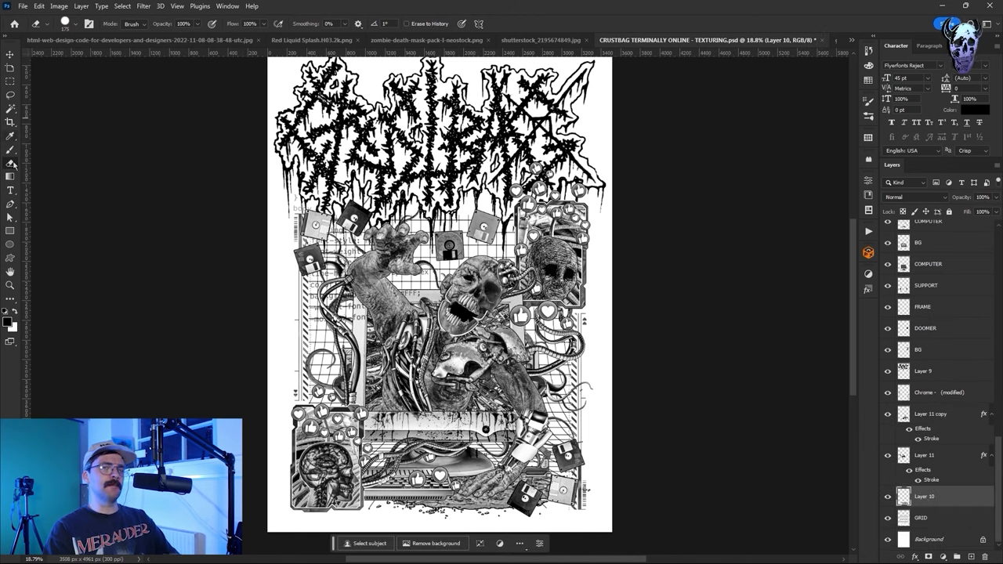
click(10, 163)
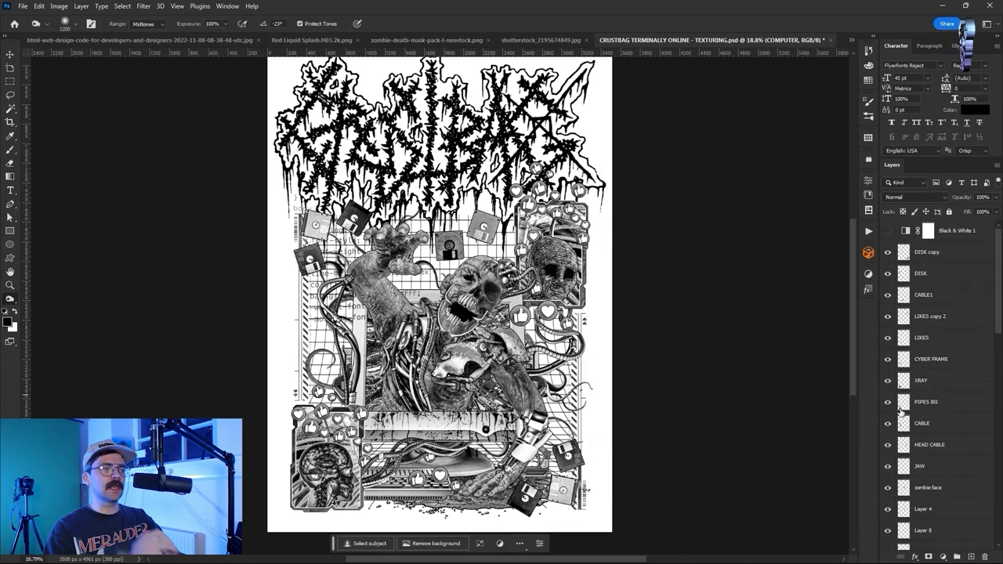
Change another piece's blending mode from the Layers panel dropdown
click(912, 198)
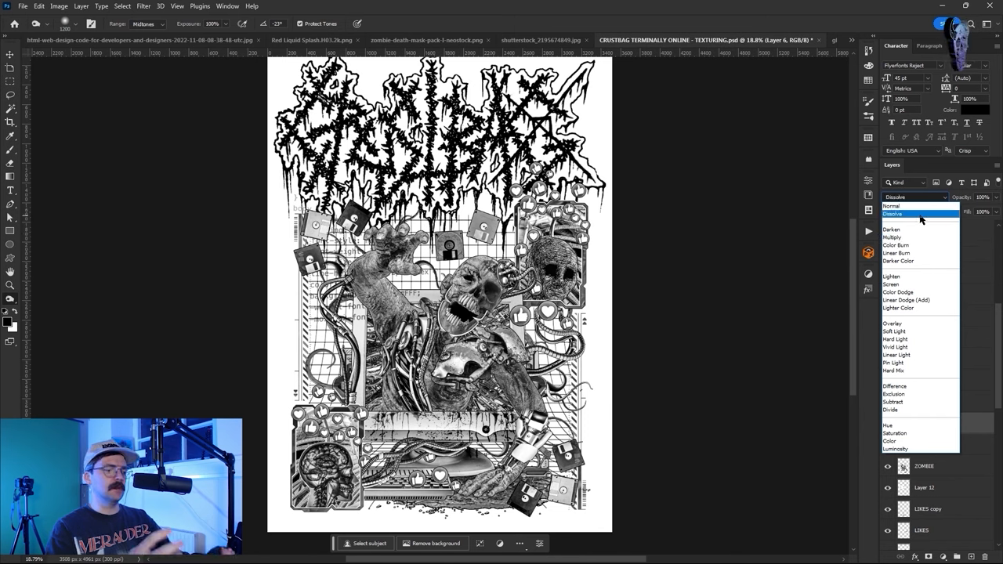
click(893, 207)
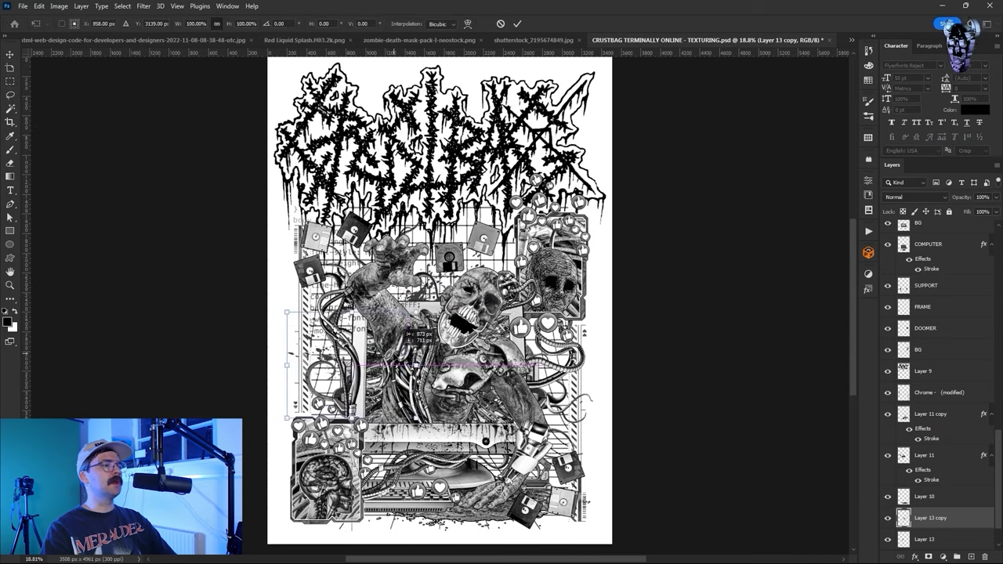
Commit the free transform of the duplicated, resized artwork piece
click(9, 82)
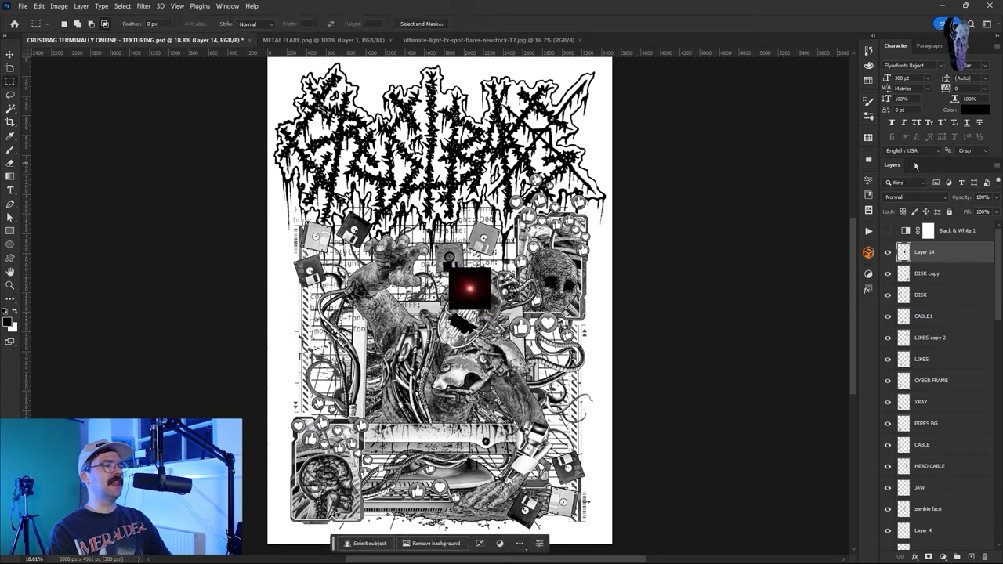
Paste the copied METAL FLARE image into the poster as a new layer near the centre
click(915, 198)
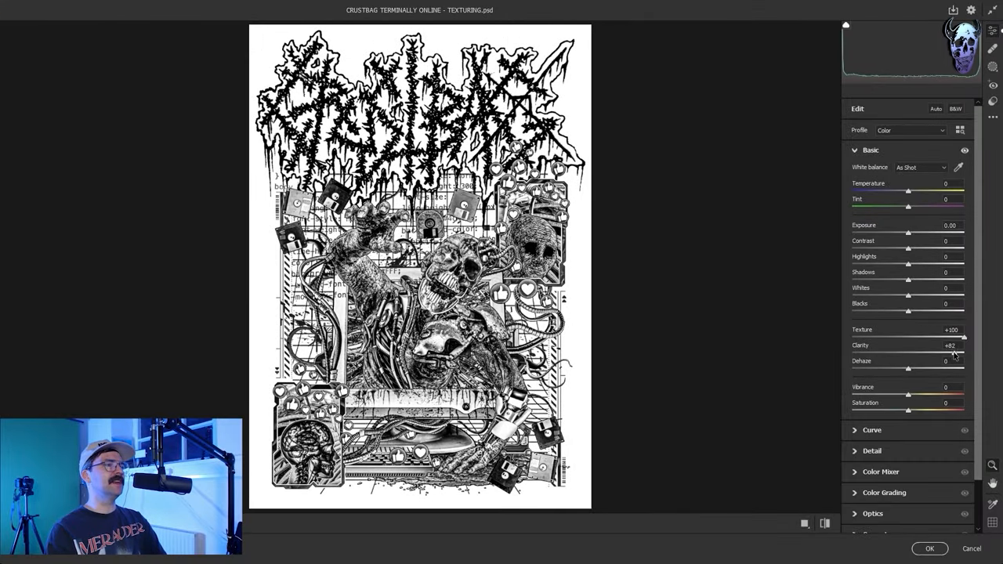
Boost Camera Raw Texture and Clarity to +100 and apply them to the poster
drag(953, 353, 963, 353)
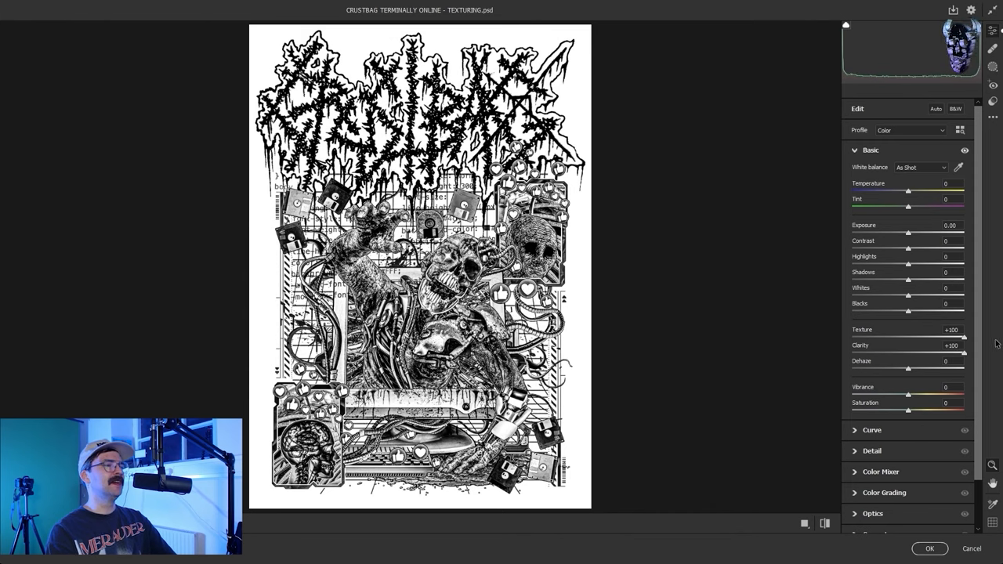
click(929, 548)
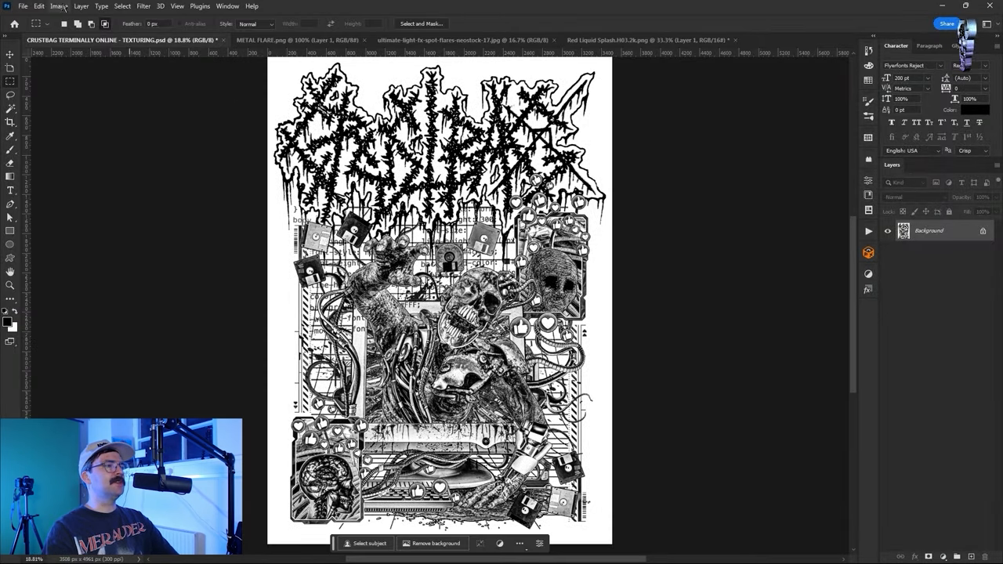
Resize the flattened poster to 3508 × 4961 px at 300 ppi
click(60, 6)
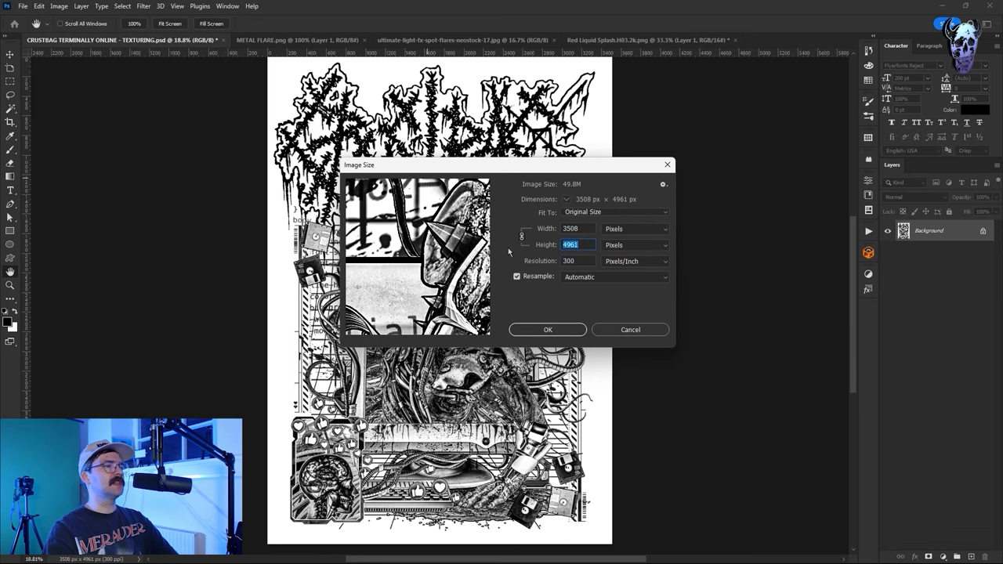
click(547, 329)
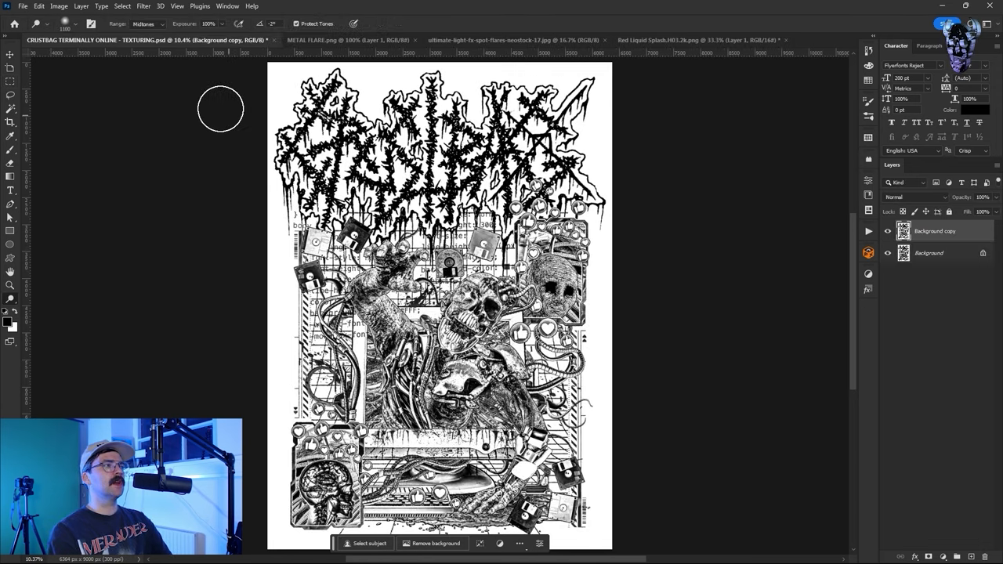
Apply the Sketch > Stamp filter in Filter Gallery and adjust its smoothness
click(143, 7)
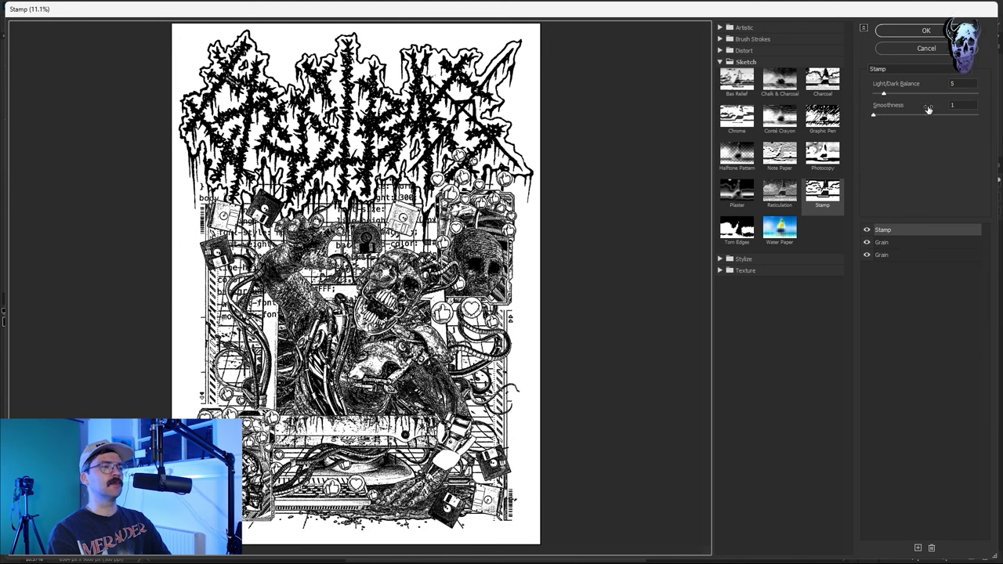
triple_click(964, 104)
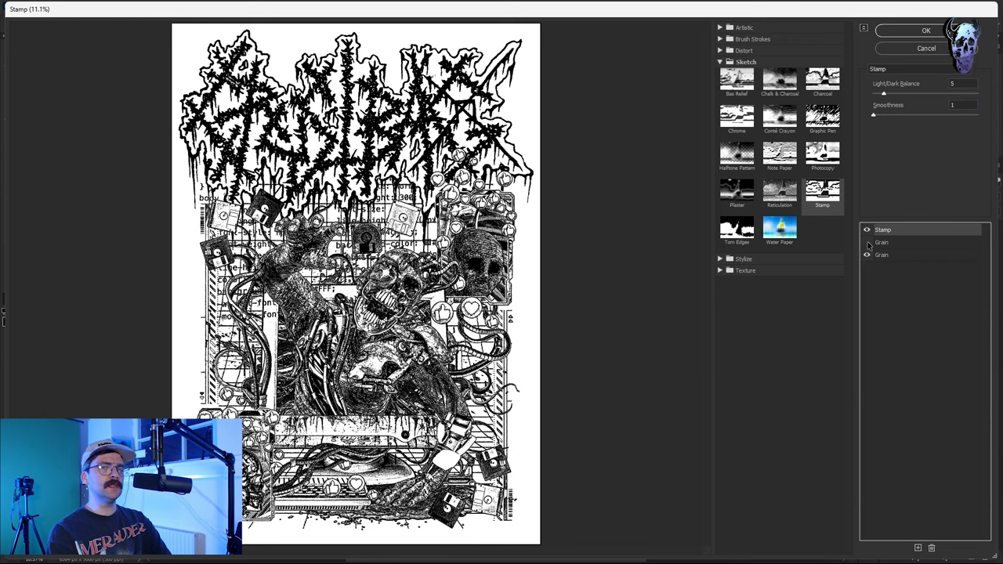
Stack two Grain texture layers, tune their intensity and contrast, and commit the filter
click(880, 254)
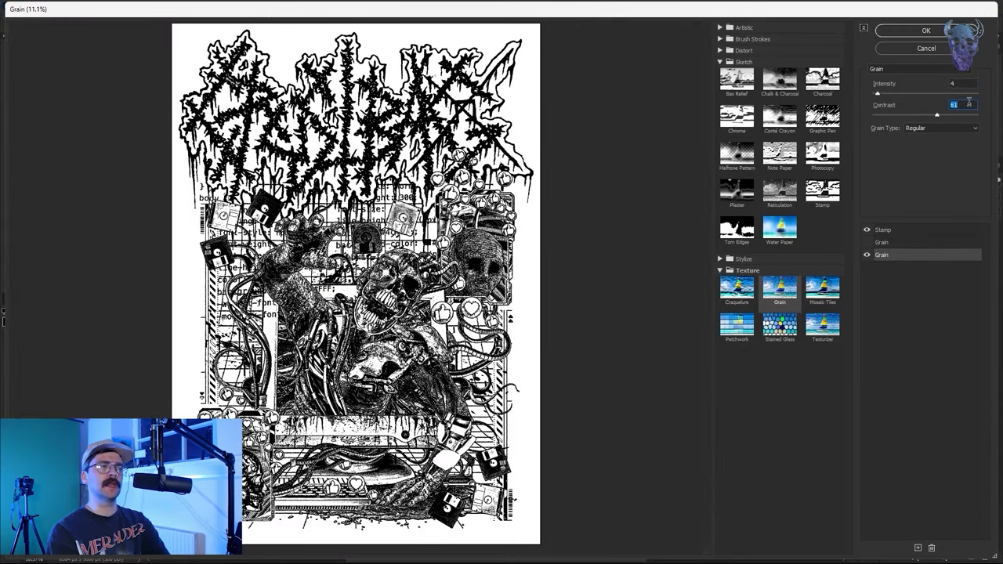
click(821, 191)
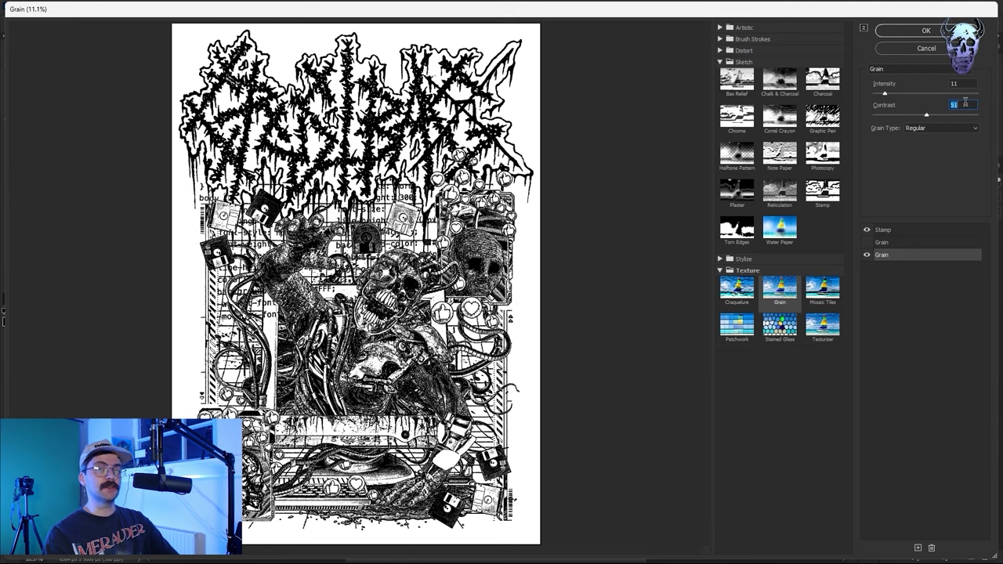
click(924, 30)
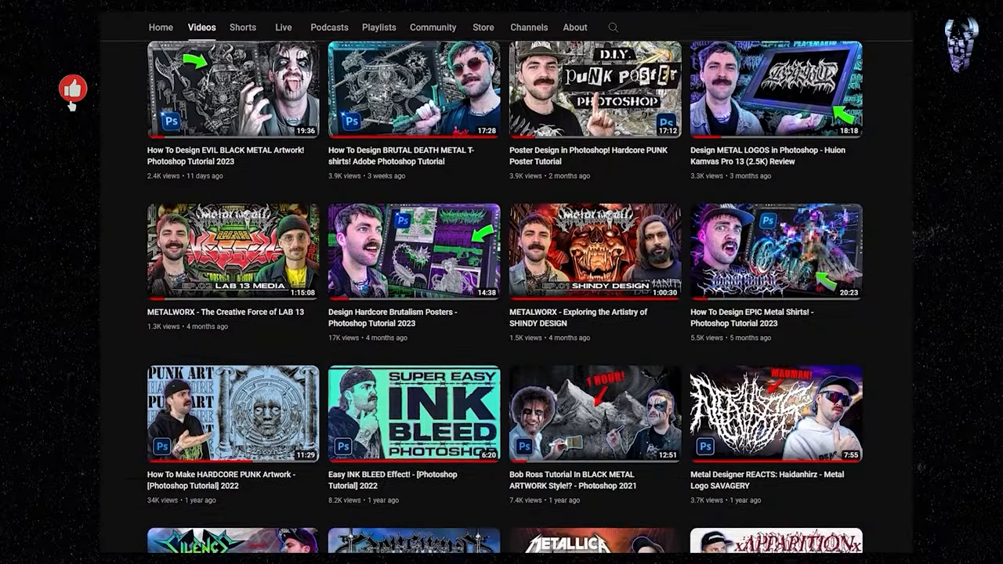
Scroll the channel's Videos grid to reveal more Photoshop tutorial thumbnails
scroll(down, 3)
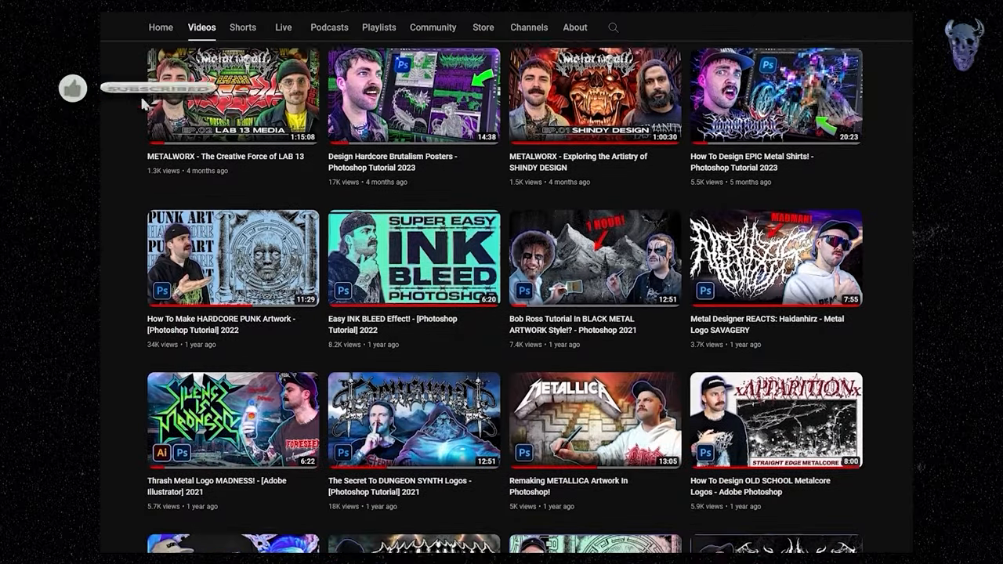